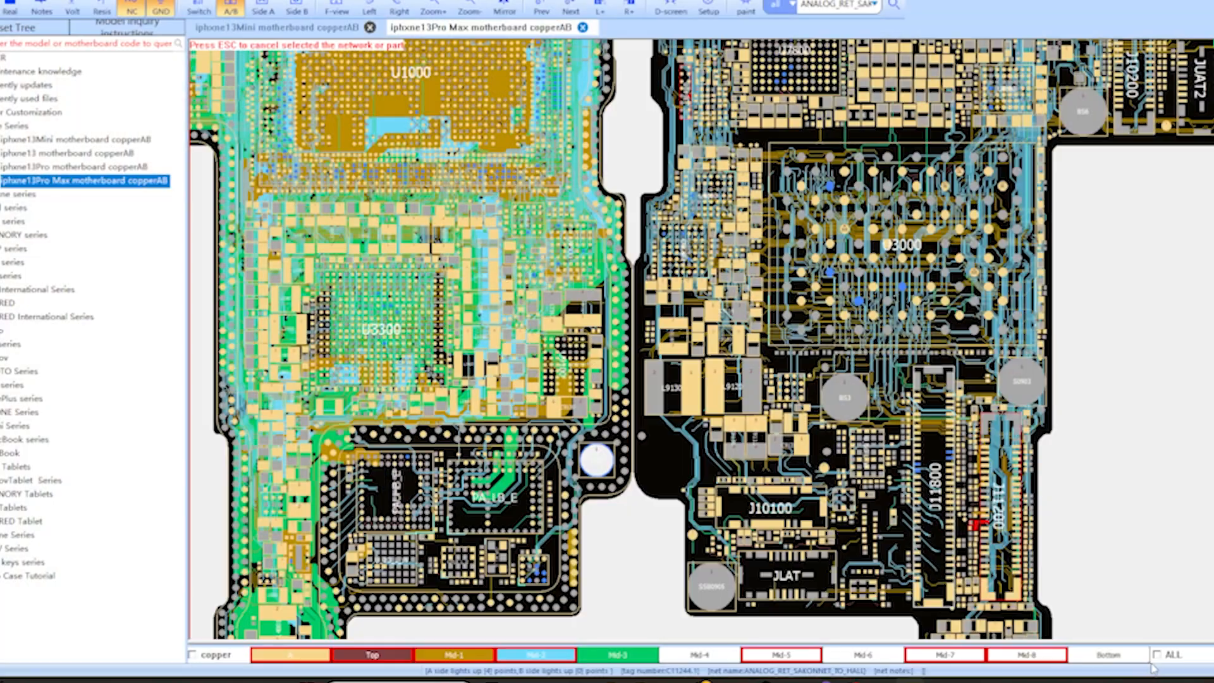
Step: Turn on every layer of the iPhone 13 Pro Max board with the ALL checkbox
{"action": "left_click", "coordinate": [1157, 655]}
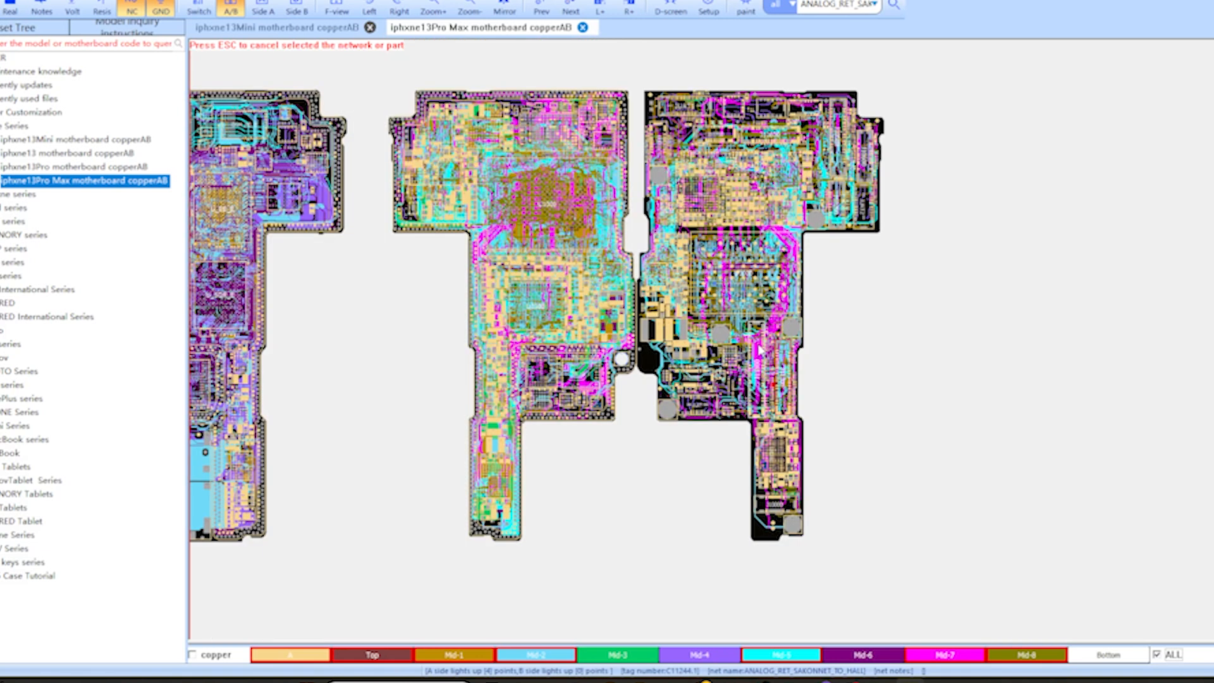
{"action": "mouse_move", "coordinate": [438, 355]}
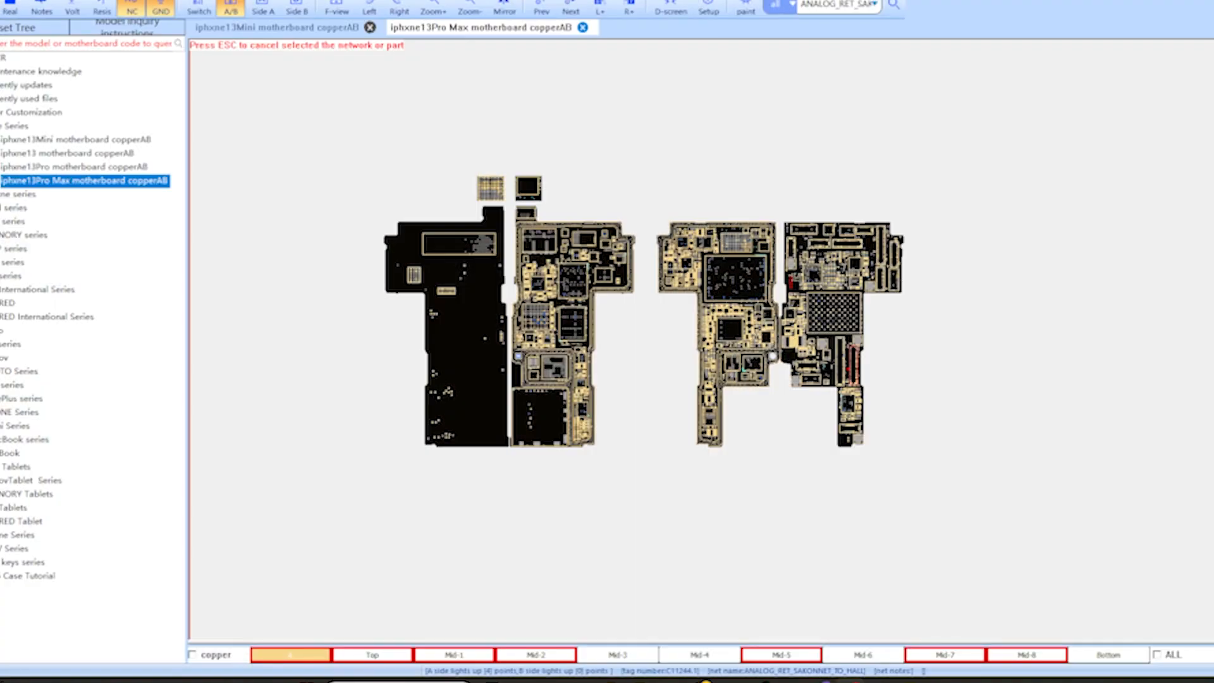
{"action": "mouse_move", "coordinate": [413, 345]}
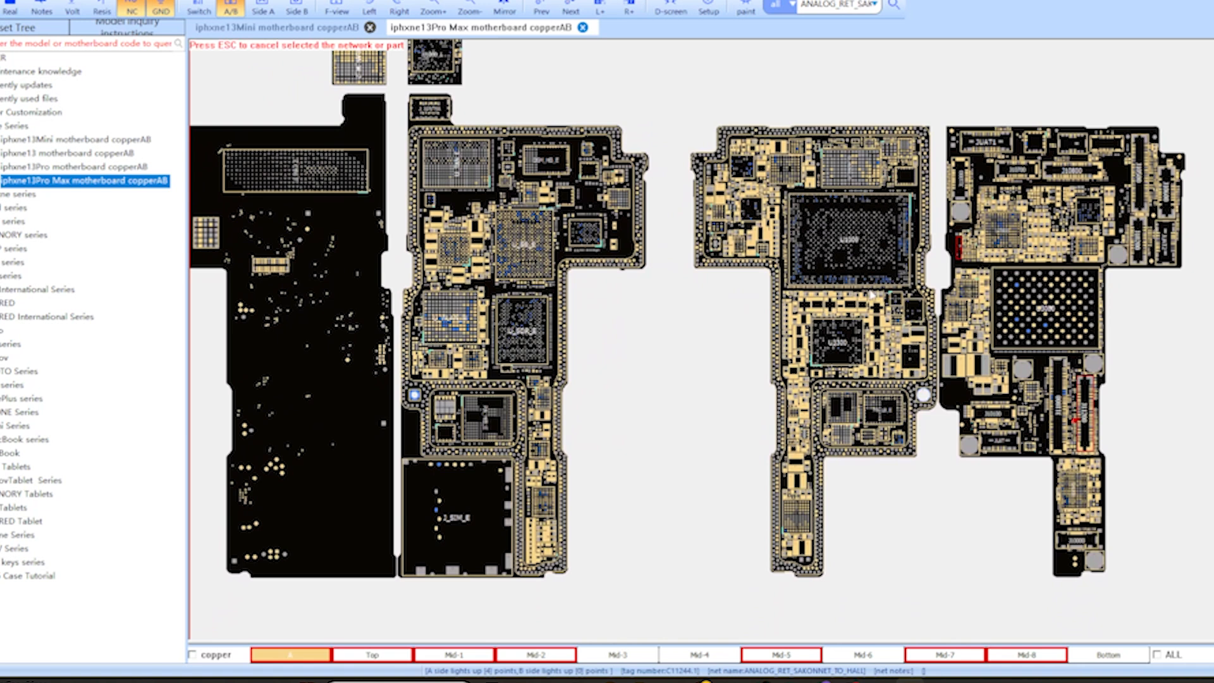
{"action": "mouse_move", "coordinate": [1003, 267]}
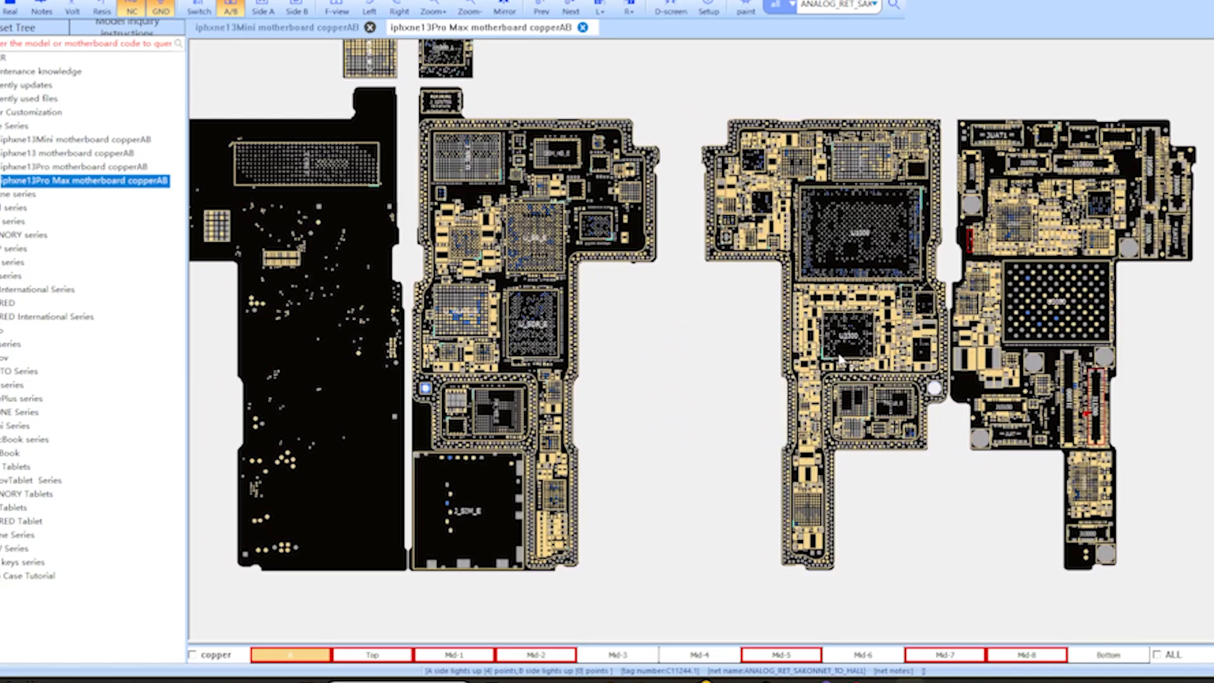
Step: Open the iPhone 13 Pro Max interactive parts page on MobileSentrix
{"action": "left_click", "coordinate": [810, 348]}
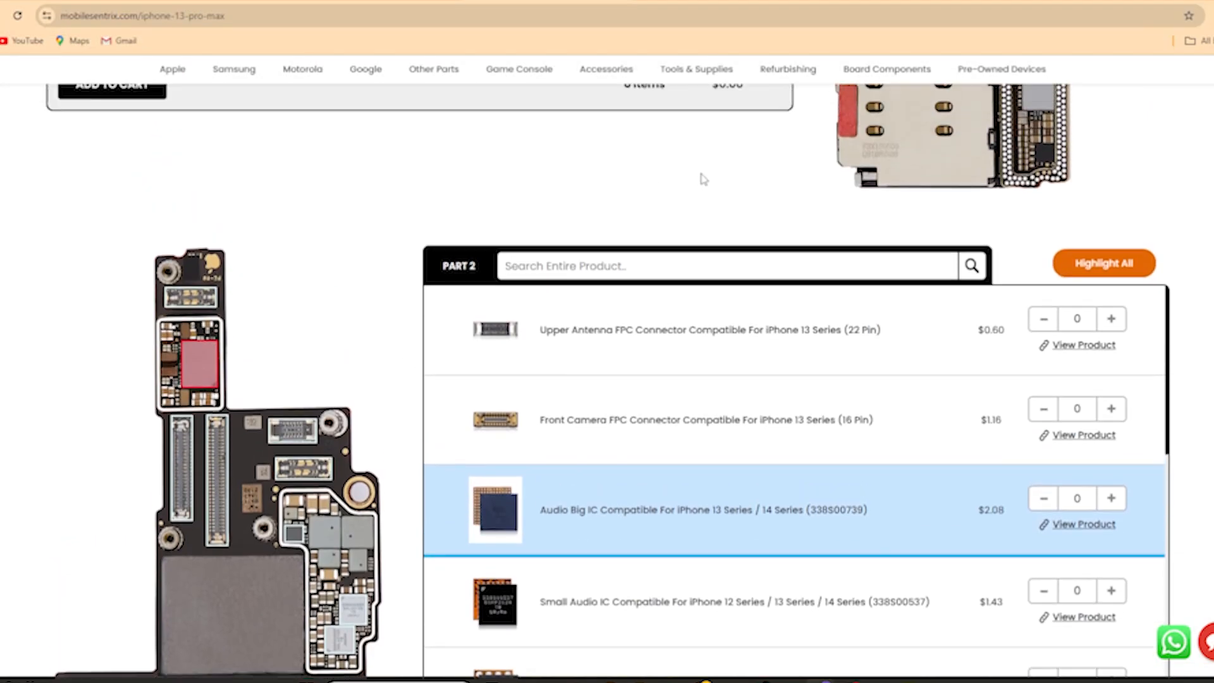
{"action": "left_click", "coordinate": [887, 68]}
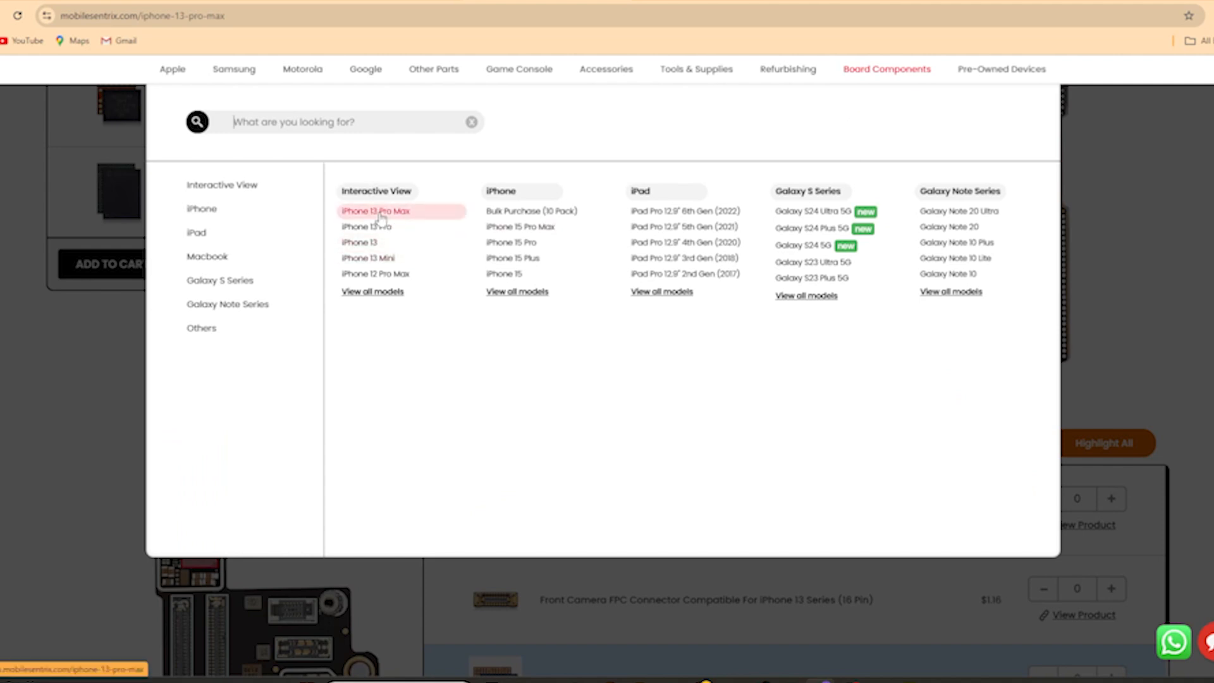
{"action": "mouse_move", "coordinate": [510, 242]}
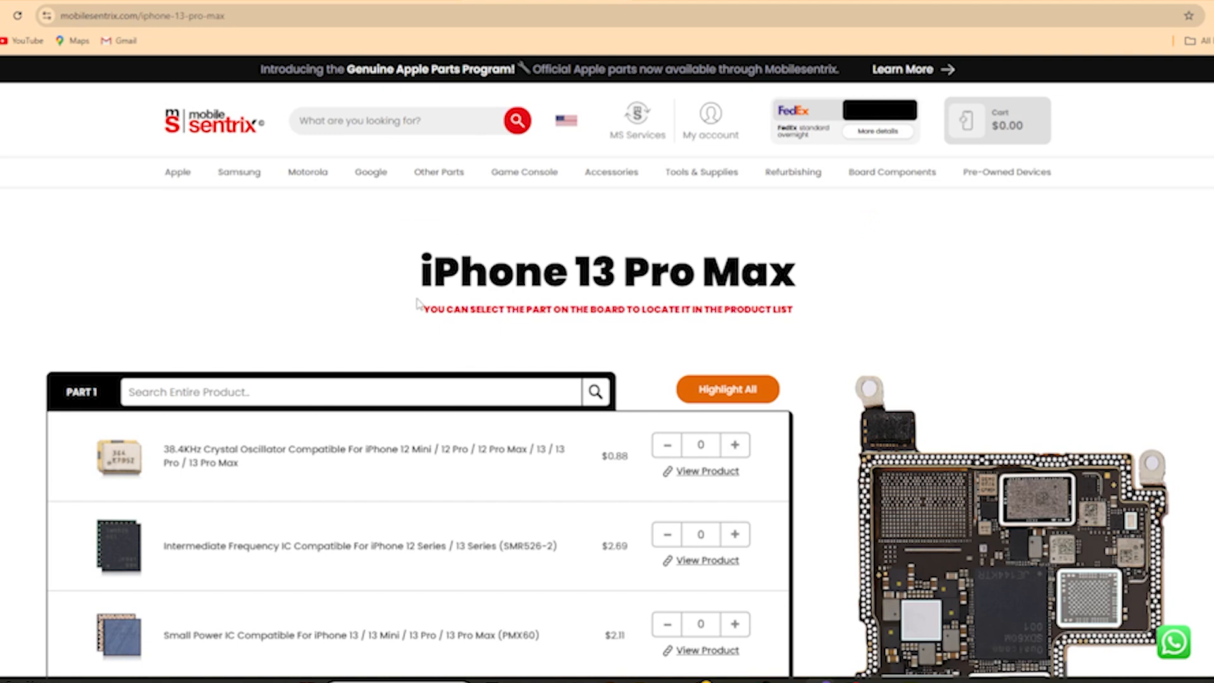
{"action": "scroll", "scroll_direction": "down", "scroll_amount": 3}
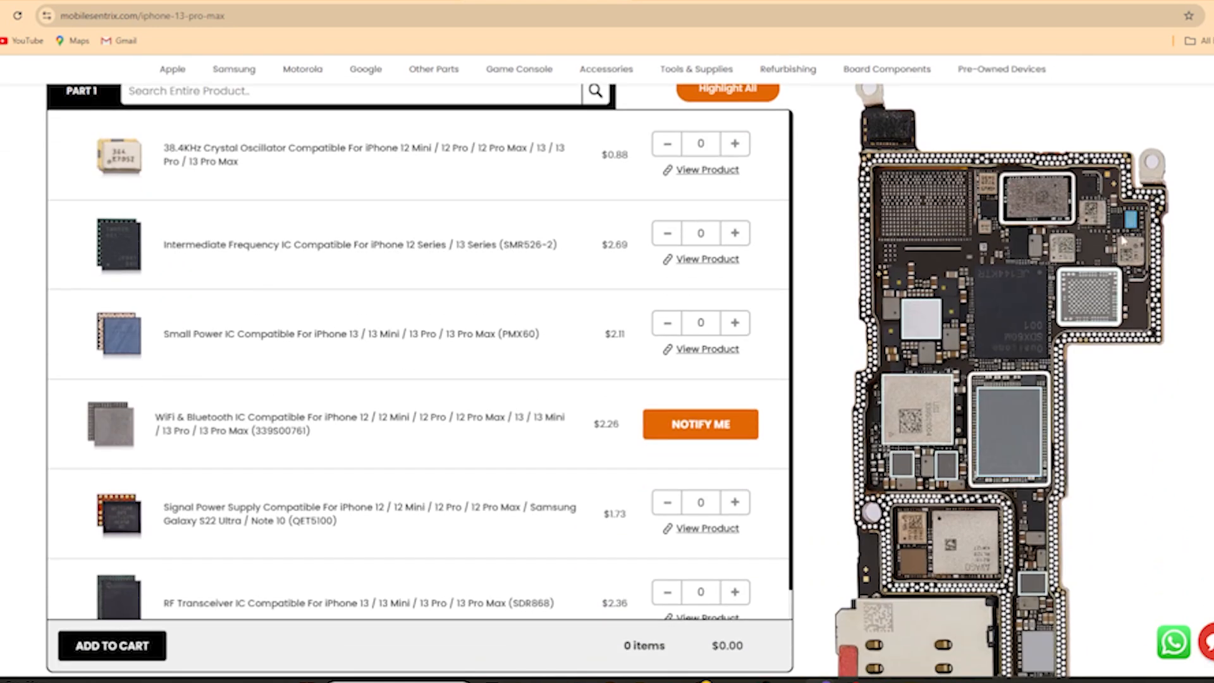
Step: Scroll through the board part lists toward the Big Power IC entry
{"action": "scroll", "scroll_direction": "up", "scroll_amount": 3}
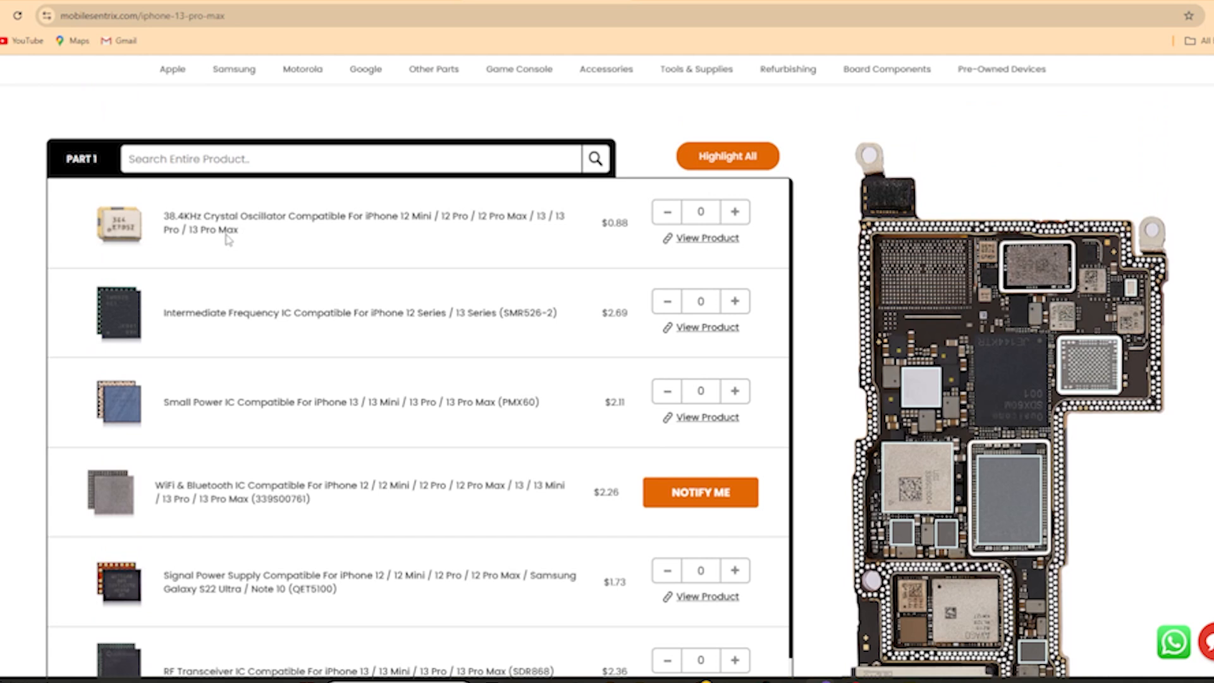
{"action": "scroll", "scroll_direction": "down", "scroll_amount": 3}
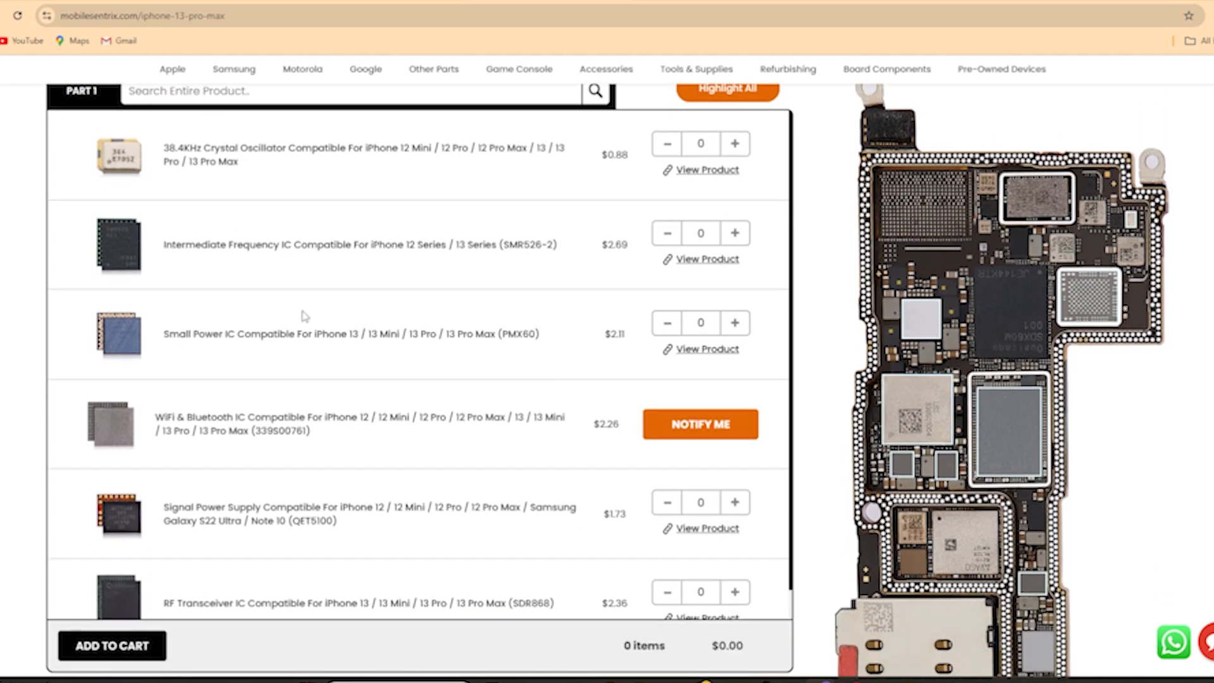
{"action": "scroll", "scroll_direction": "down", "scroll_amount": 3}
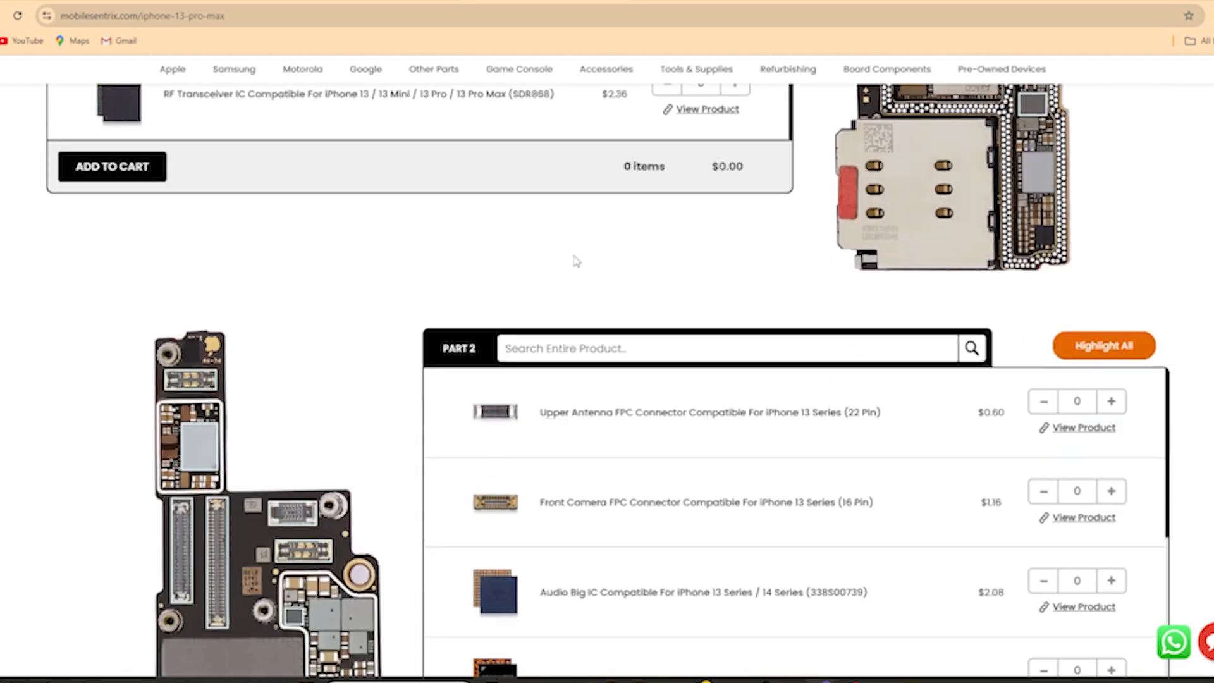
{"action": "scroll", "scroll_direction": "down", "scroll_amount": 3}
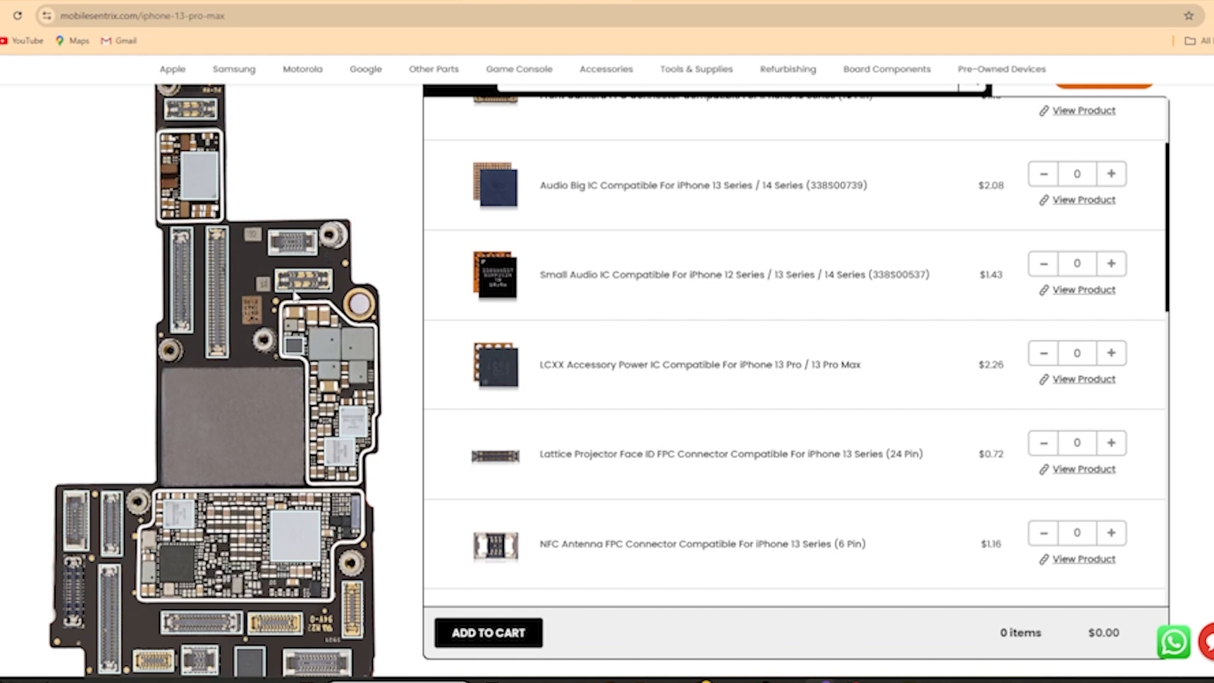
{"action": "mouse_move", "coordinate": [334, 310]}
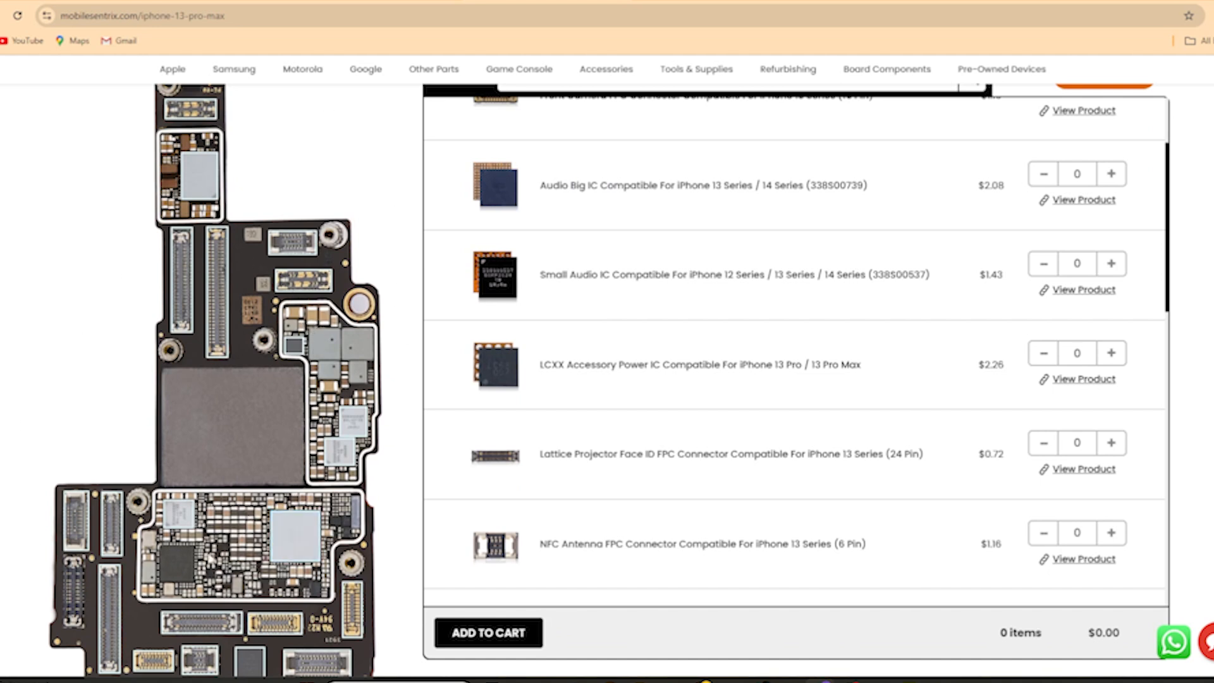
{"action": "scroll", "scroll_direction": "down", "scroll_amount": 3}
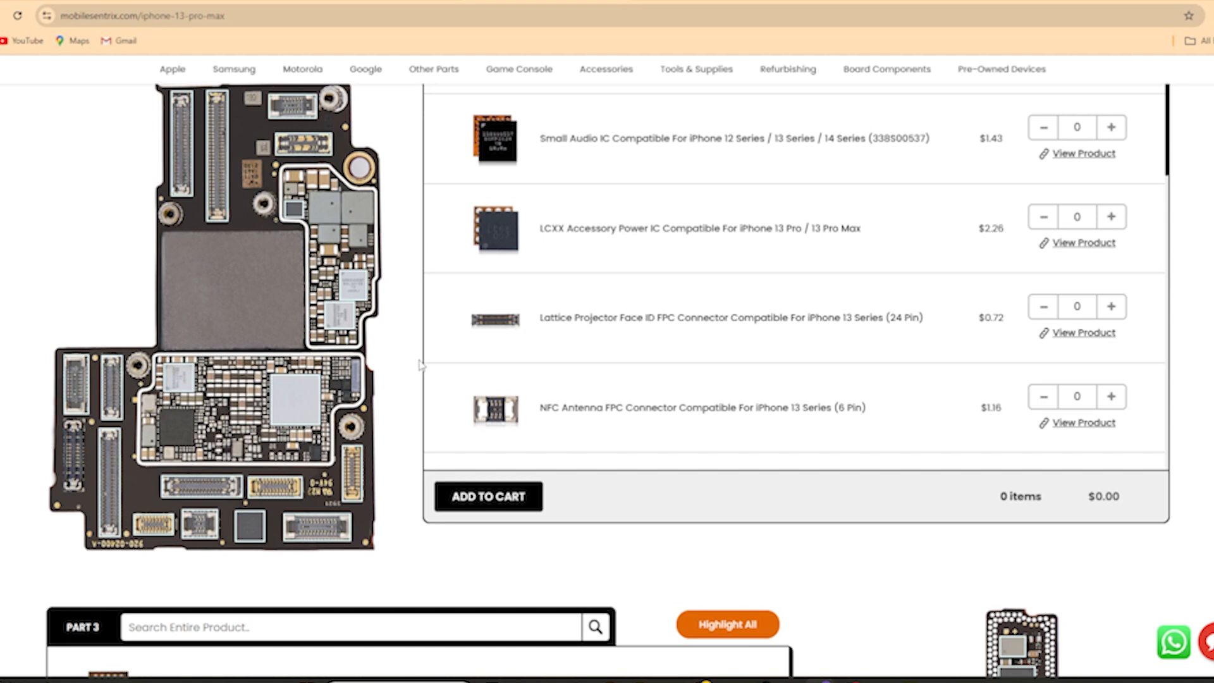
{"action": "scroll", "scroll_direction": "down", "scroll_amount": 3}
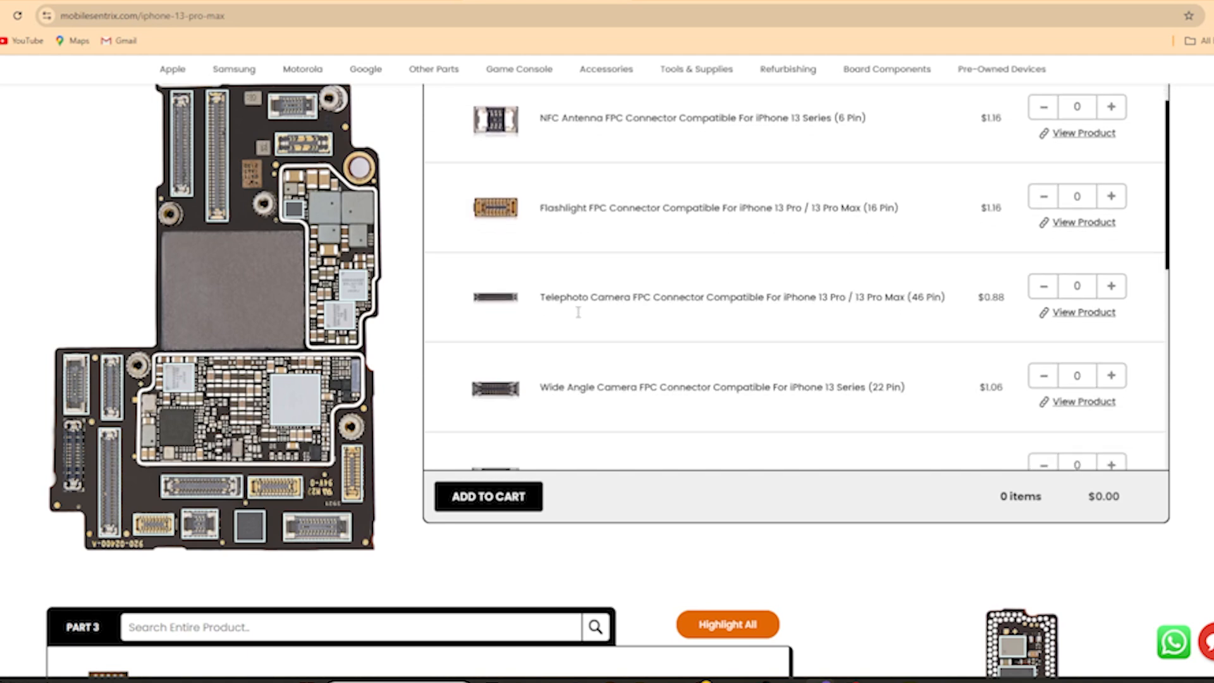
{"action": "scroll", "scroll_direction": "down", "scroll_amount": 3}
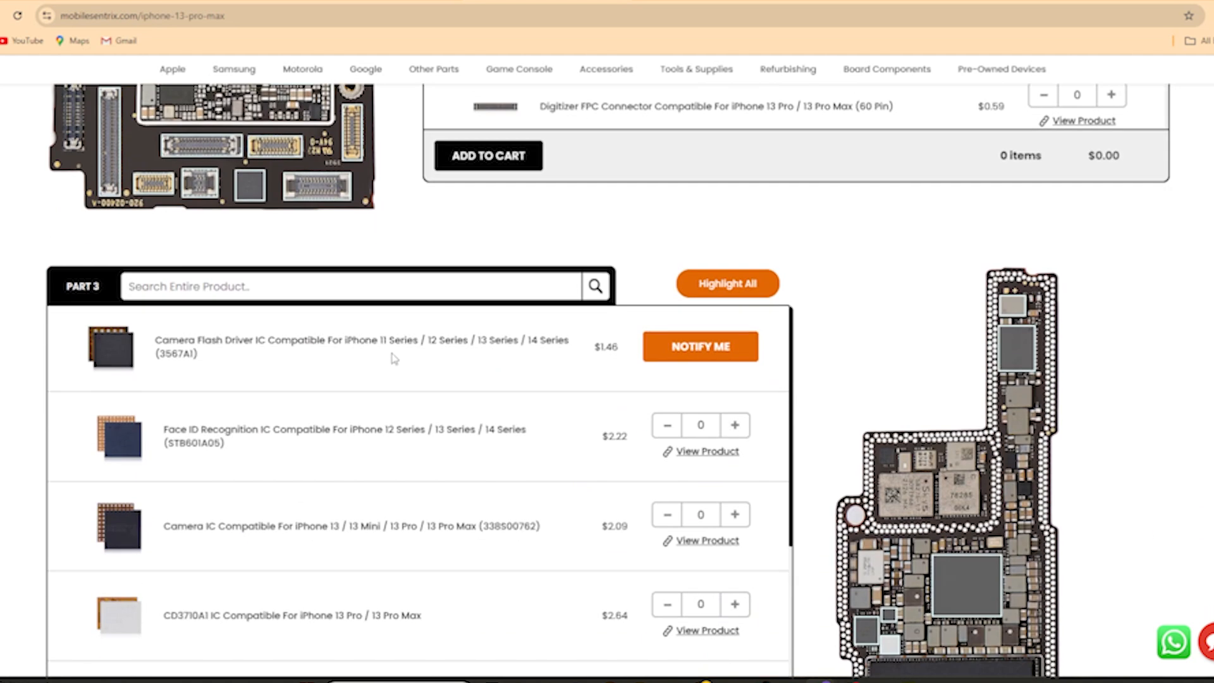
{"action": "scroll", "scroll_direction": "down", "scroll_amount": 3}
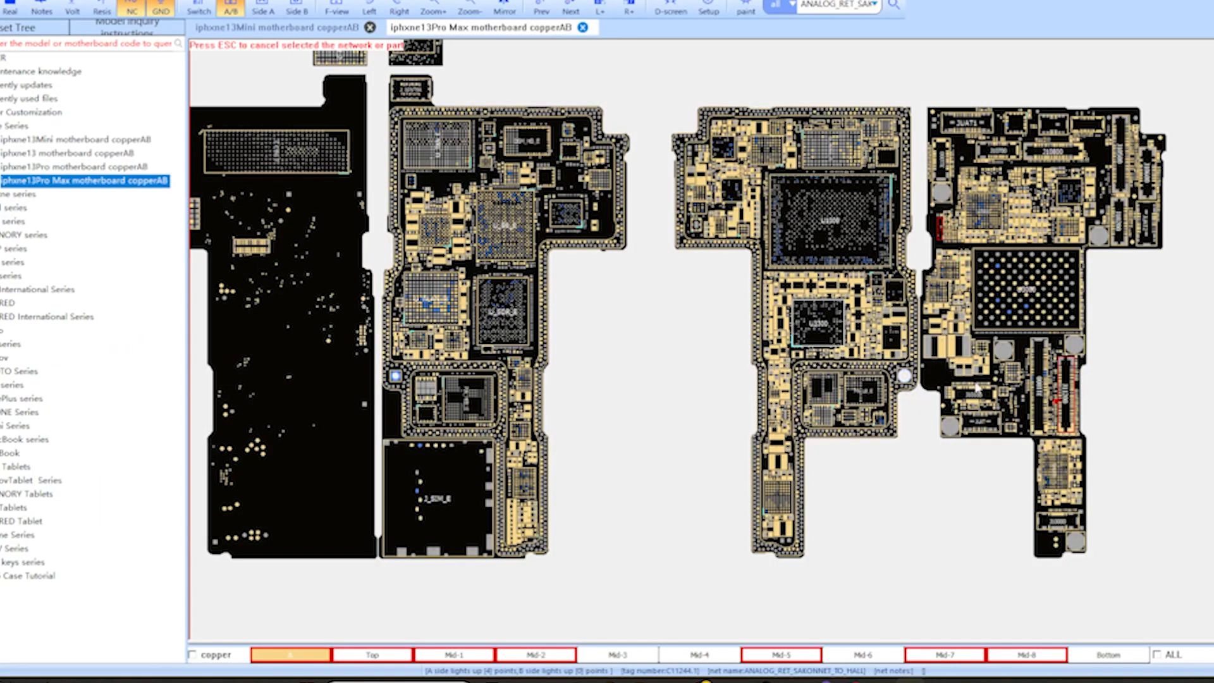
{"action": "mouse_move", "coordinate": [727, 396]}
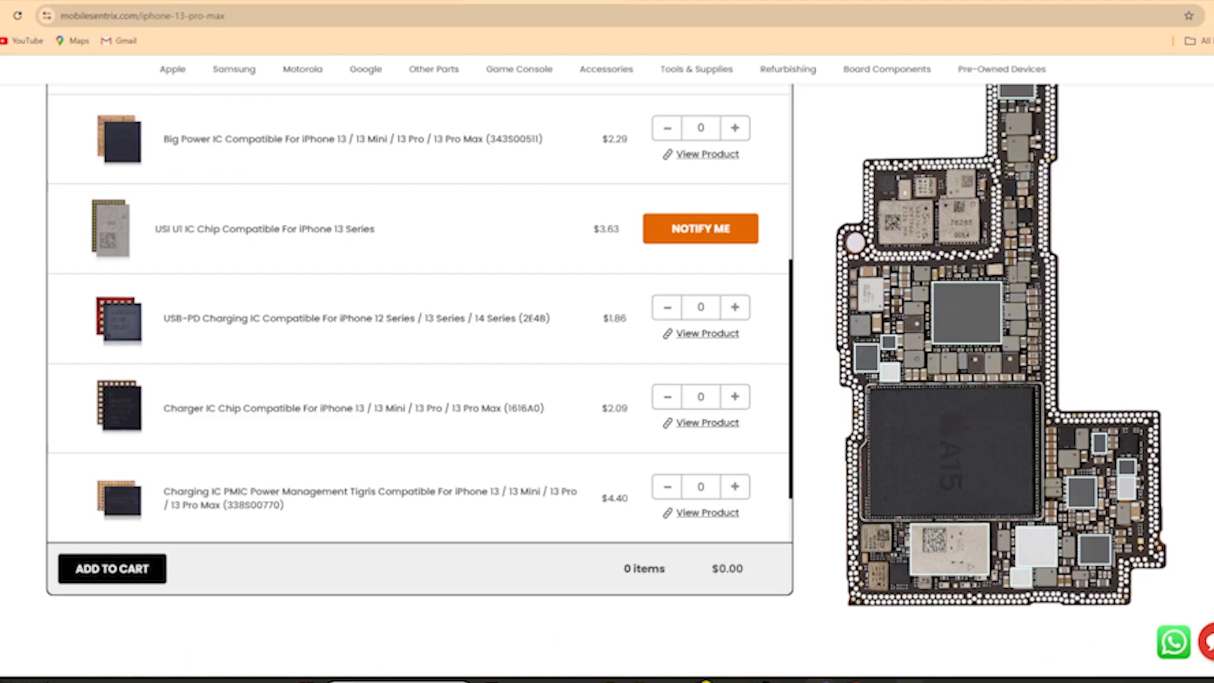
{"action": "mouse_move", "coordinate": [967, 316]}
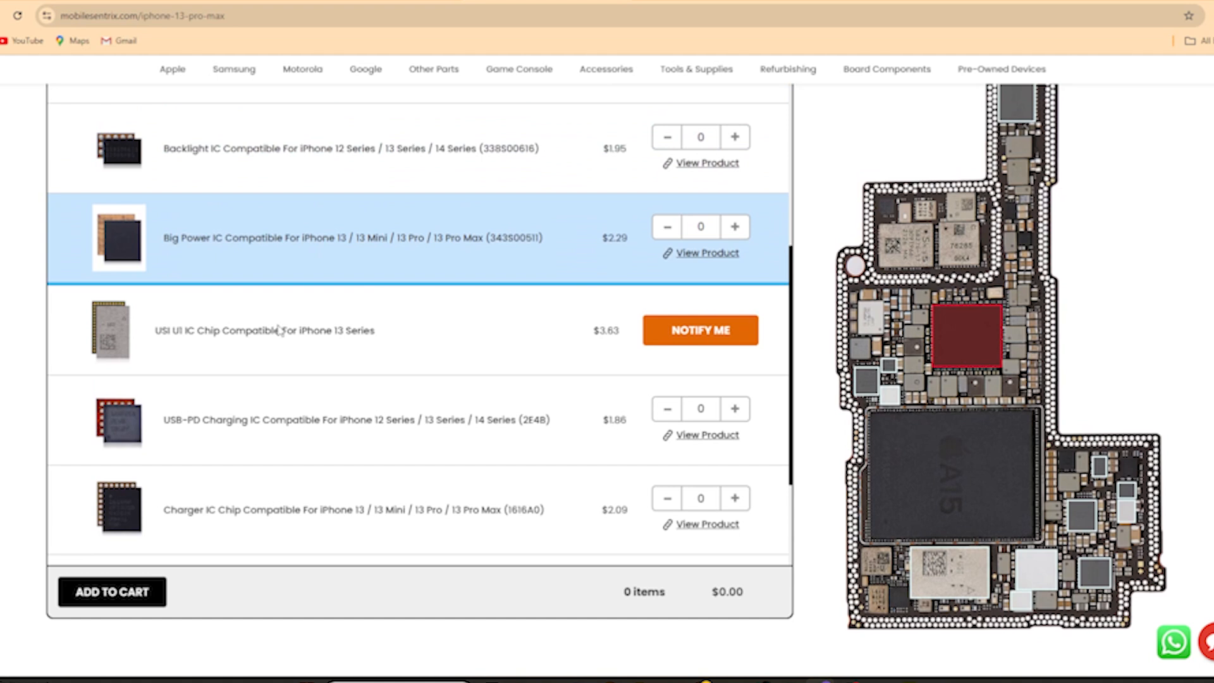
{"action": "mouse_move", "coordinate": [226, 228]}
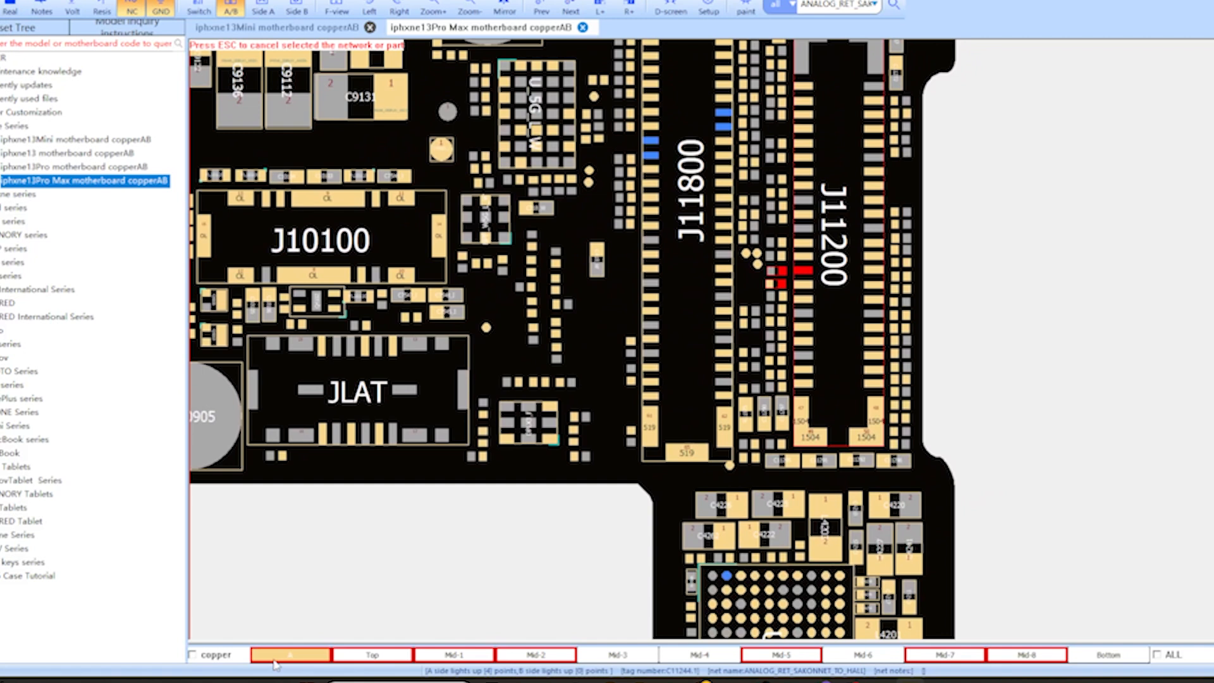
{"action": "mouse_move", "coordinate": [656, 301]}
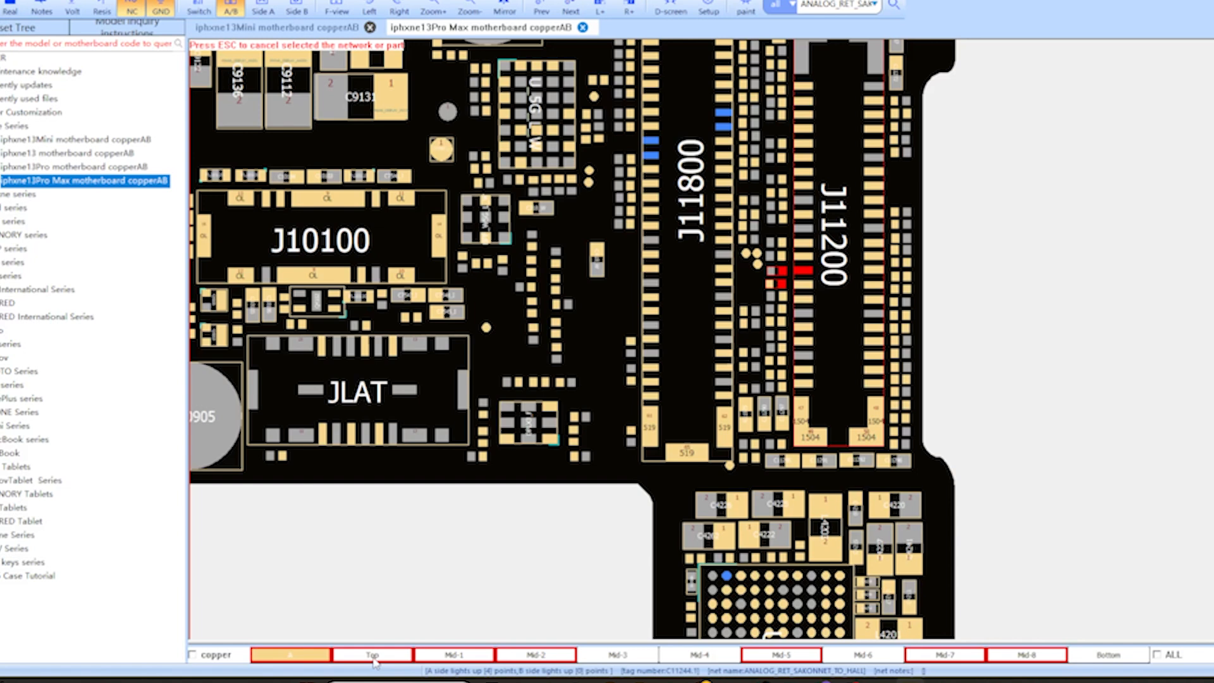
Step: Switch on the Top, Mid-1, Mid-2 and remaining copper layers one by one
{"action": "left_click", "coordinate": [371, 654]}
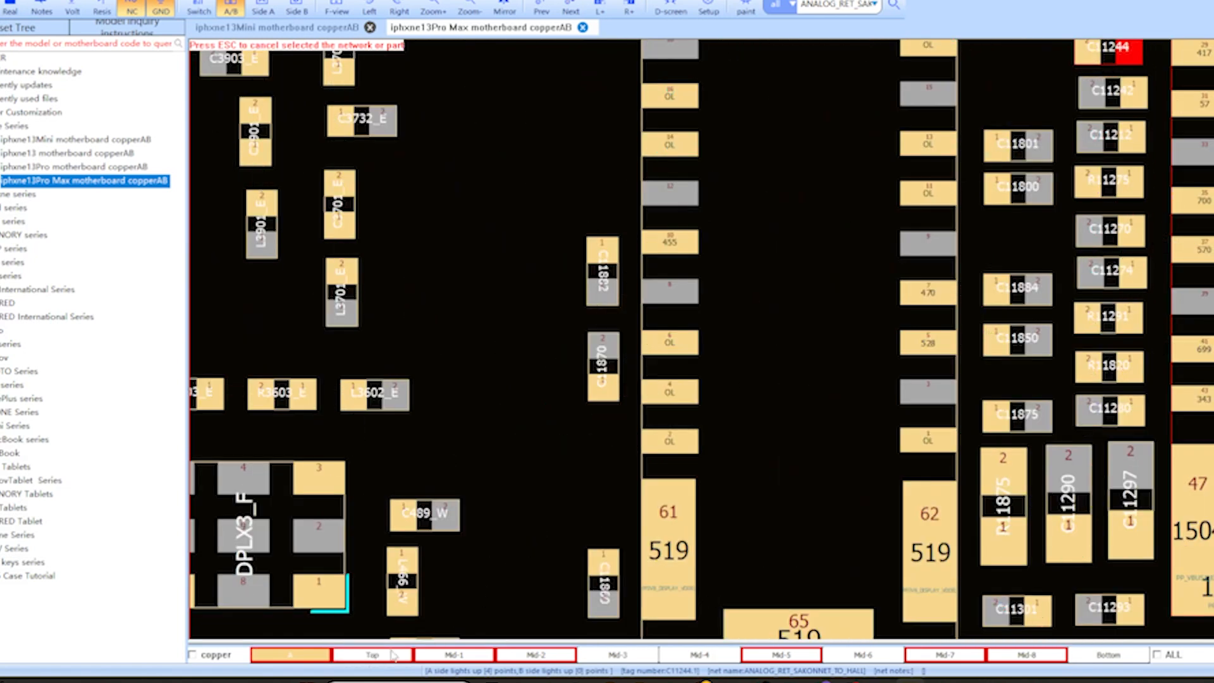
{"action": "left_click", "coordinate": [372, 655]}
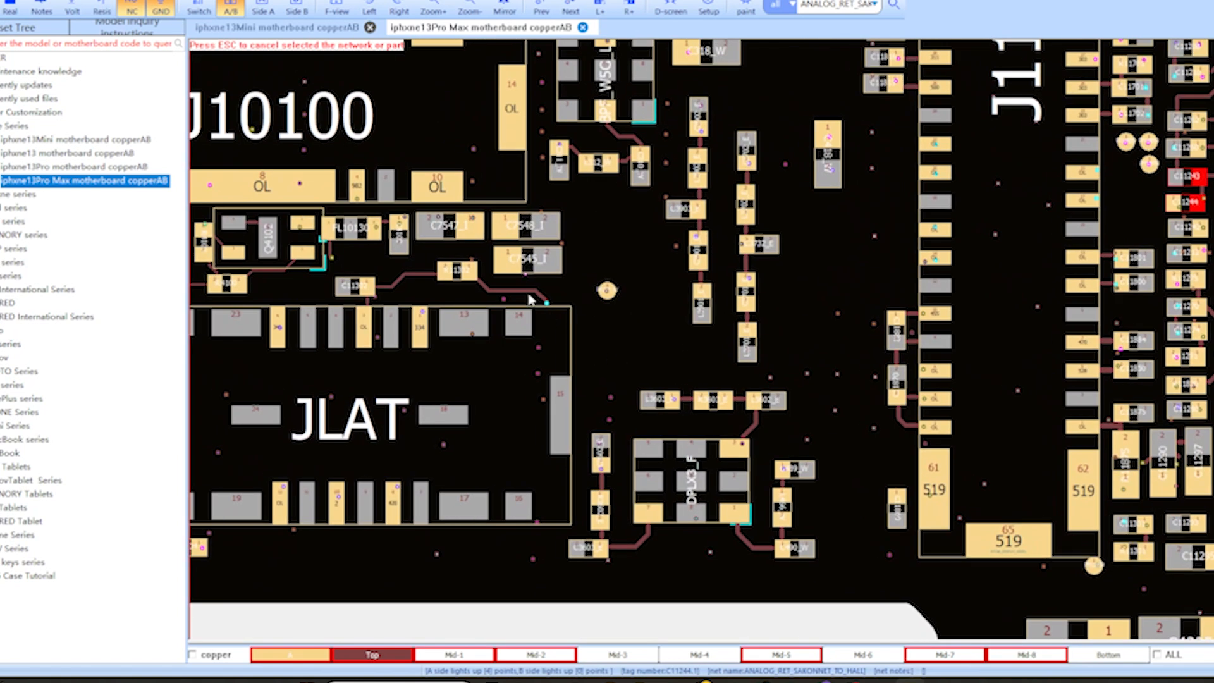
{"action": "mouse_move", "coordinate": [510, 302]}
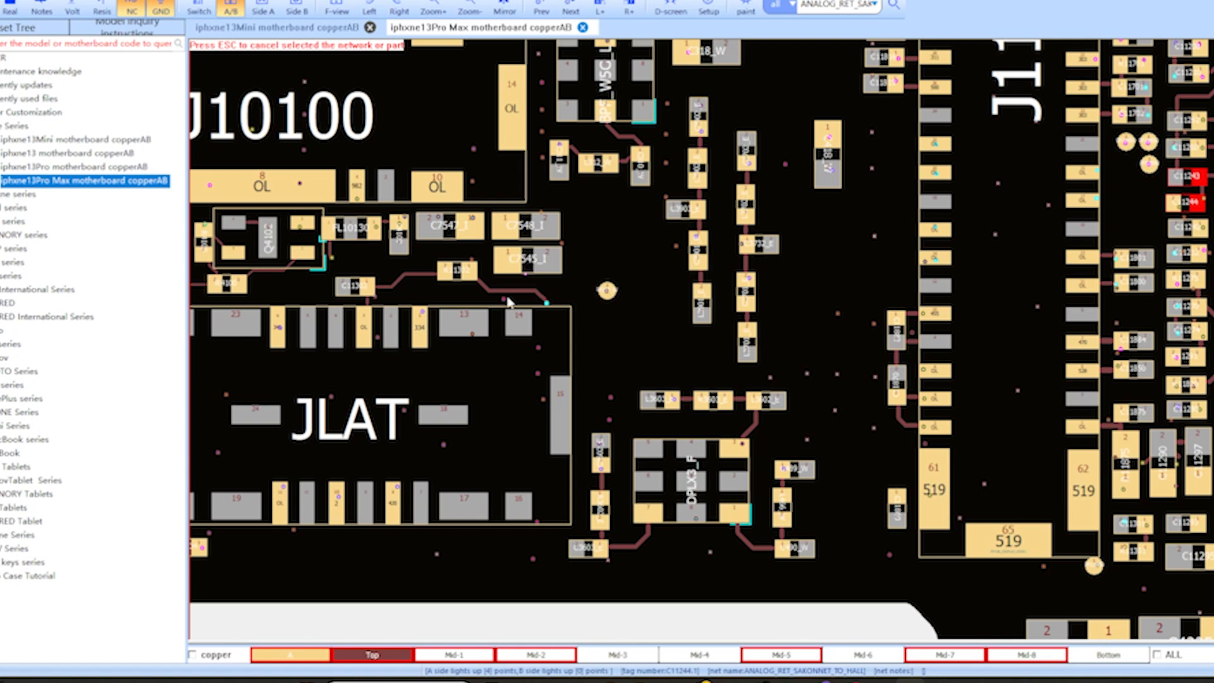
{"action": "mouse_move", "coordinate": [428, 272]}
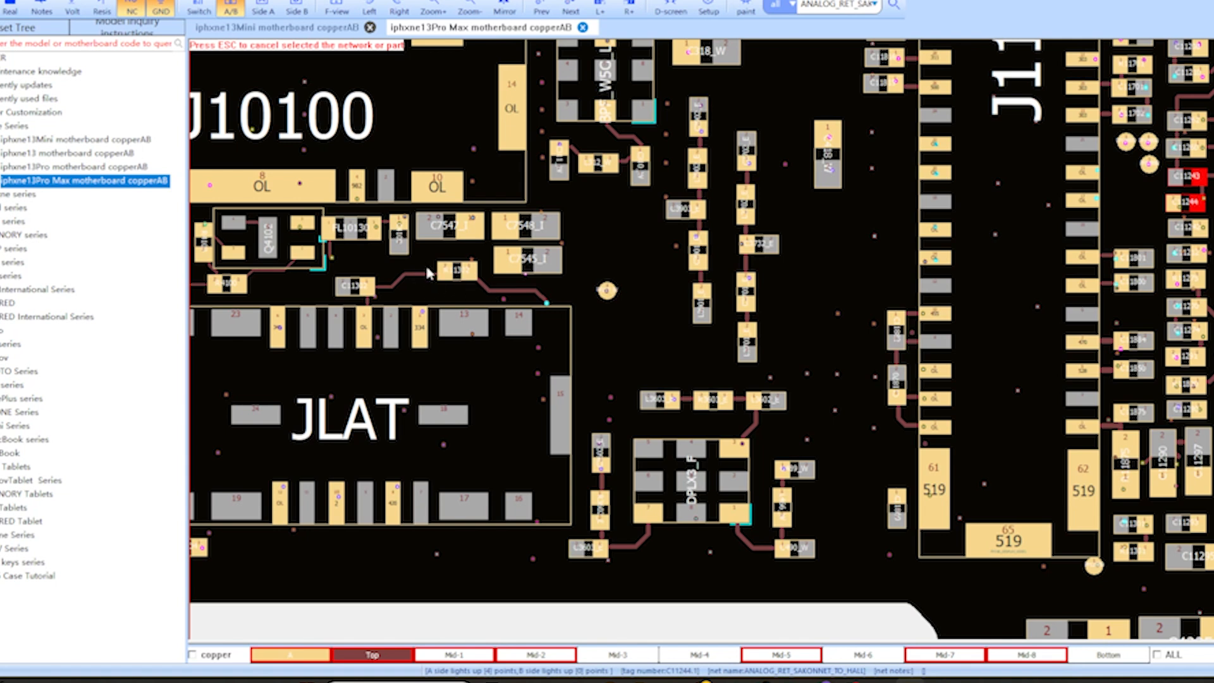
{"action": "mouse_move", "coordinate": [425, 290]}
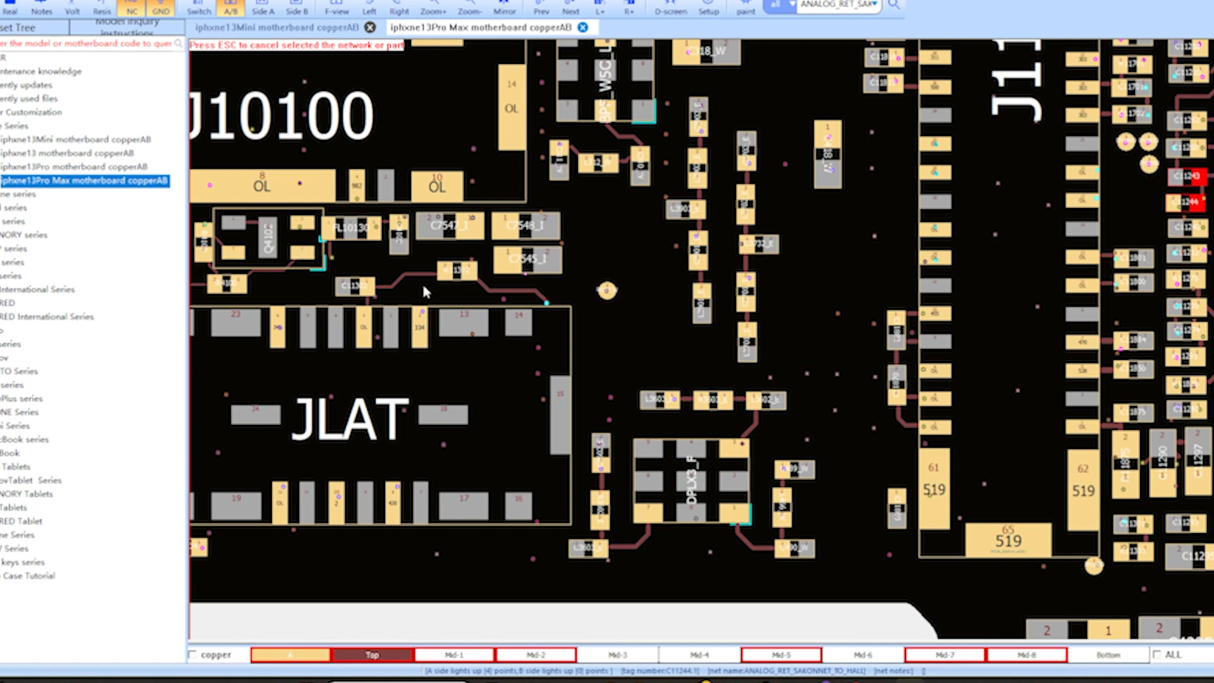
{"action": "mouse_move", "coordinate": [465, 283]}
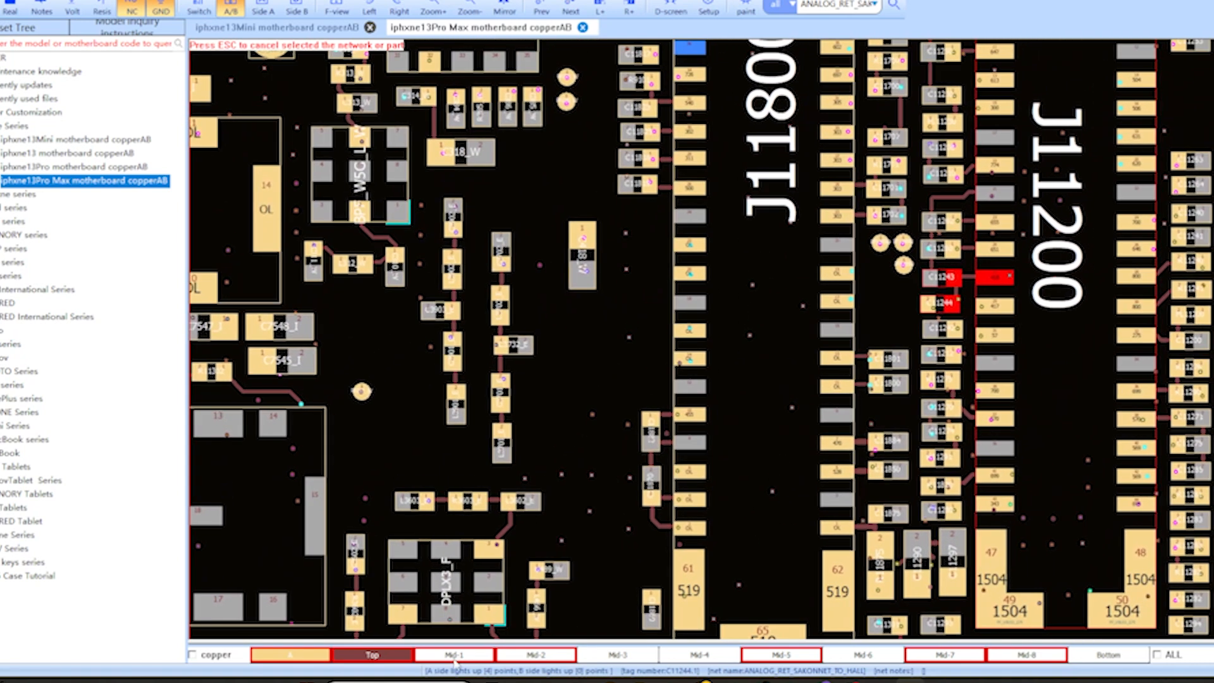
{"action": "left_click", "coordinate": [456, 655]}
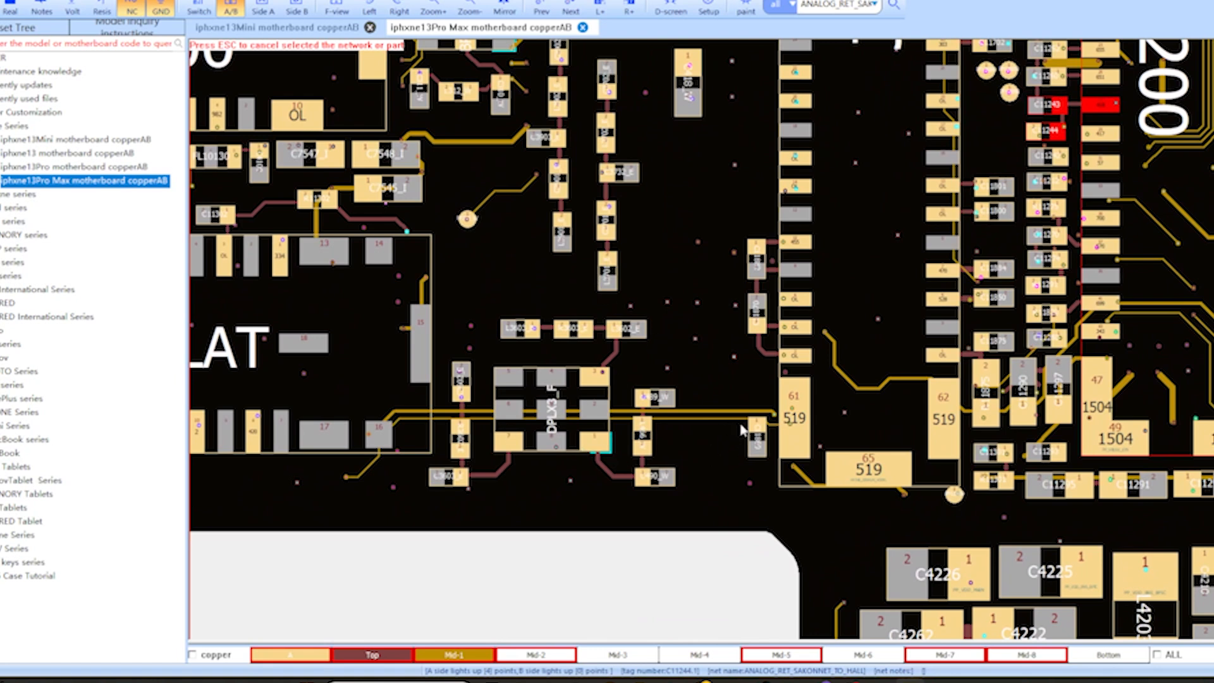
{"action": "mouse_move", "coordinate": [673, 346]}
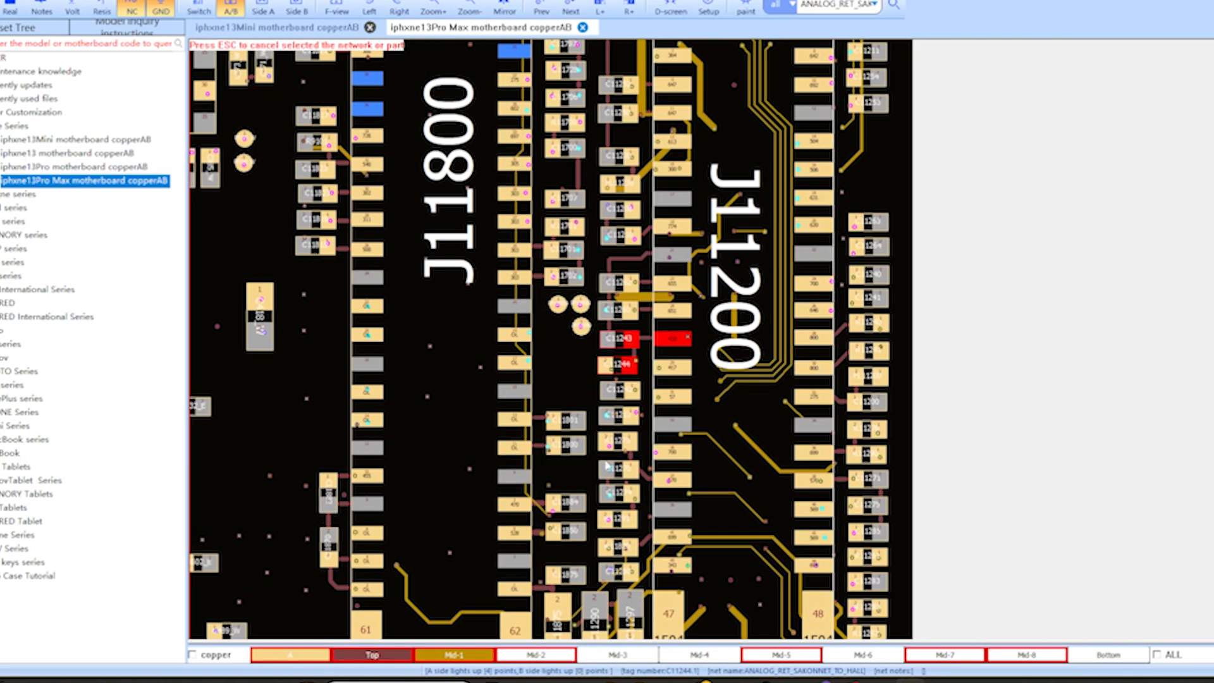
{"action": "left_click", "coordinate": [537, 655]}
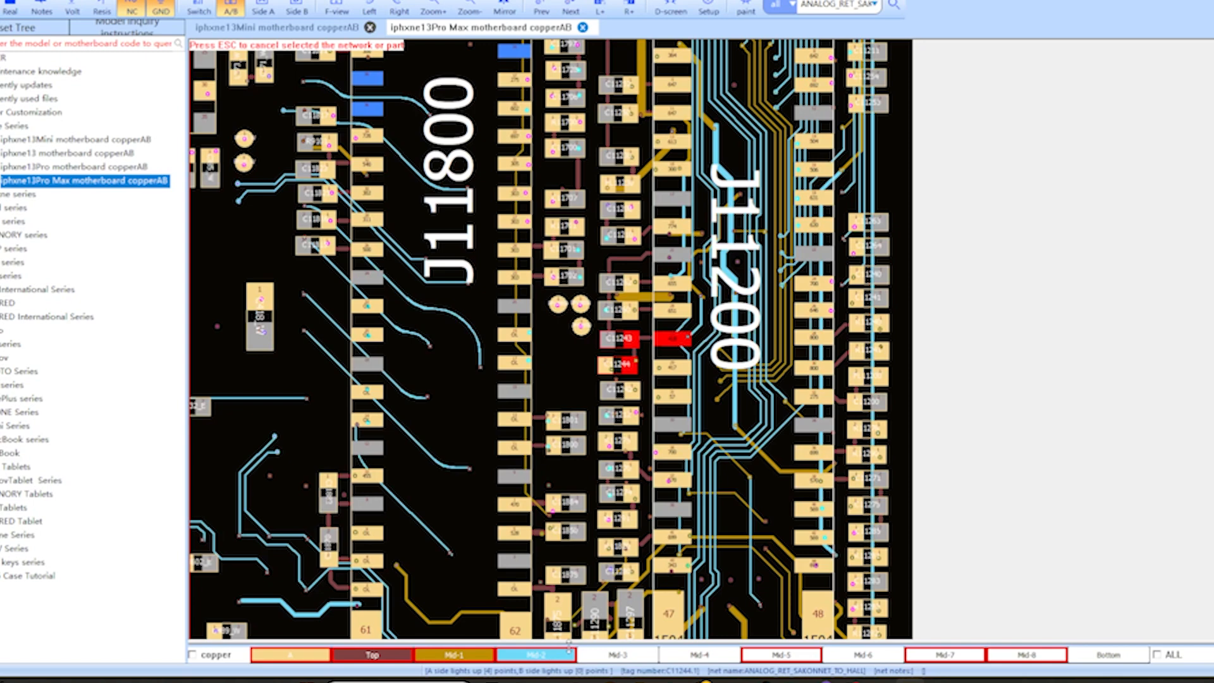
{"action": "left_click", "coordinate": [619, 655]}
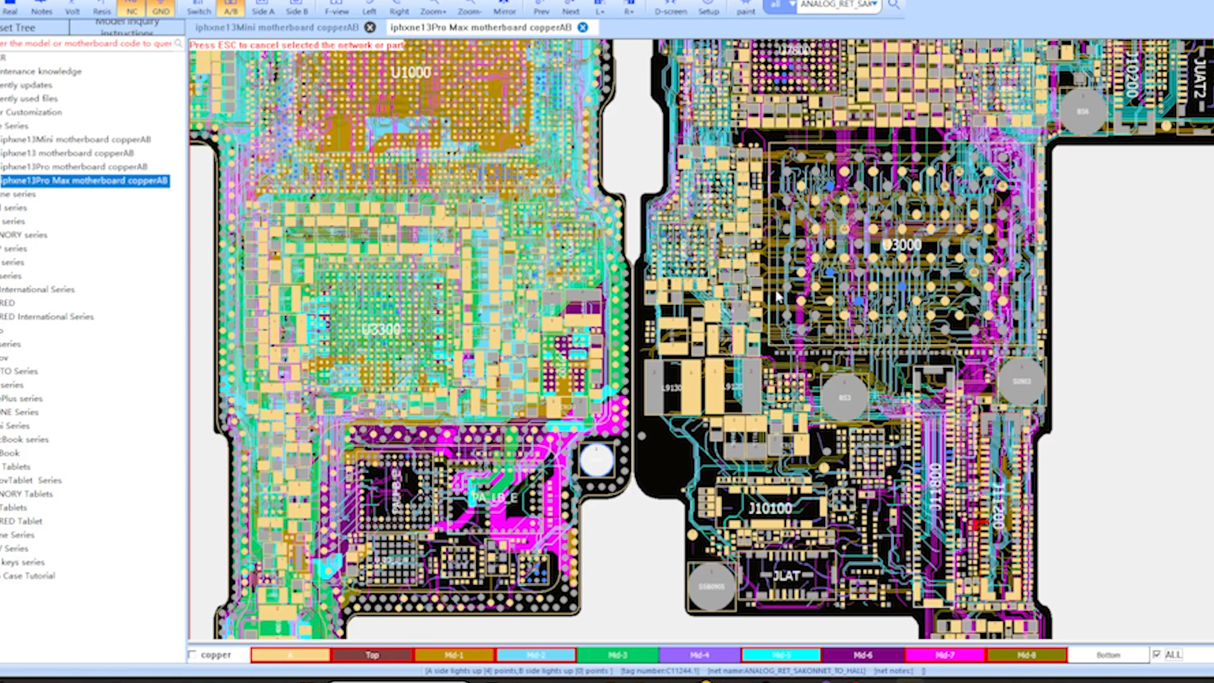
{"action": "mouse_move", "coordinate": [804, 227]}
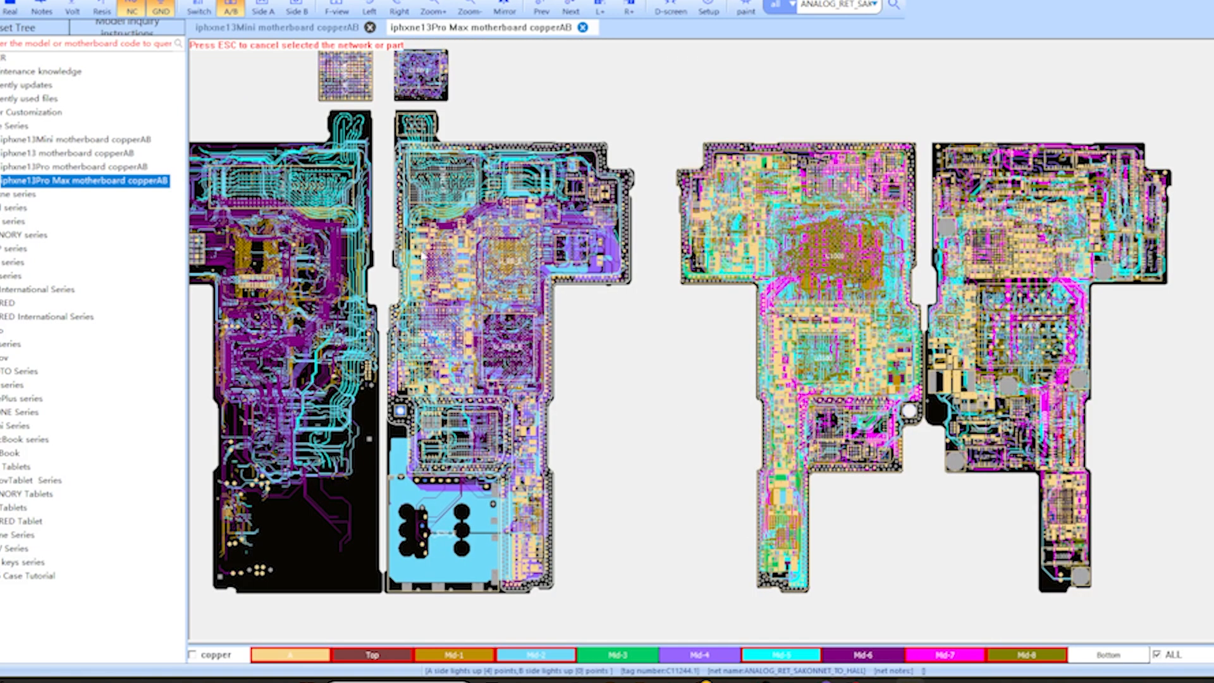
{"action": "mouse_move", "coordinate": [842, 355]}
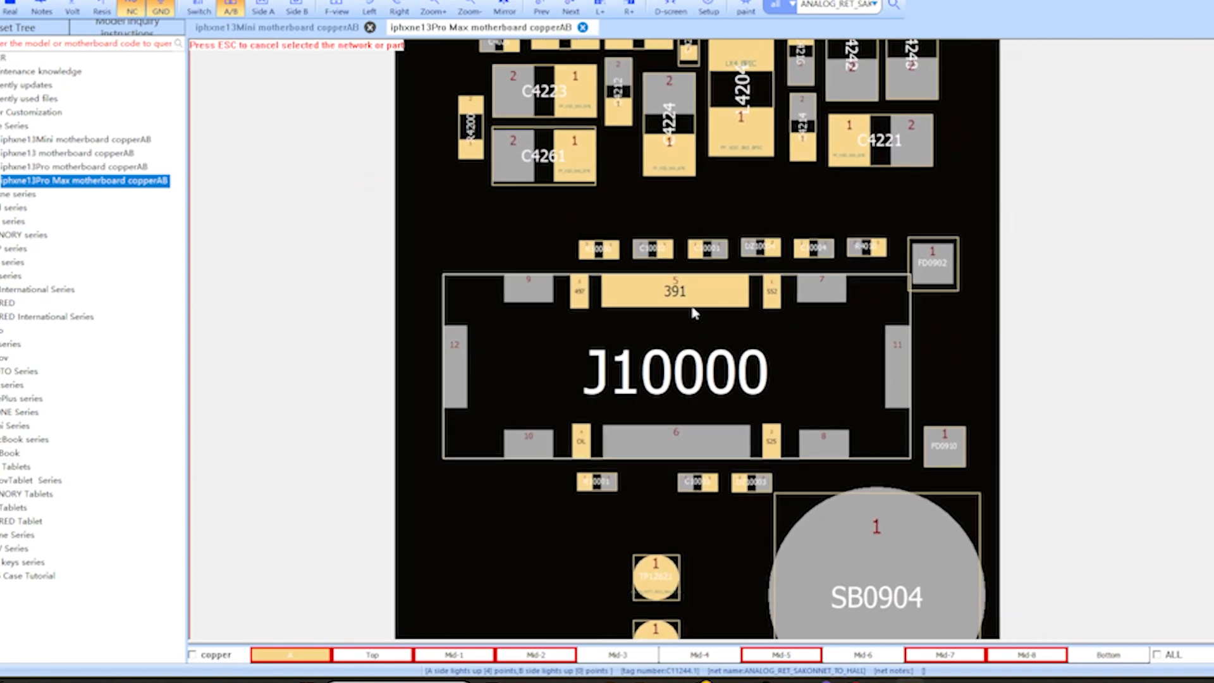
Step: Highlight PP_BATT_VCC_BPIC from J10000 pad 5 (resistance 391), lighting U4200 pins
{"action": "left_click", "coordinate": [675, 292]}
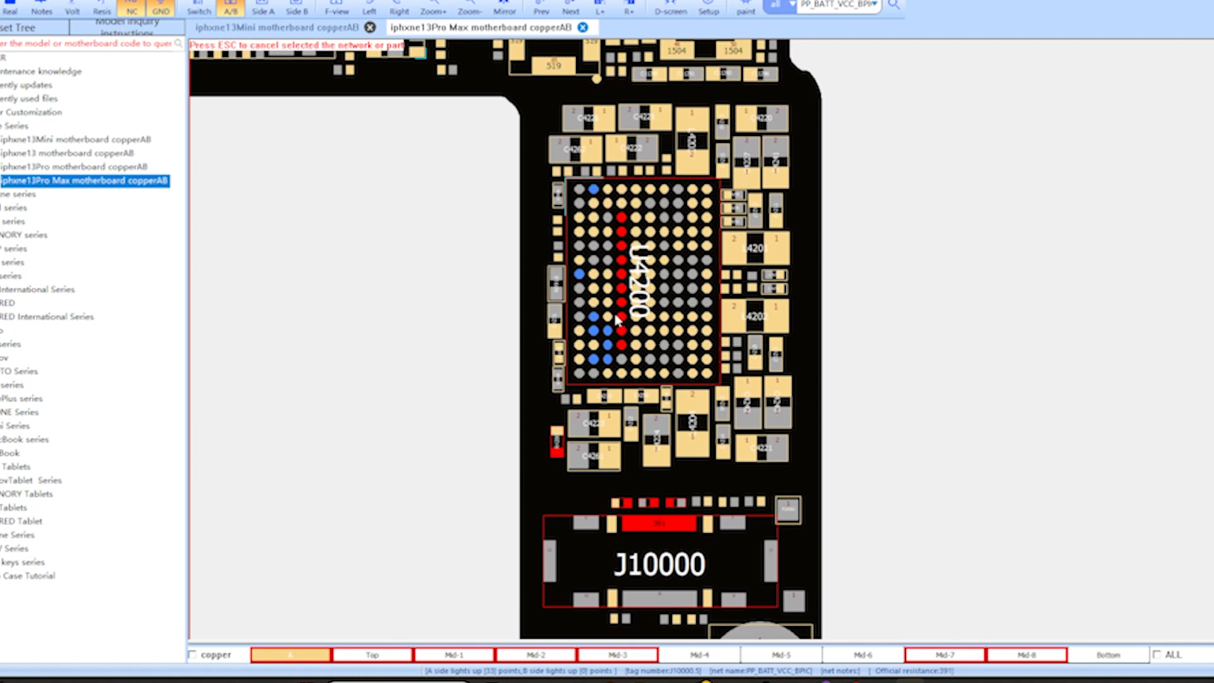
{"action": "mouse_move", "coordinate": [618, 320]}
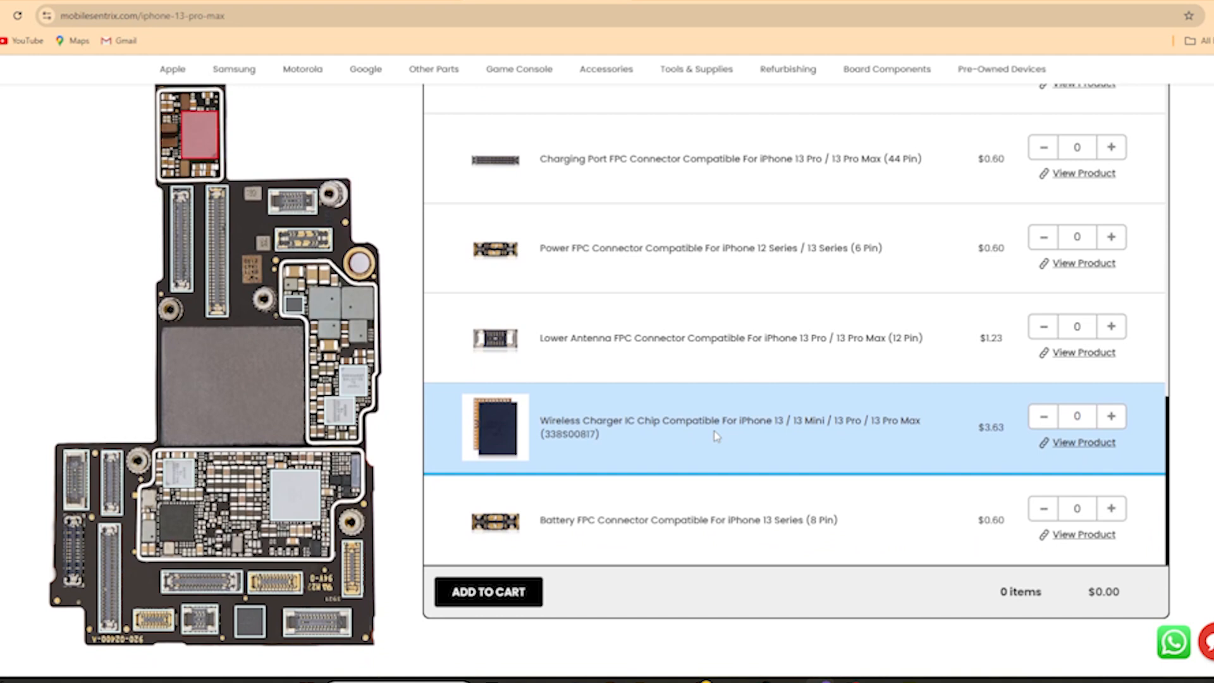
{"action": "mouse_move", "coordinate": [954, 425]}
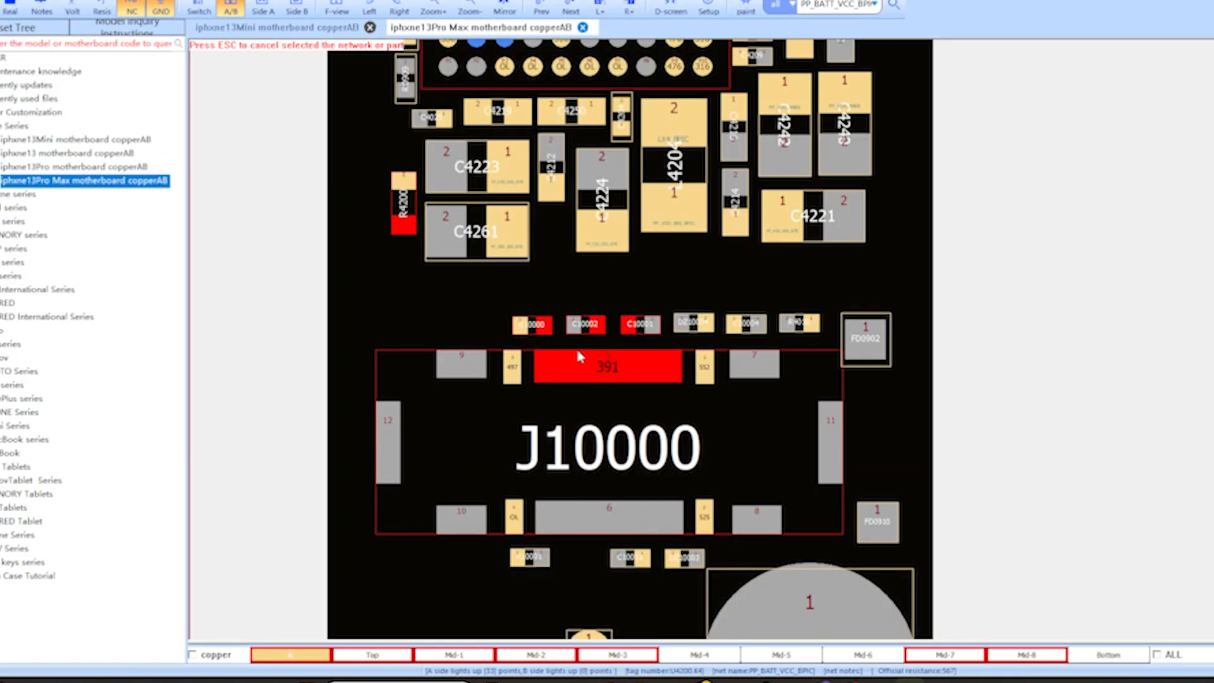
{"action": "mouse_move", "coordinate": [579, 396]}
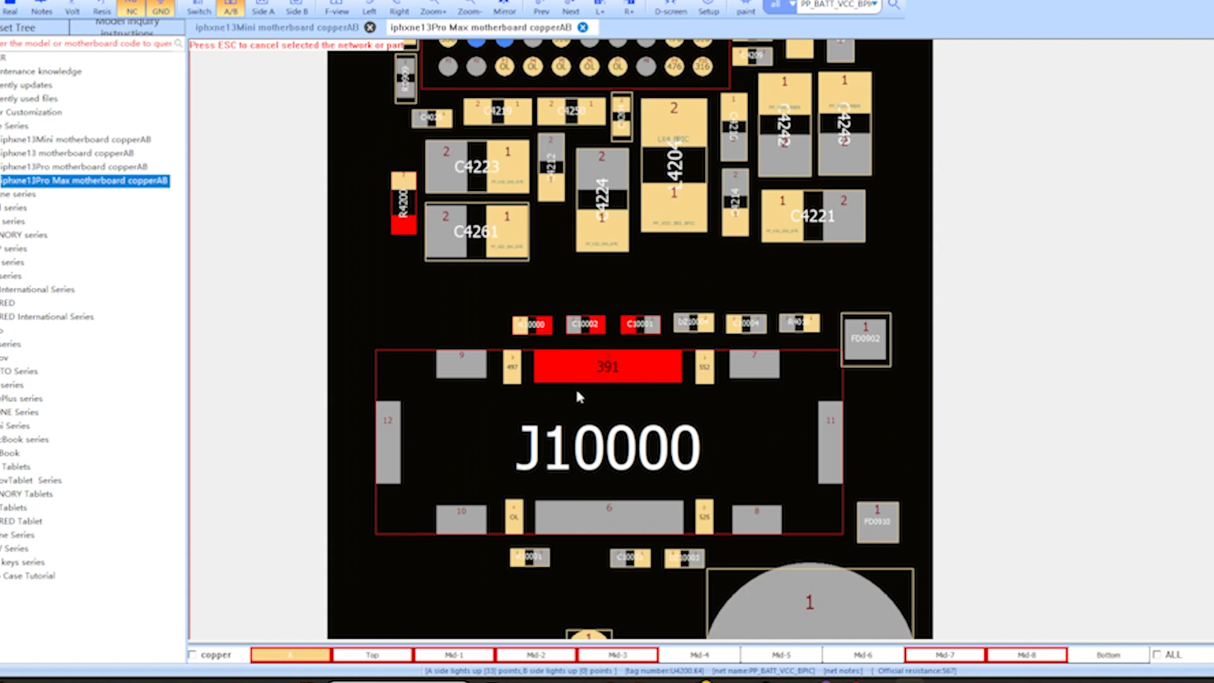
{"action": "mouse_move", "coordinate": [610, 378]}
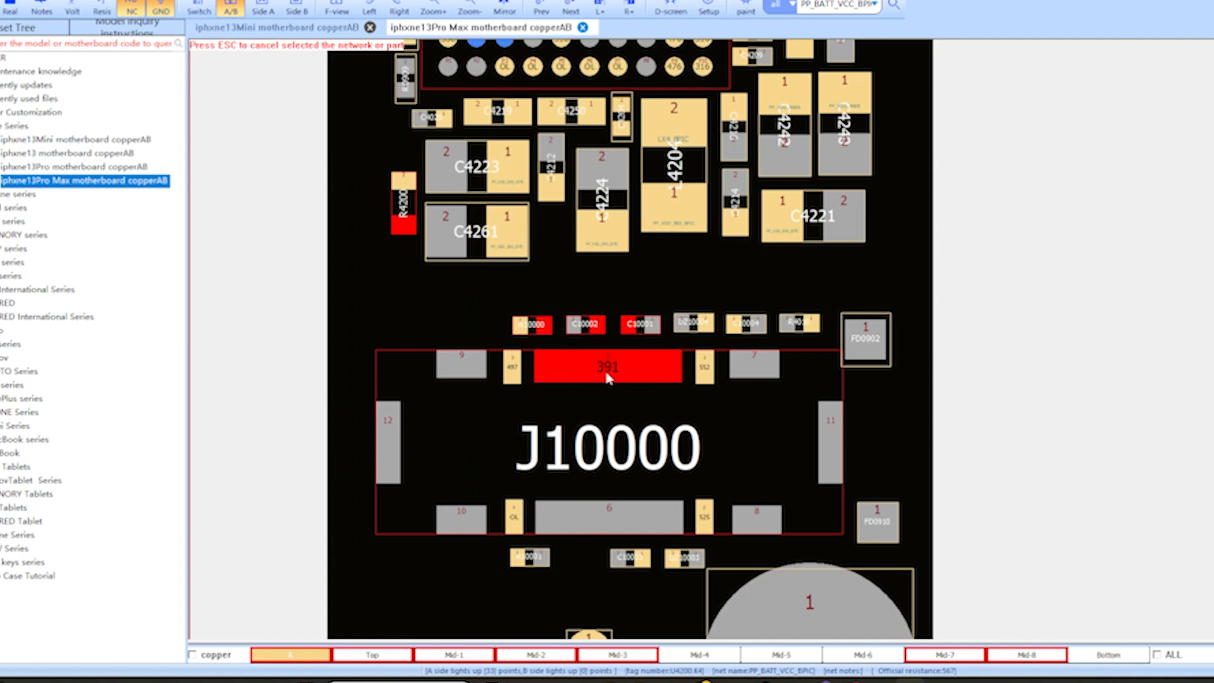
{"action": "mouse_move", "coordinate": [589, 387]}
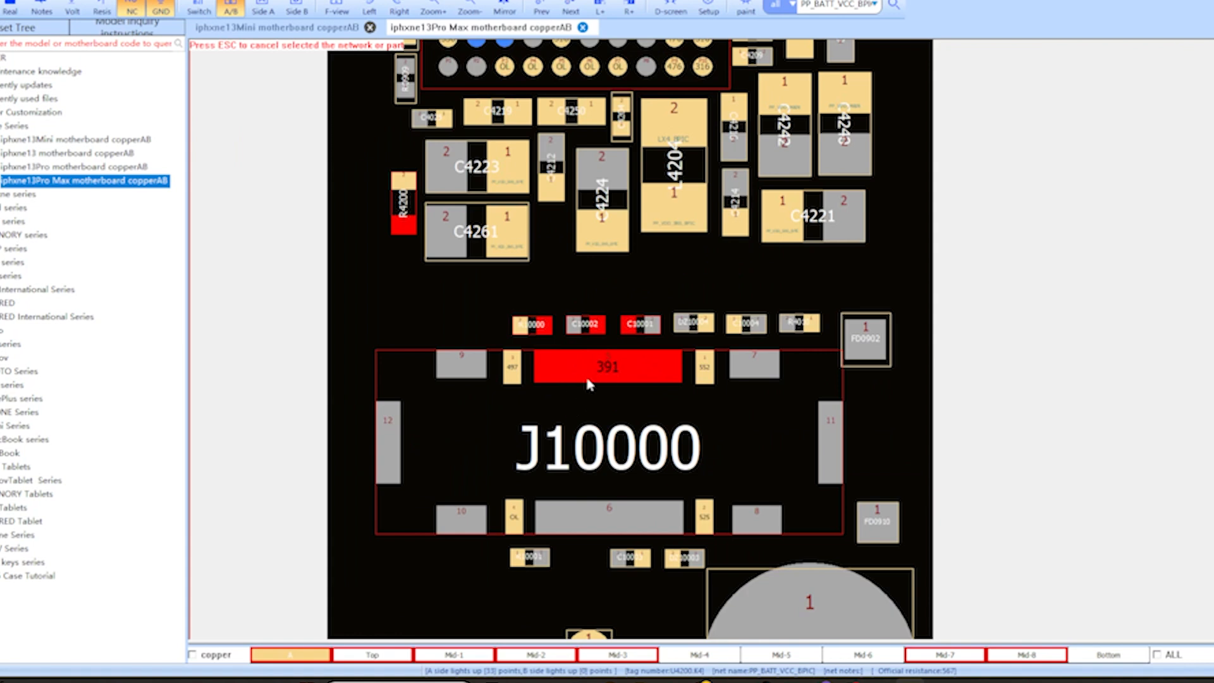
{"action": "mouse_move", "coordinate": [634, 366]}
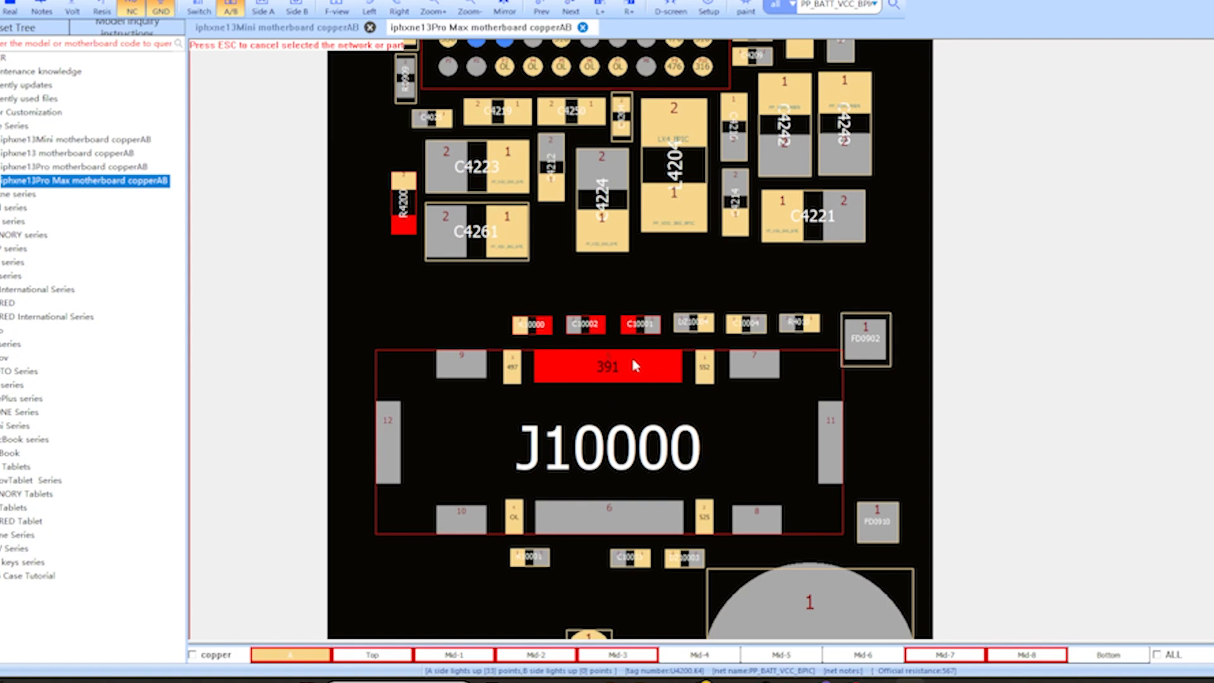
{"action": "mouse_move", "coordinate": [631, 366]}
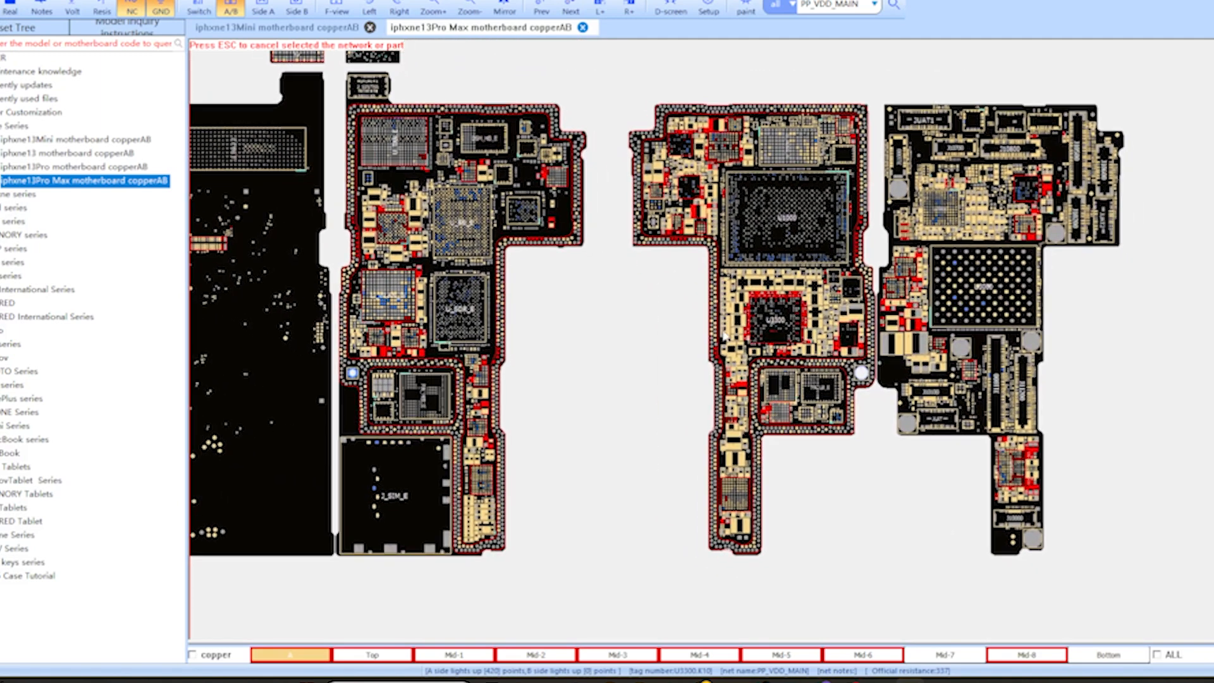
{"action": "mouse_move", "coordinate": [302, 256]}
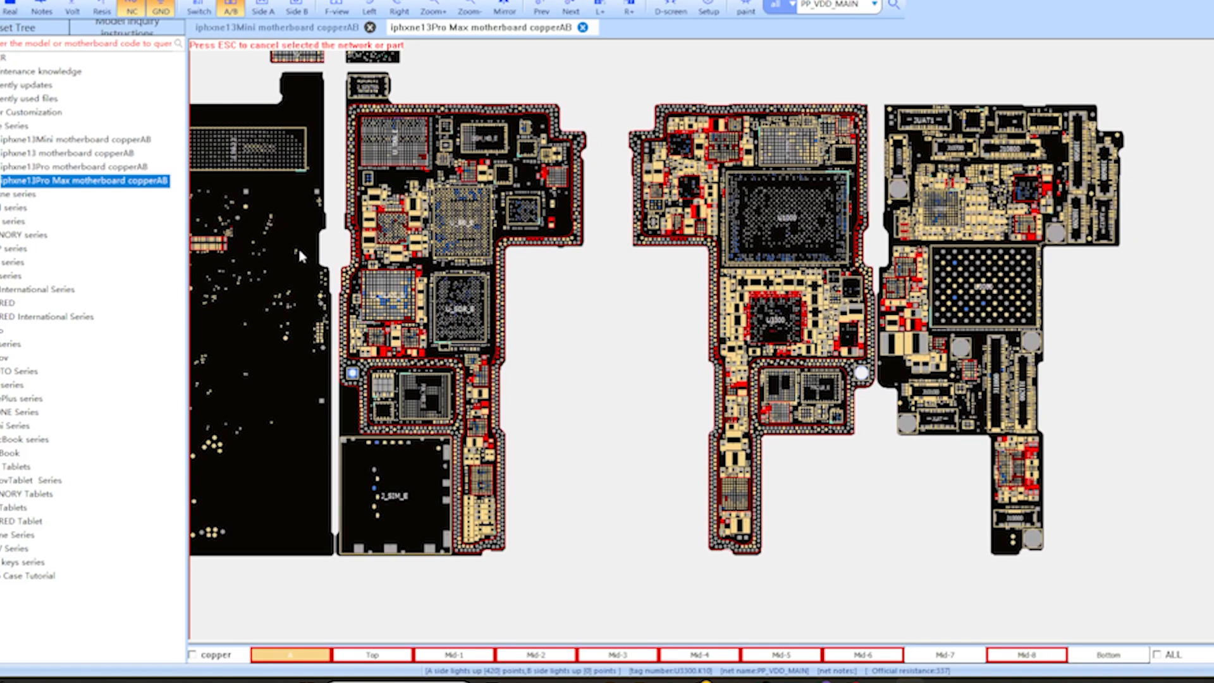
{"action": "mouse_move", "coordinate": [818, 285]}
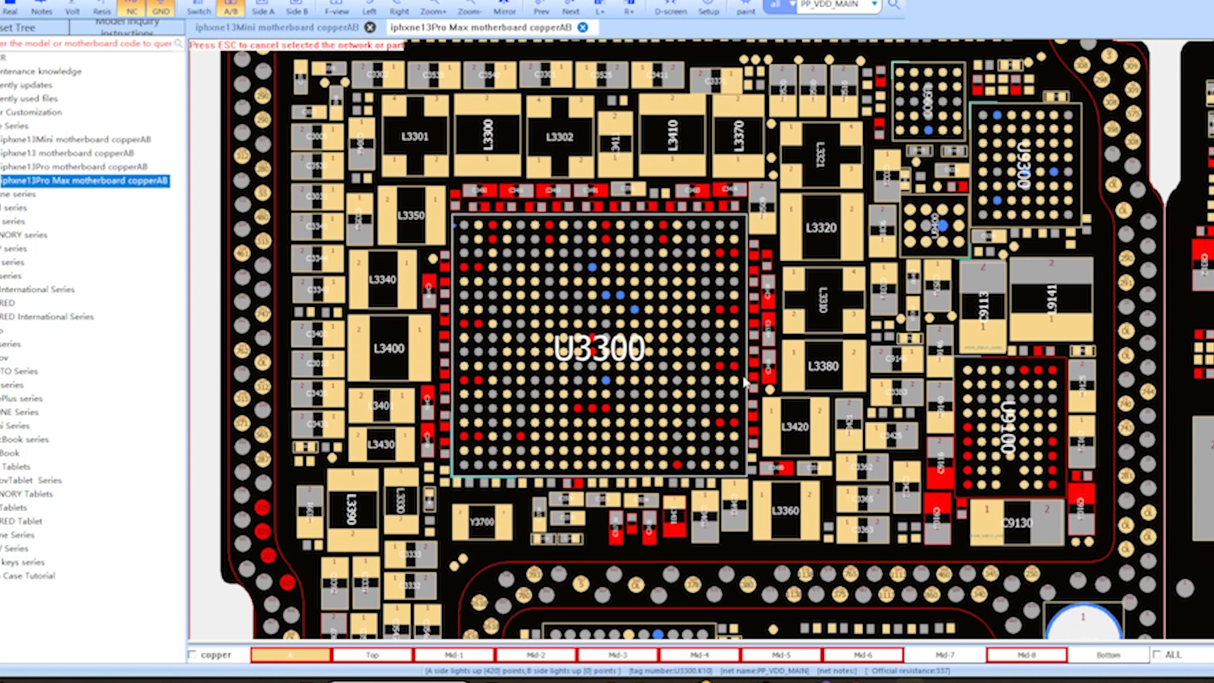
{"action": "mouse_move", "coordinate": [659, 467]}
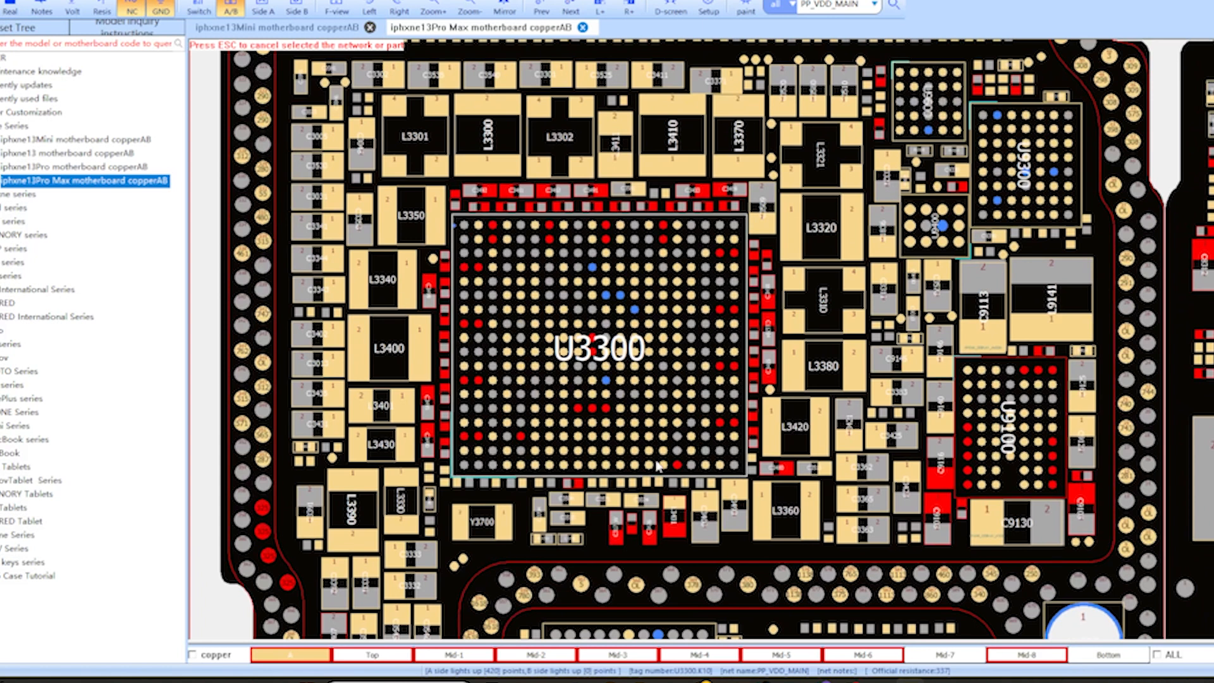
{"action": "mouse_move", "coordinate": [589, 298]}
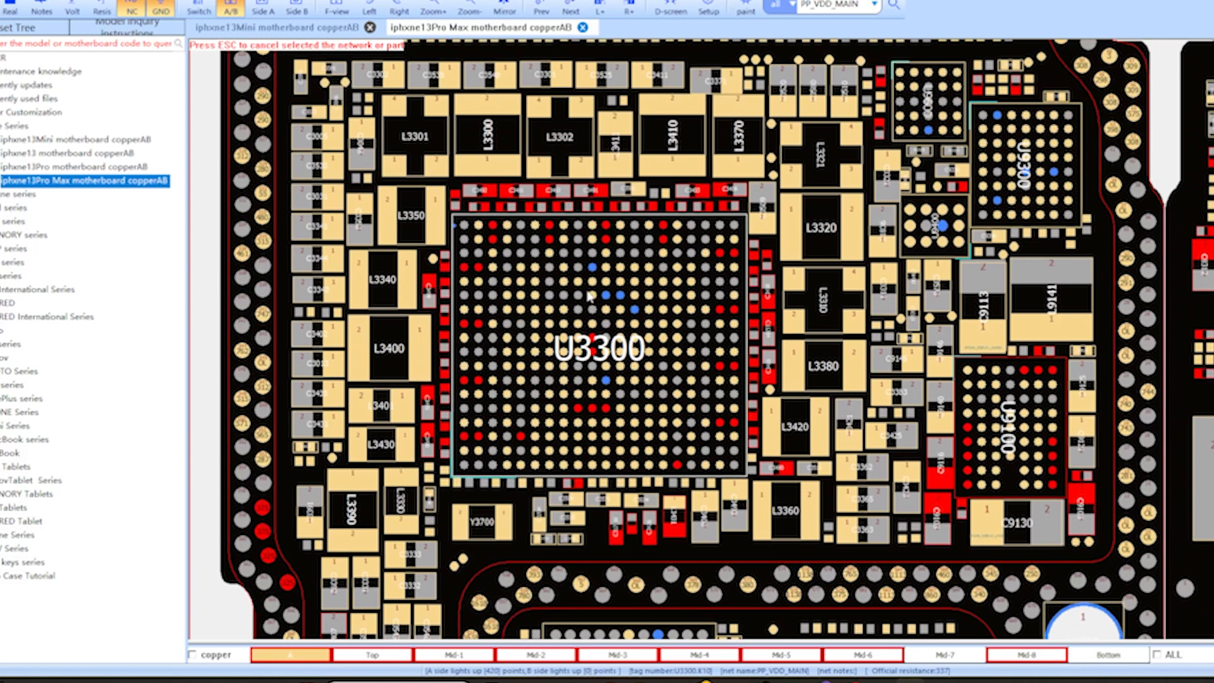
{"action": "mouse_move", "coordinate": [403, 275]}
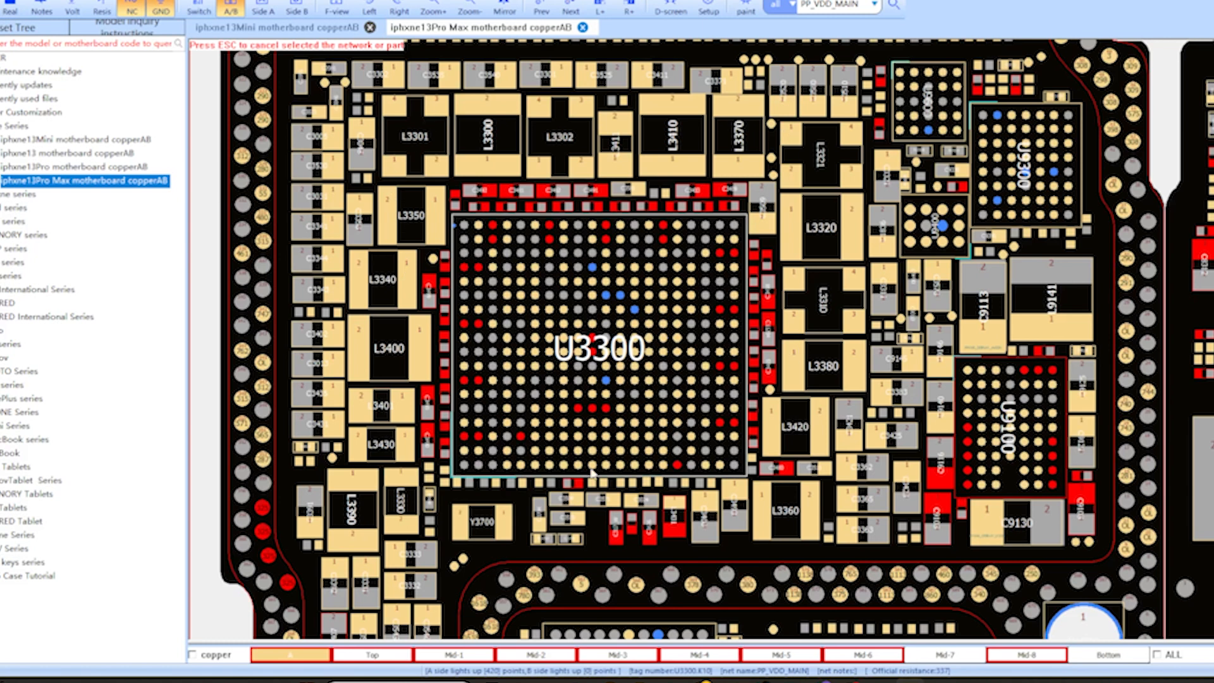
Step: Check L3400's pad net, then highlight PP_VDD_MAIN from U3300 ball J5
{"action": "left_click", "coordinate": [387, 348]}
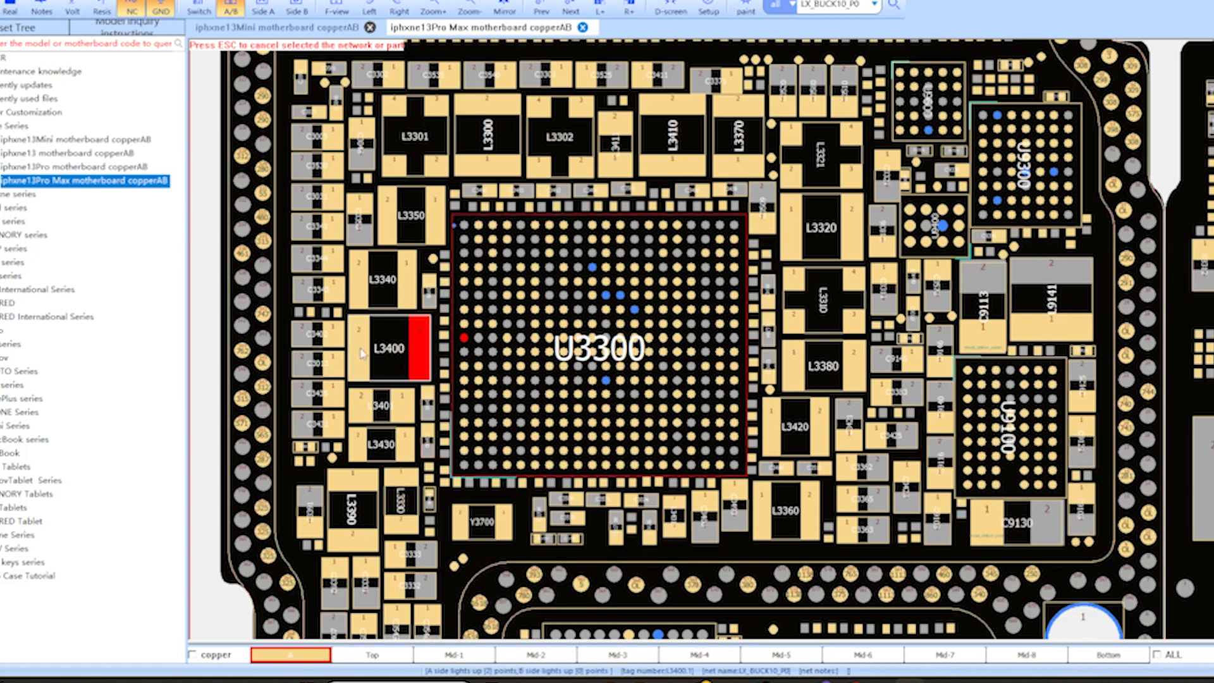
{"action": "left_click", "coordinate": [387, 348]}
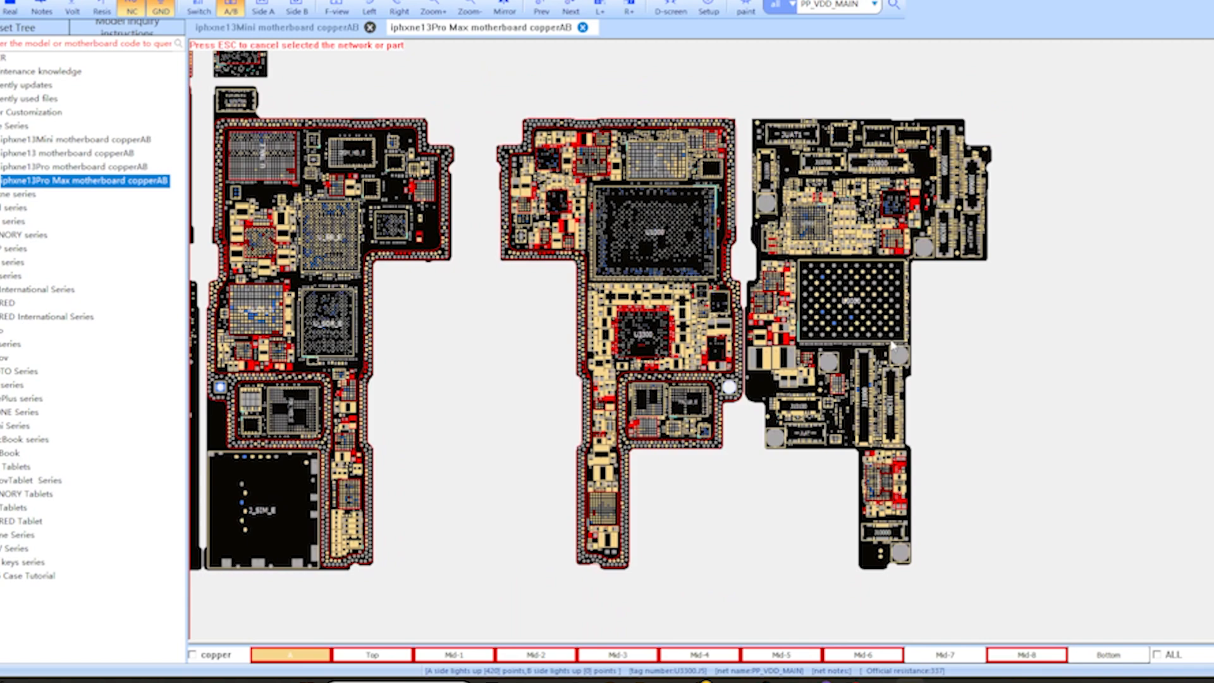
{"action": "scroll", "scroll_direction": "down", "scroll_amount": 3}
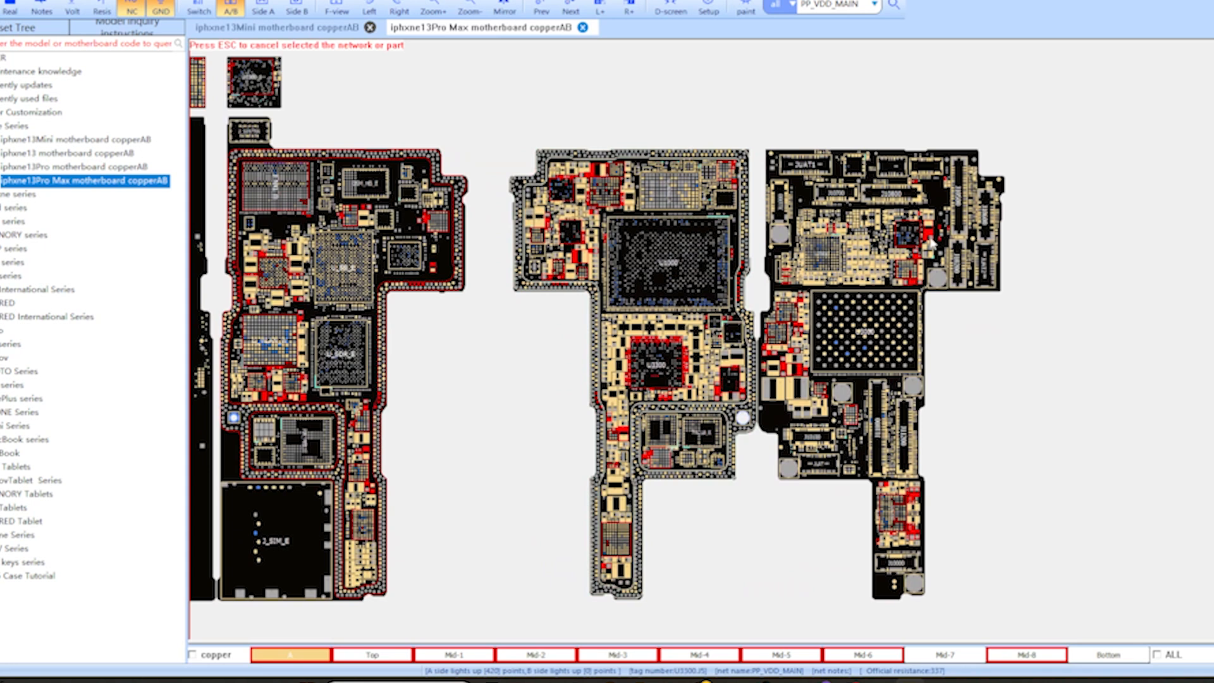
{"action": "mouse_move", "coordinate": [929, 254]}
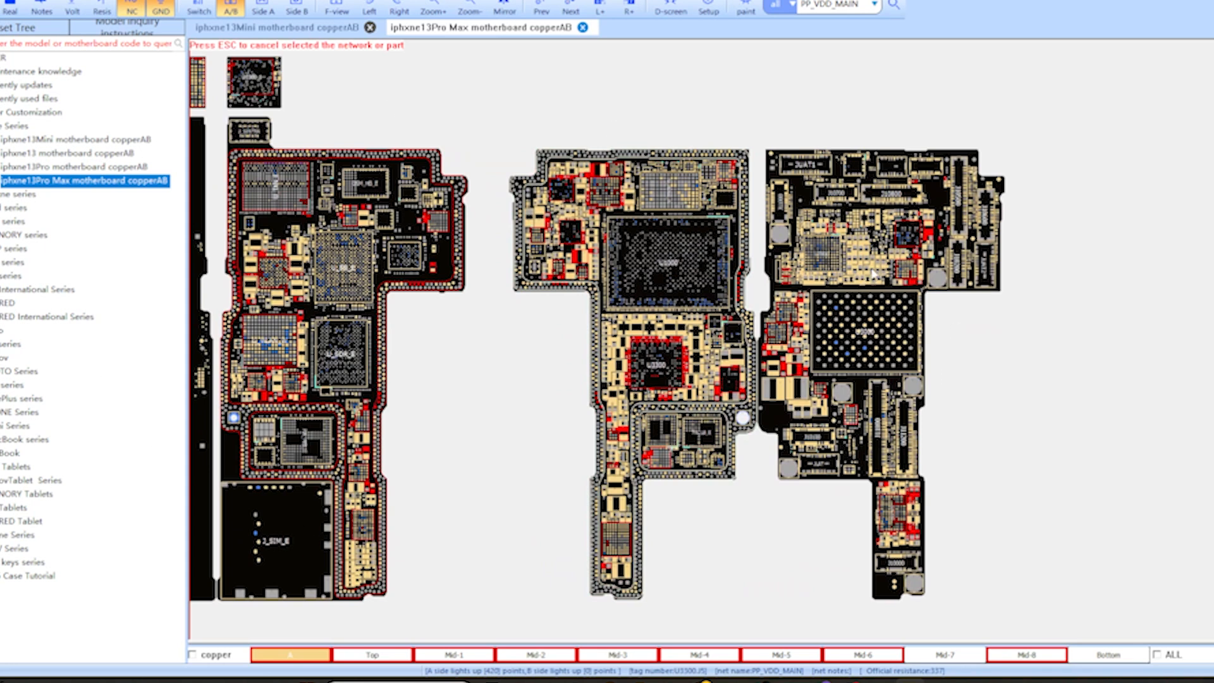
{"action": "mouse_move", "coordinate": [406, 152]}
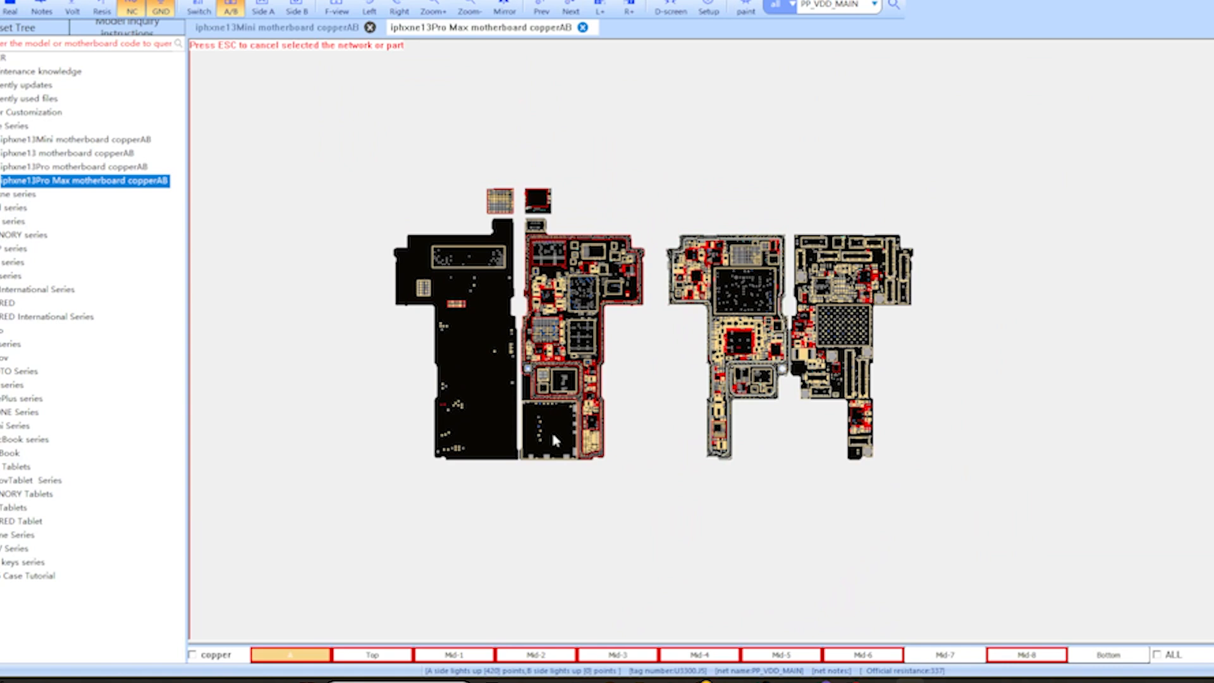
{"action": "mouse_move", "coordinate": [731, 227]}
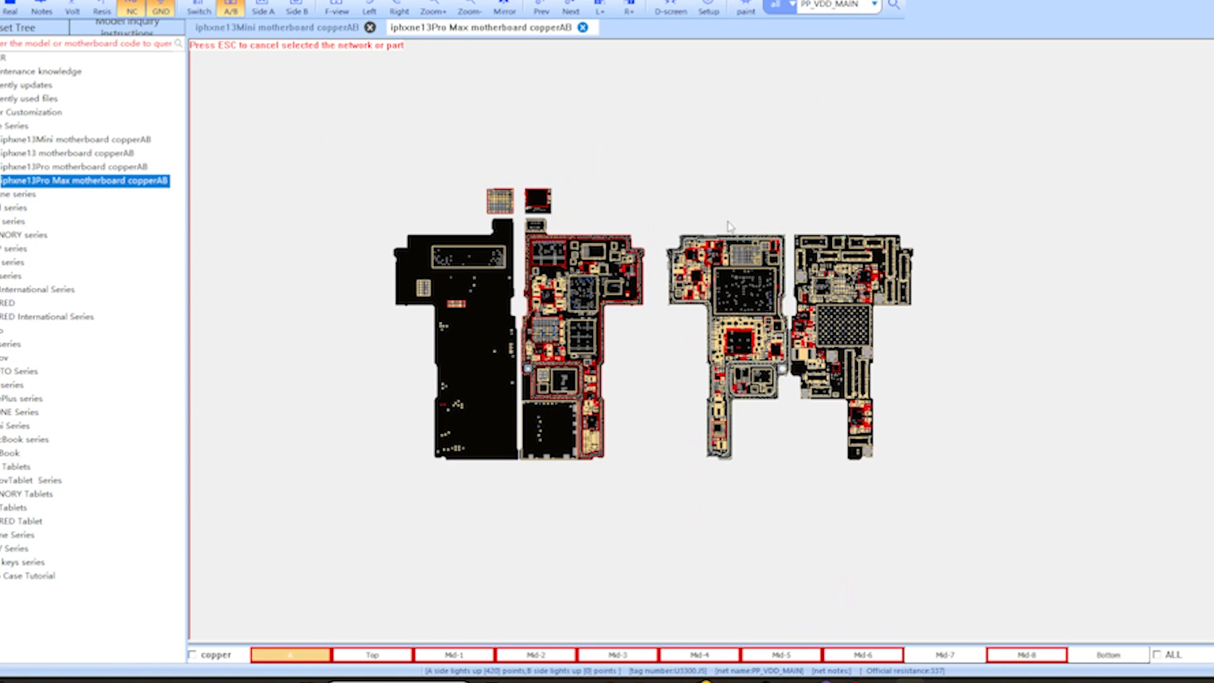
{"action": "mouse_move", "coordinate": [581, 387]}
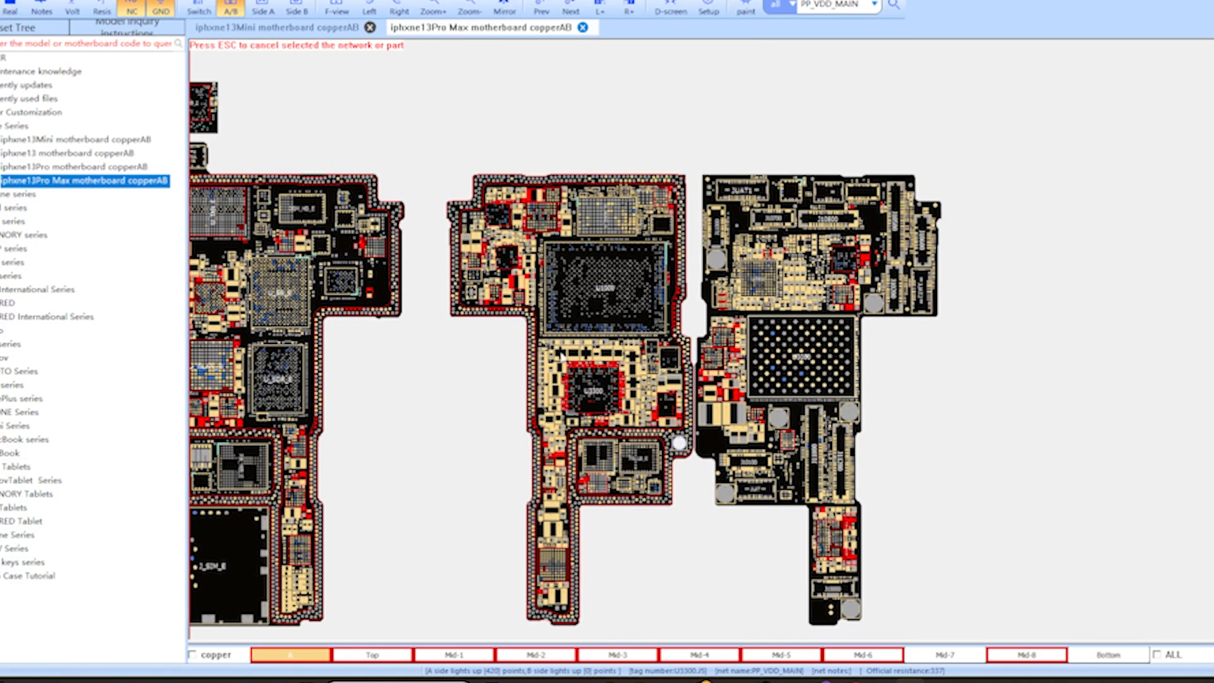
{"action": "mouse_move", "coordinate": [655, 364]}
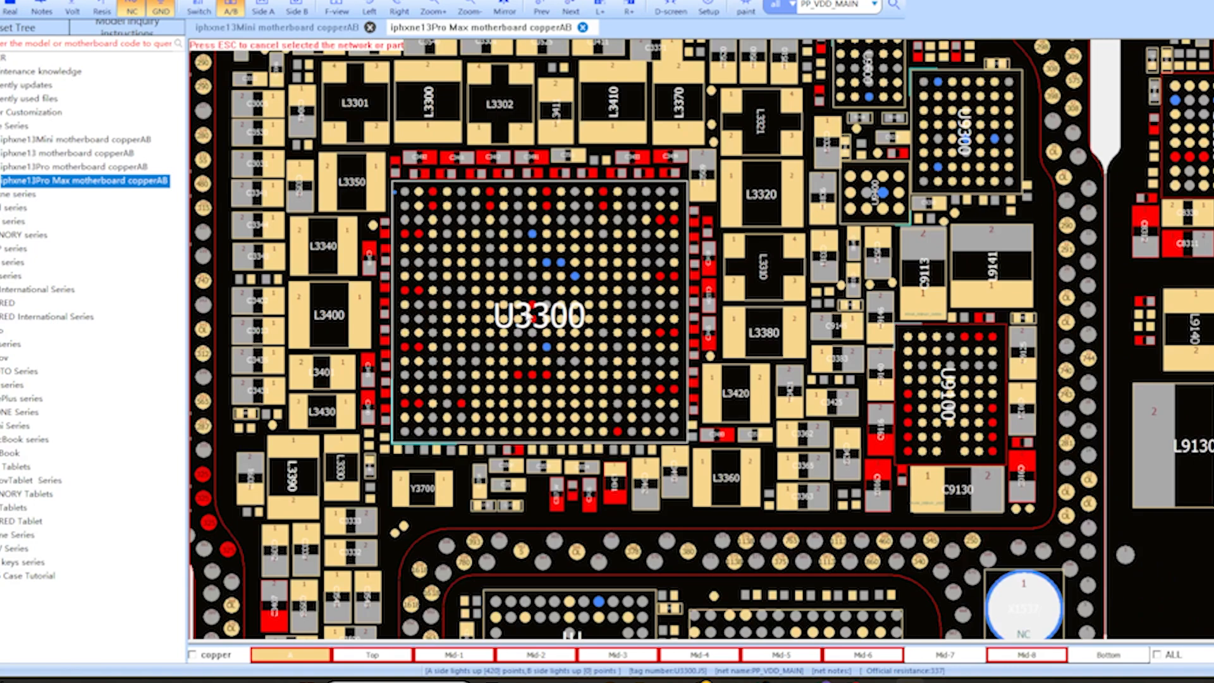
{"action": "mouse_move", "coordinate": [492, 352]}
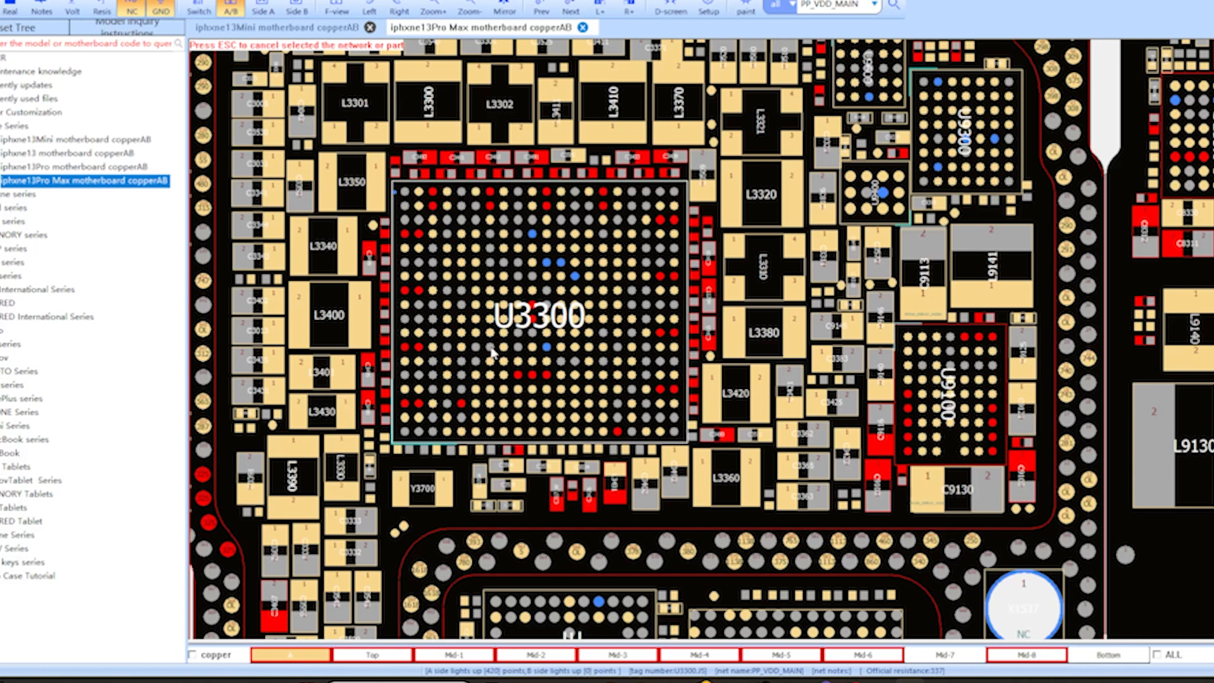
{"action": "mouse_move", "coordinate": [542, 309]}
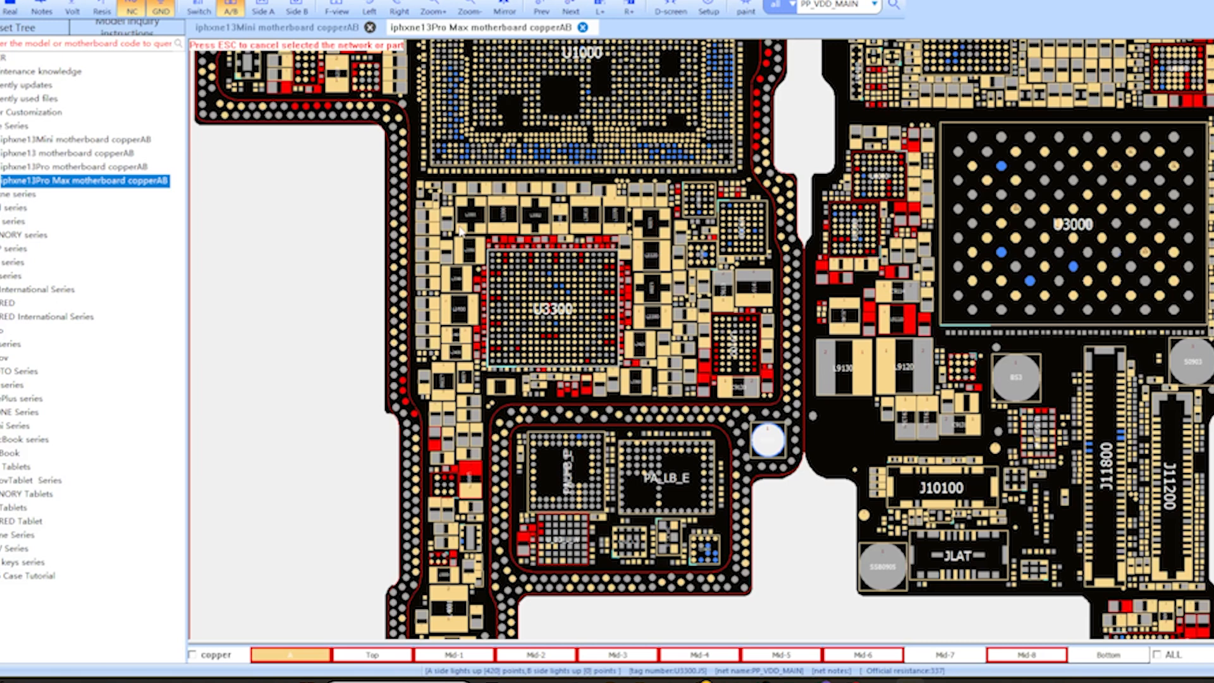
{"action": "mouse_move", "coordinate": [542, 302]}
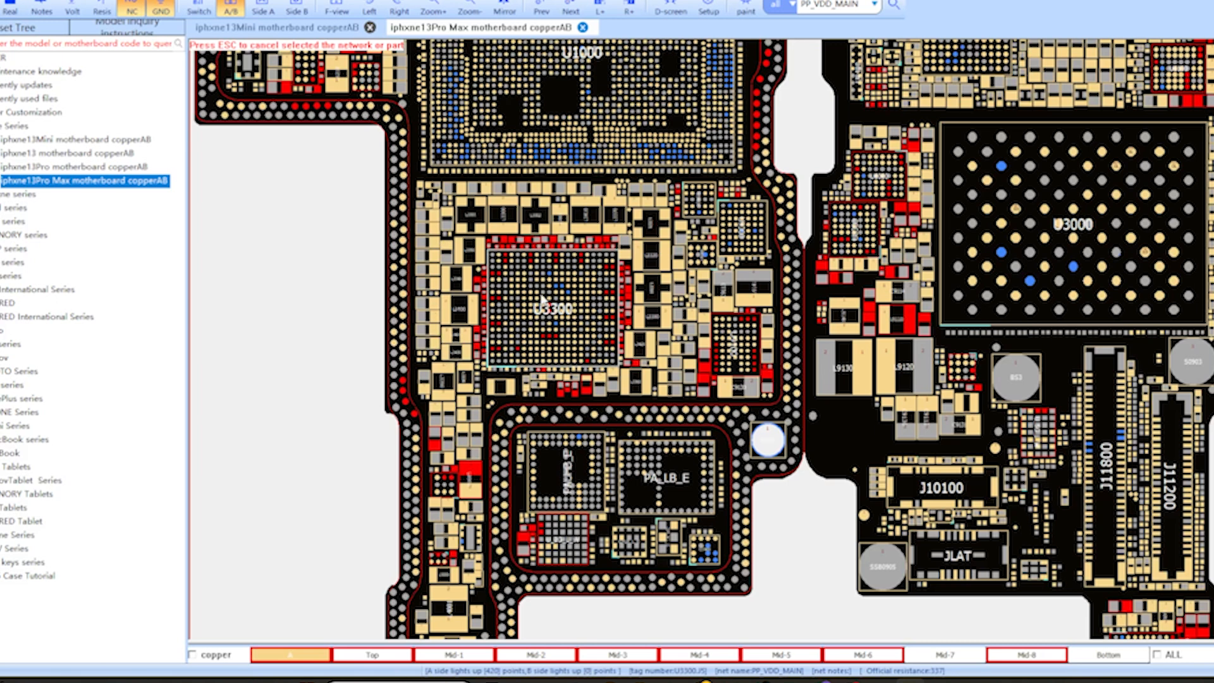
{"action": "mouse_move", "coordinate": [548, 334]}
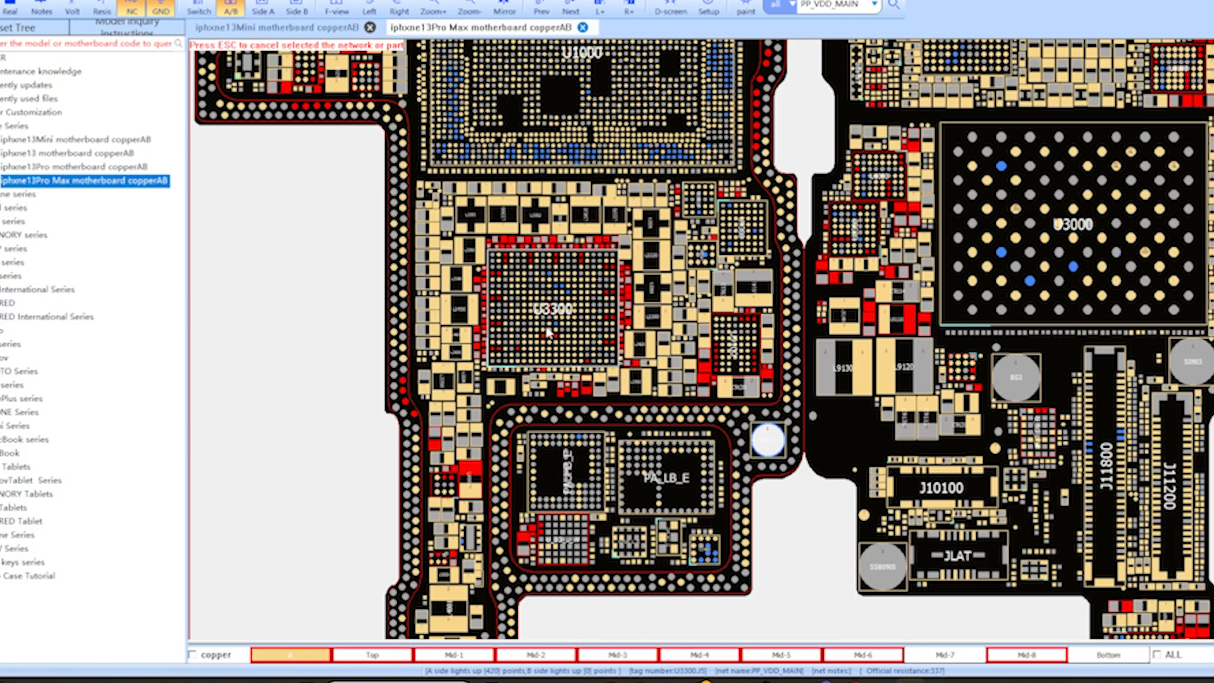
{"action": "mouse_move", "coordinate": [566, 321]}
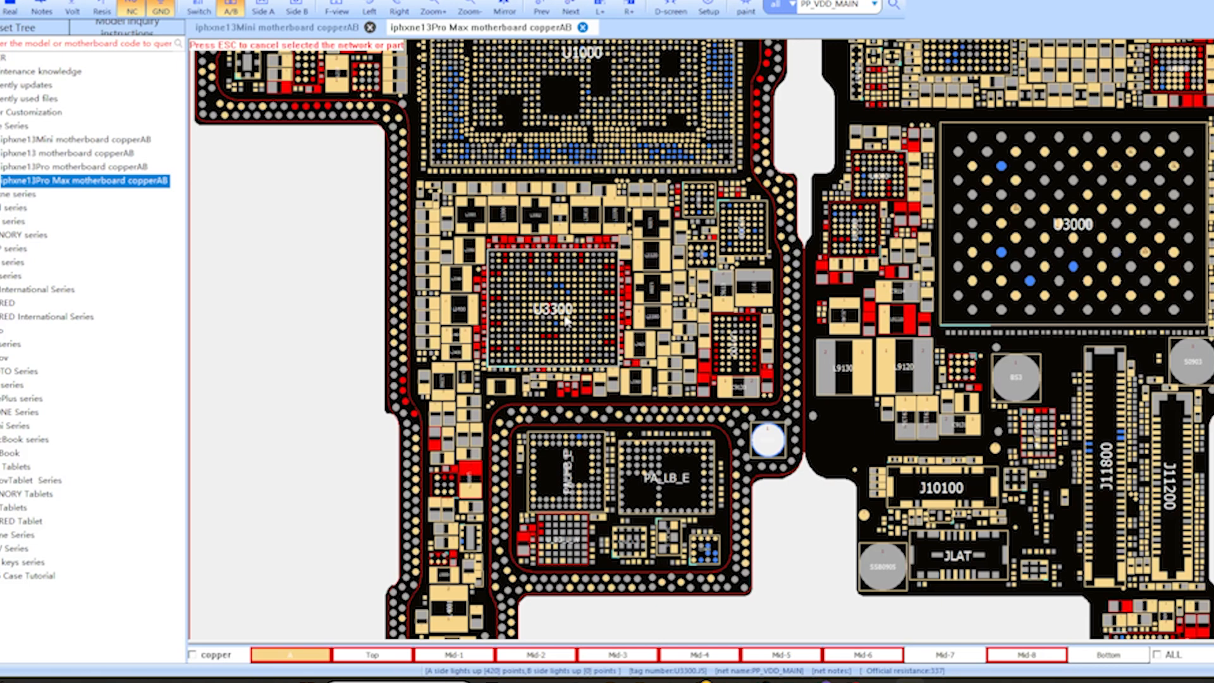
{"action": "mouse_move", "coordinate": [664, 355]}
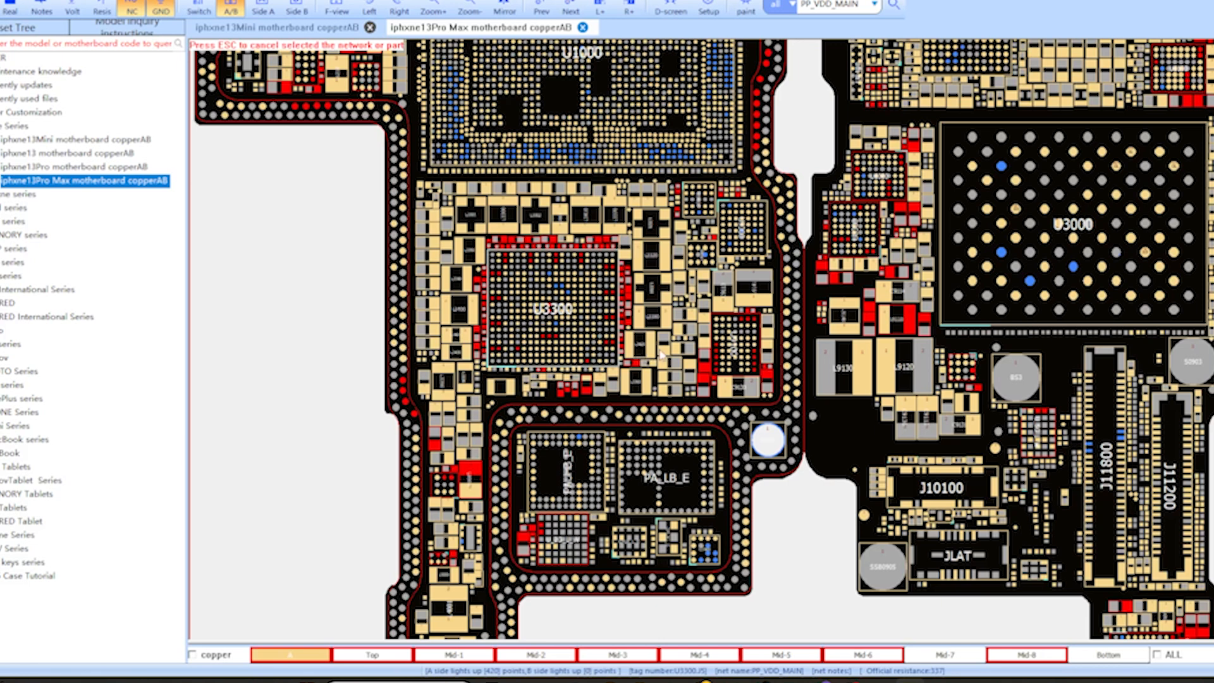
Step: Highlight the PP0V88_S1 net from inductor L3420, lighting 10 points on side A
{"action": "left_click", "coordinate": [651, 353]}
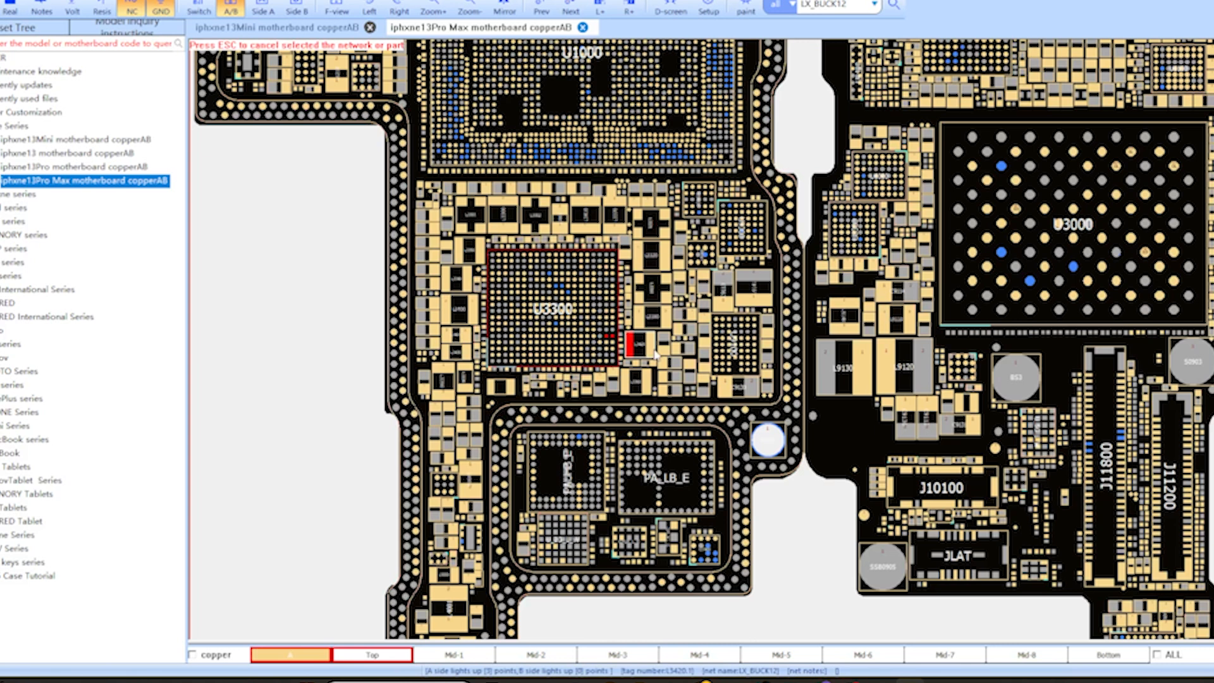
{"action": "left_click", "coordinate": [656, 352]}
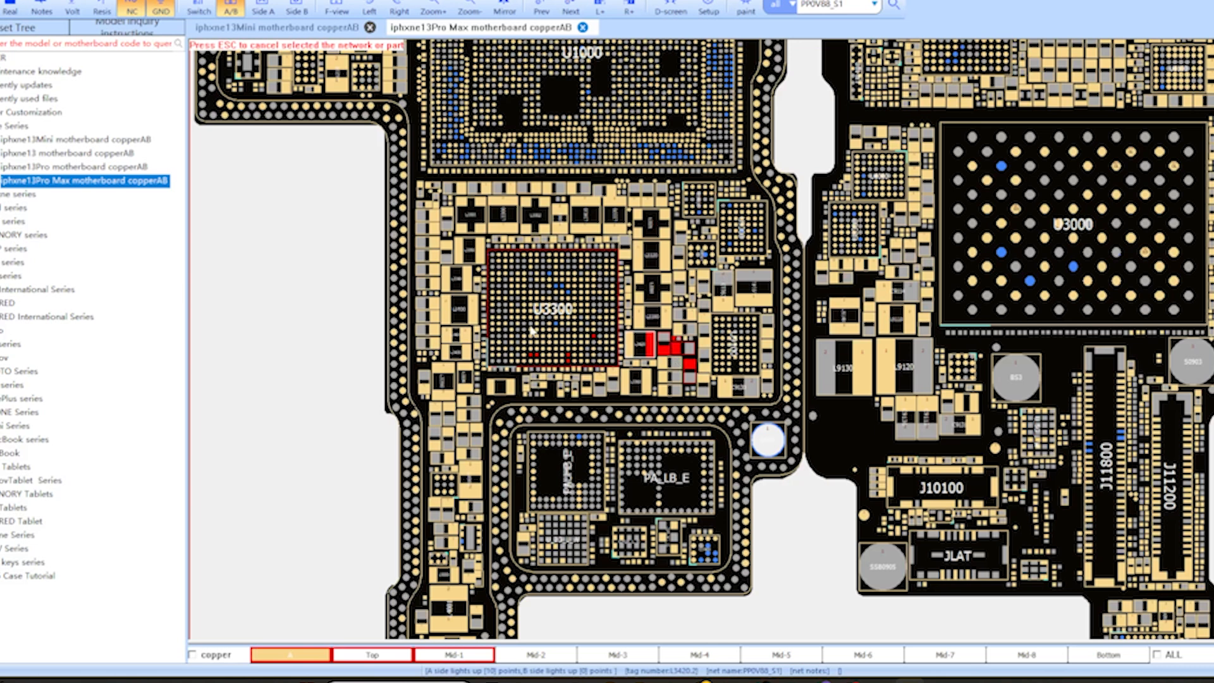
{"action": "mouse_move", "coordinate": [537, 365]}
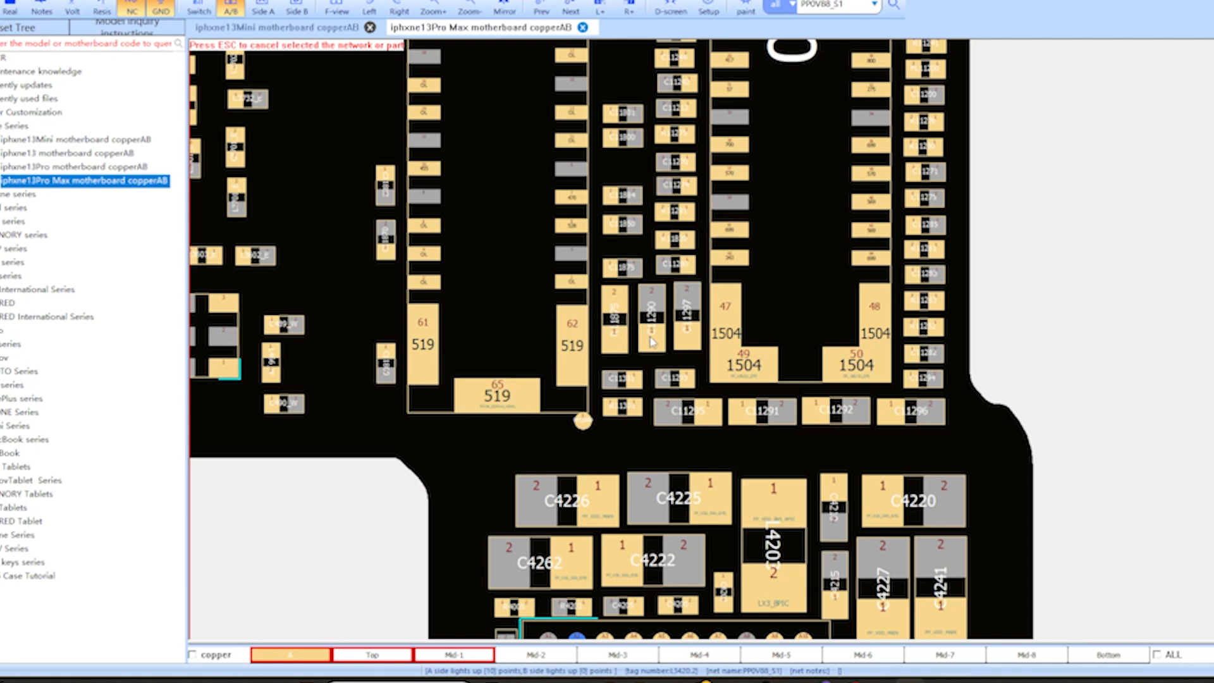
{"action": "mouse_move", "coordinate": [656, 294]}
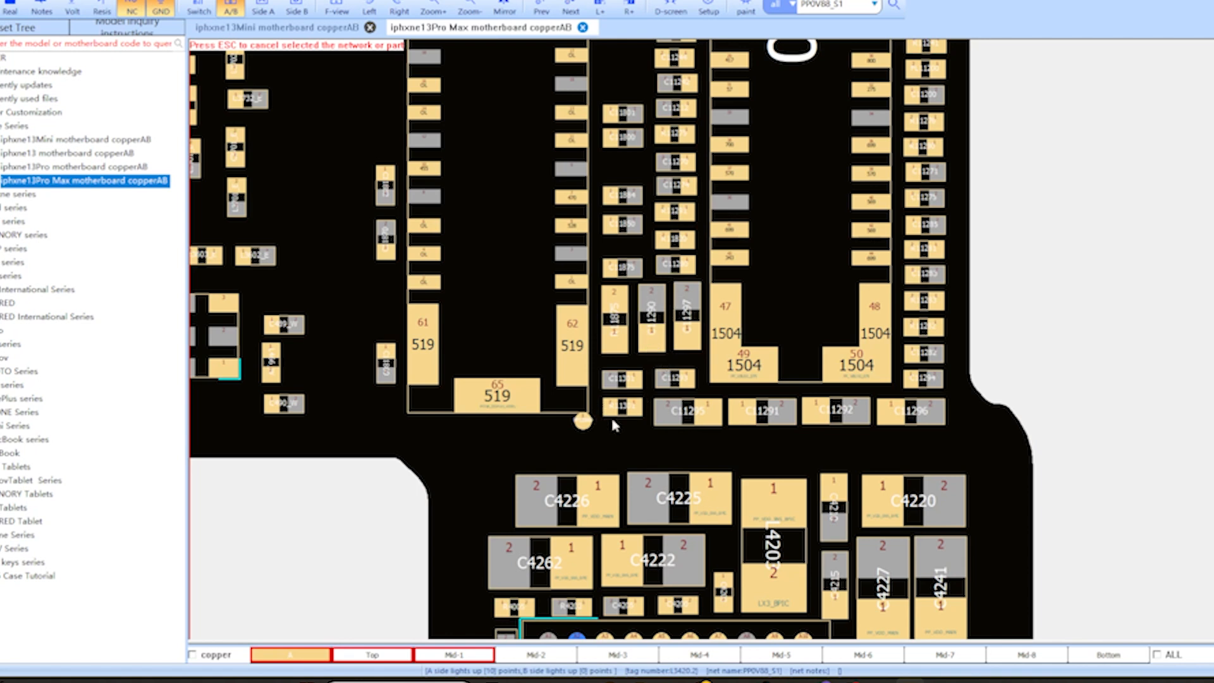
{"action": "mouse_move", "coordinate": [632, 417]}
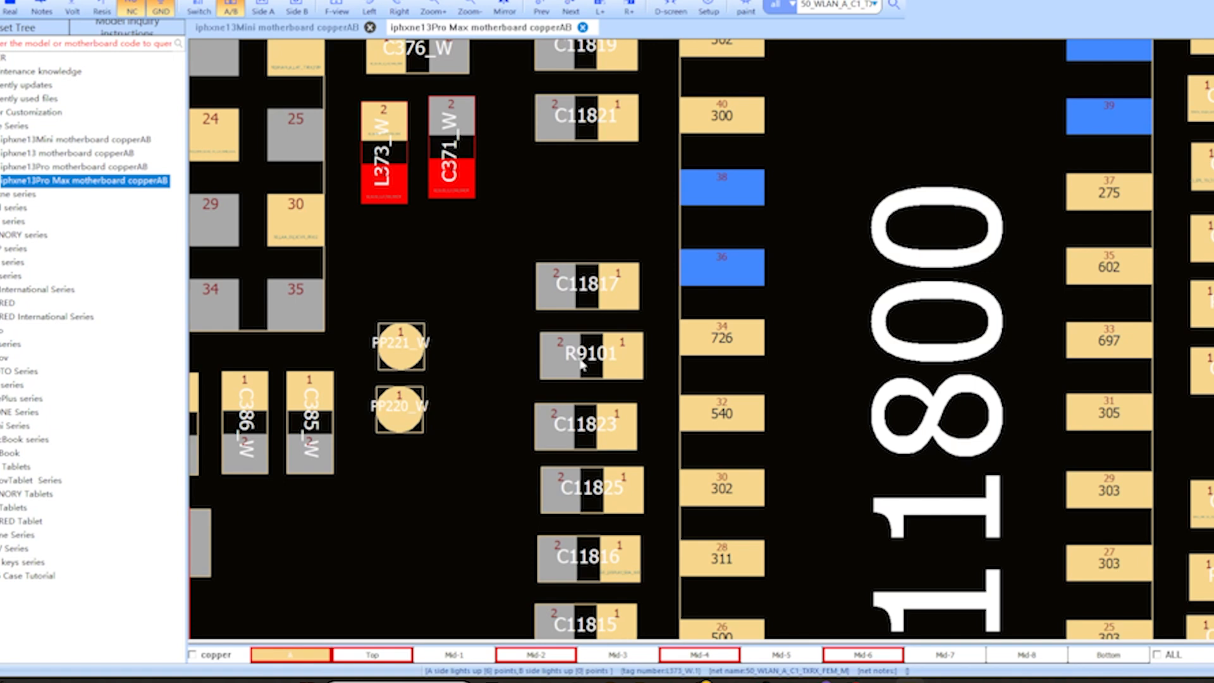
{"action": "mouse_move", "coordinate": [610, 359]}
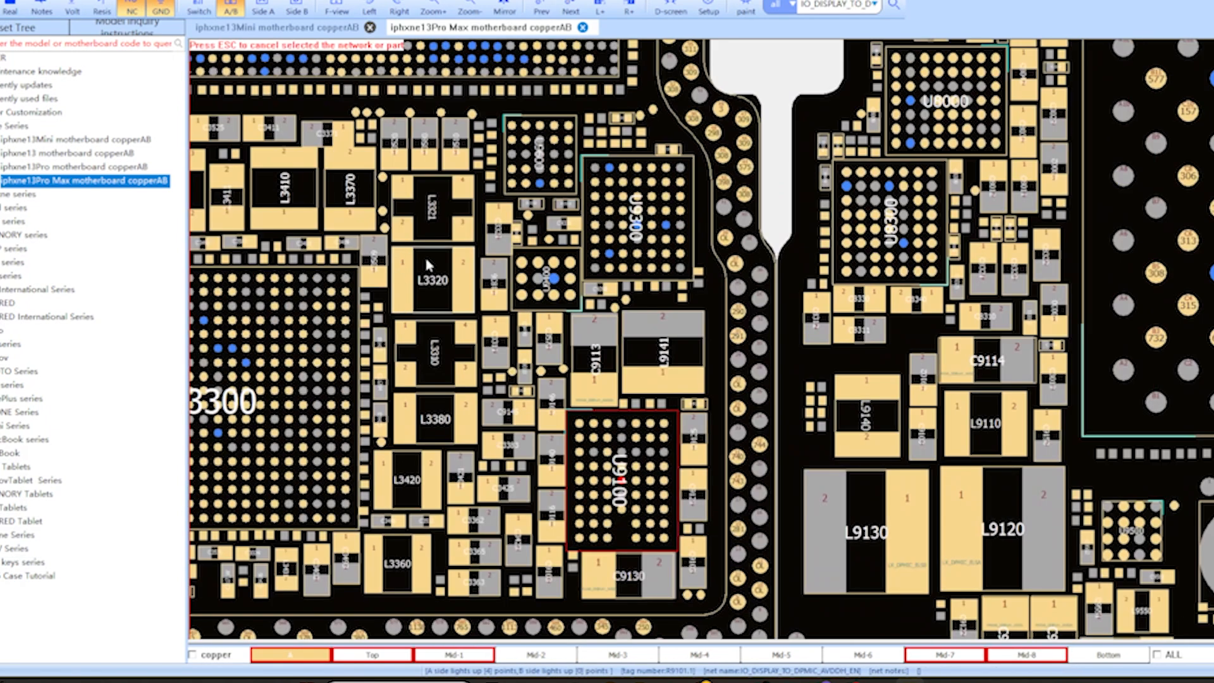
Step: Highlight LX_BUCK2_P0 from L3320 pin 1 and check its pin details tooltip
{"action": "left_click", "coordinate": [406, 253]}
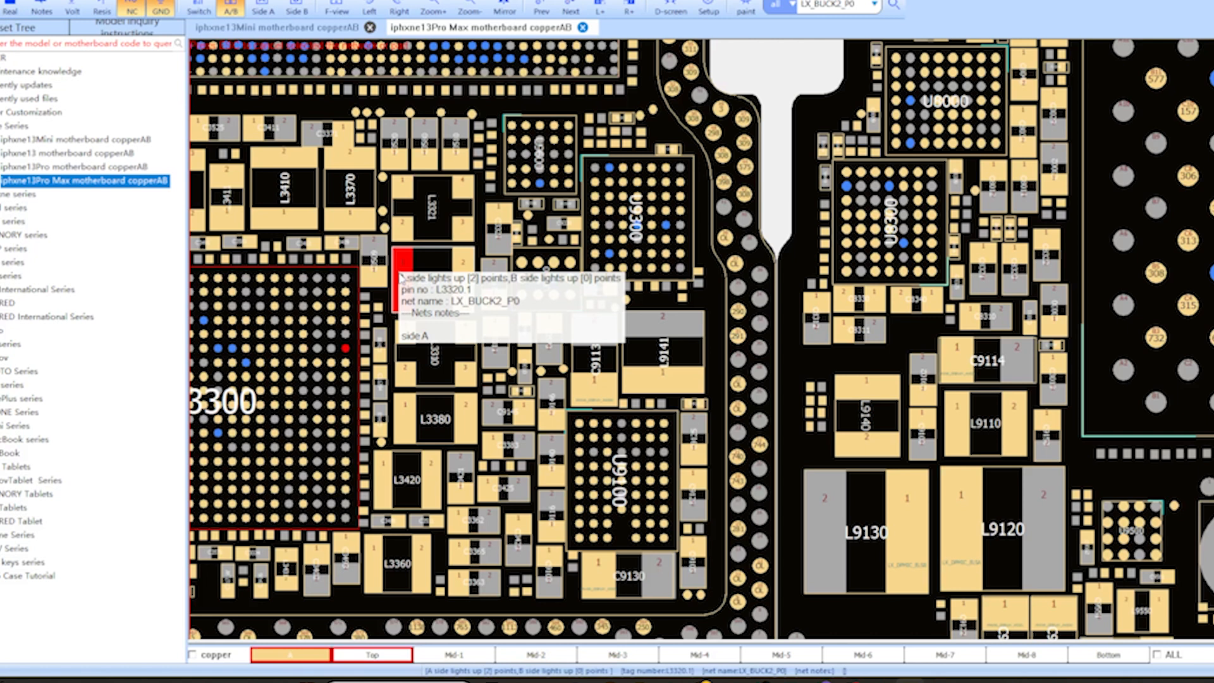
{"action": "left_click", "coordinate": [432, 279]}
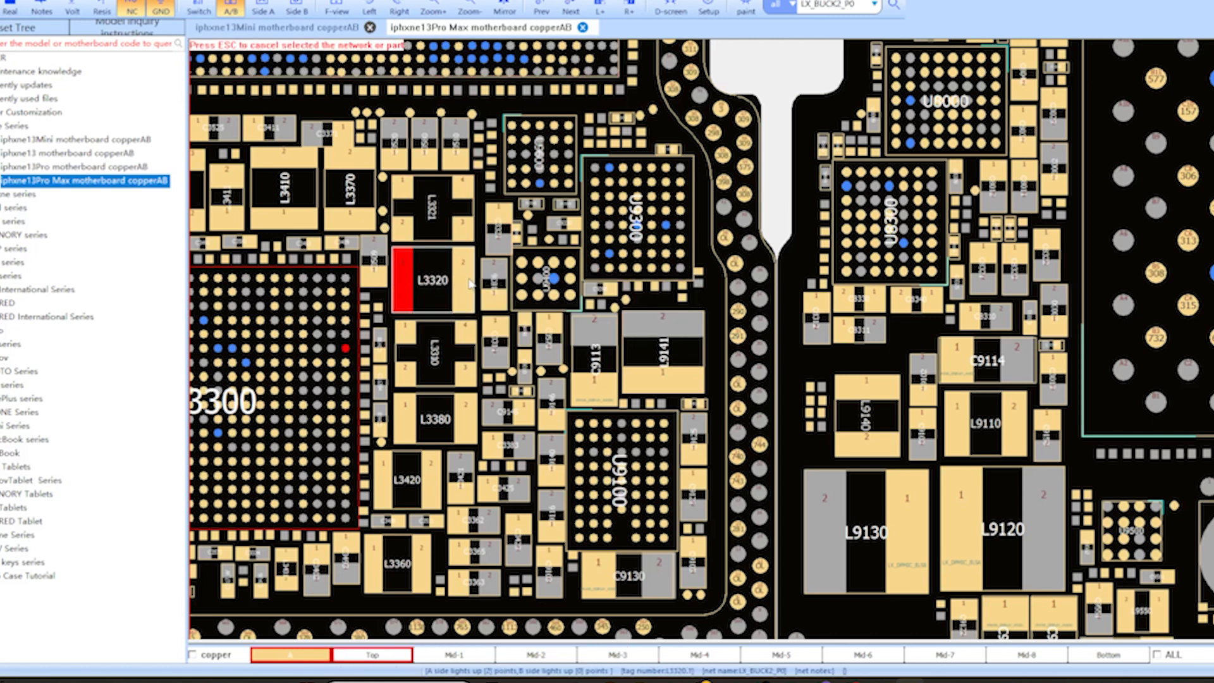
{"action": "left_click", "coordinate": [432, 280]}
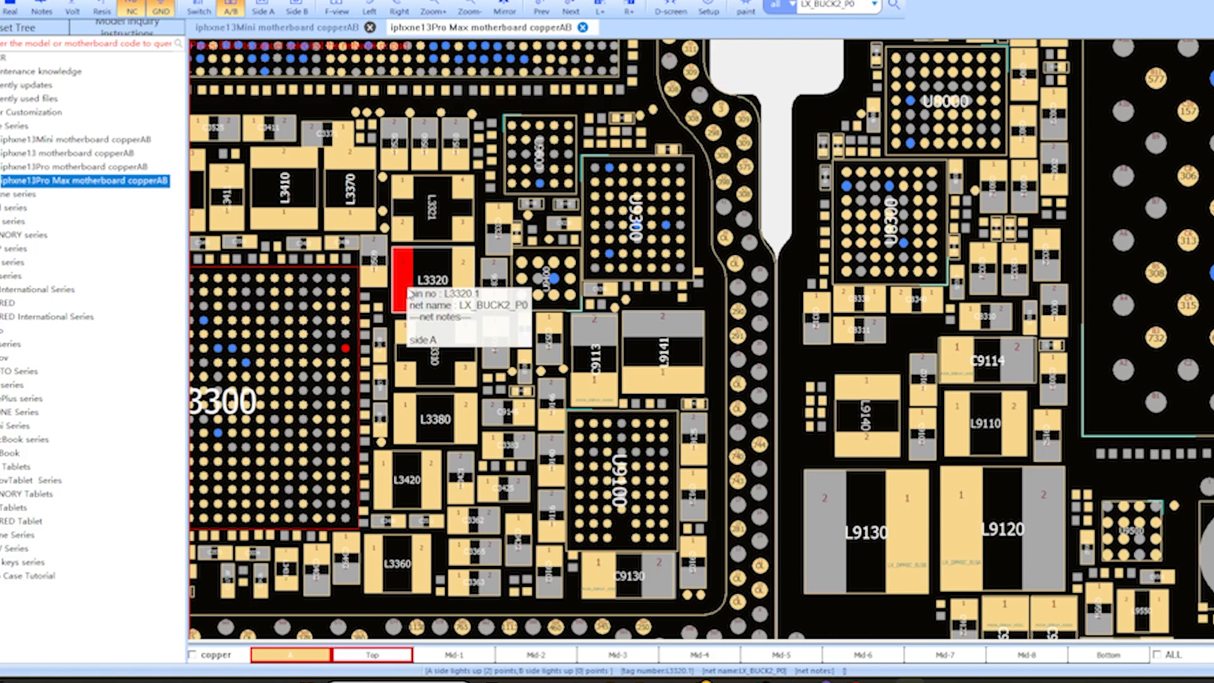
{"action": "left_click", "coordinate": [434, 283]}
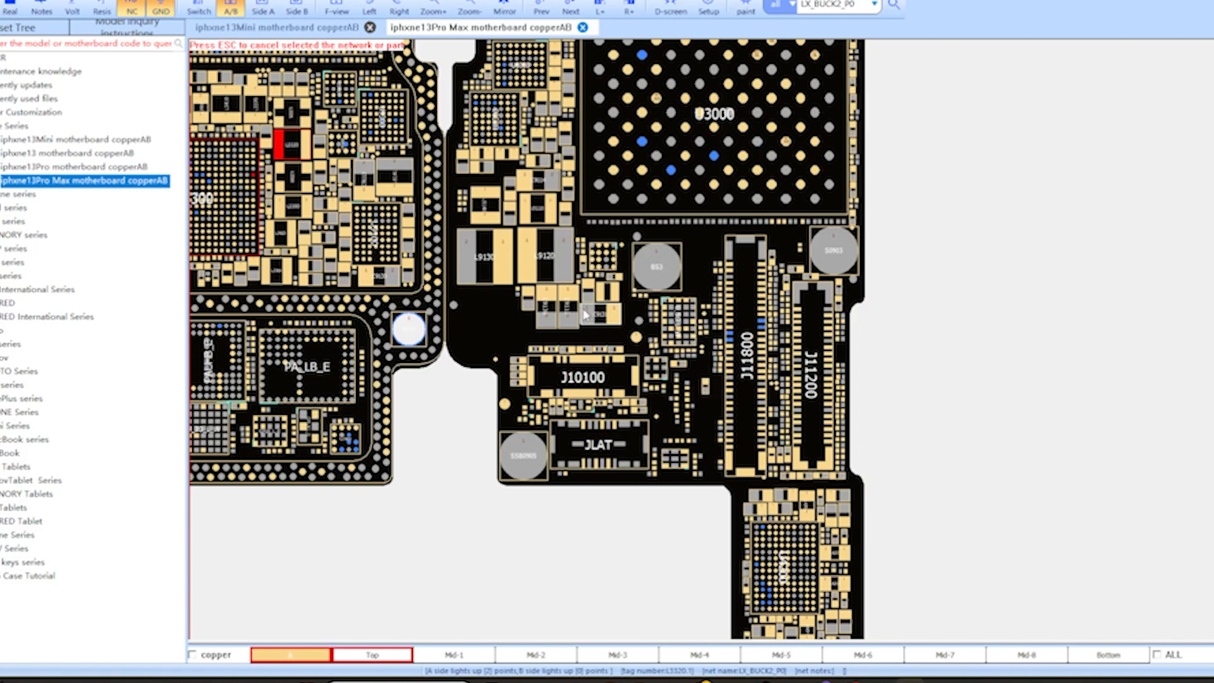
{"action": "mouse_move", "coordinate": [669, 277]}
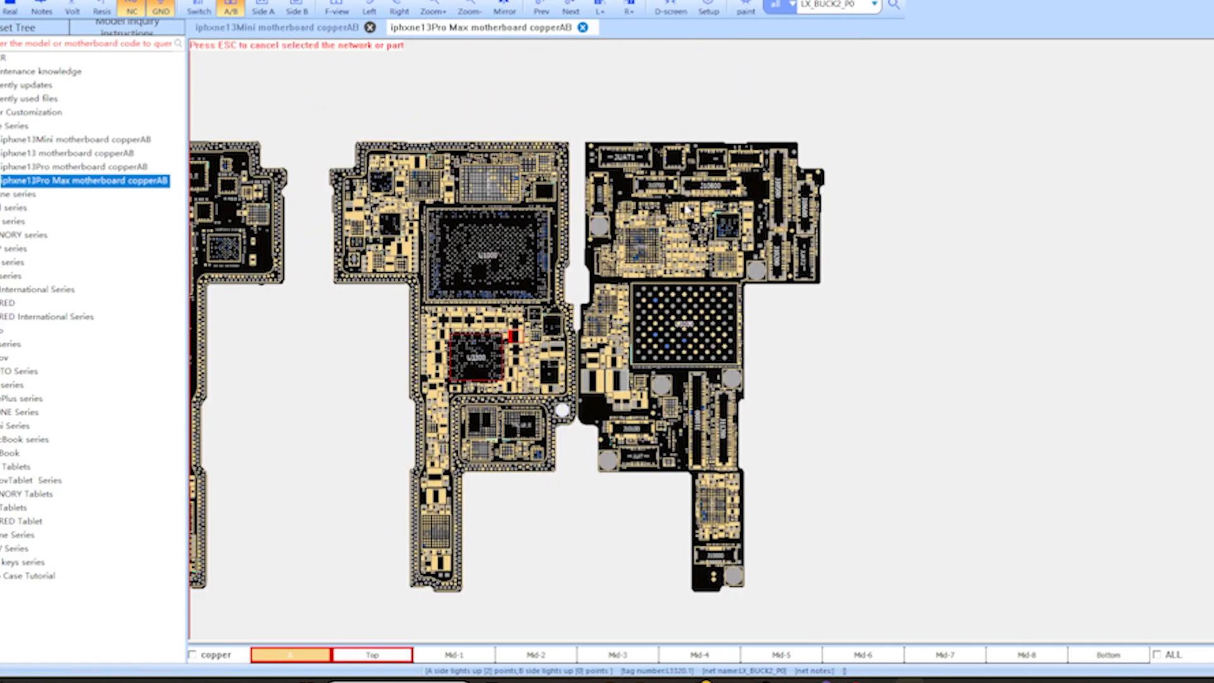
{"action": "mouse_move", "coordinate": [728, 186]}
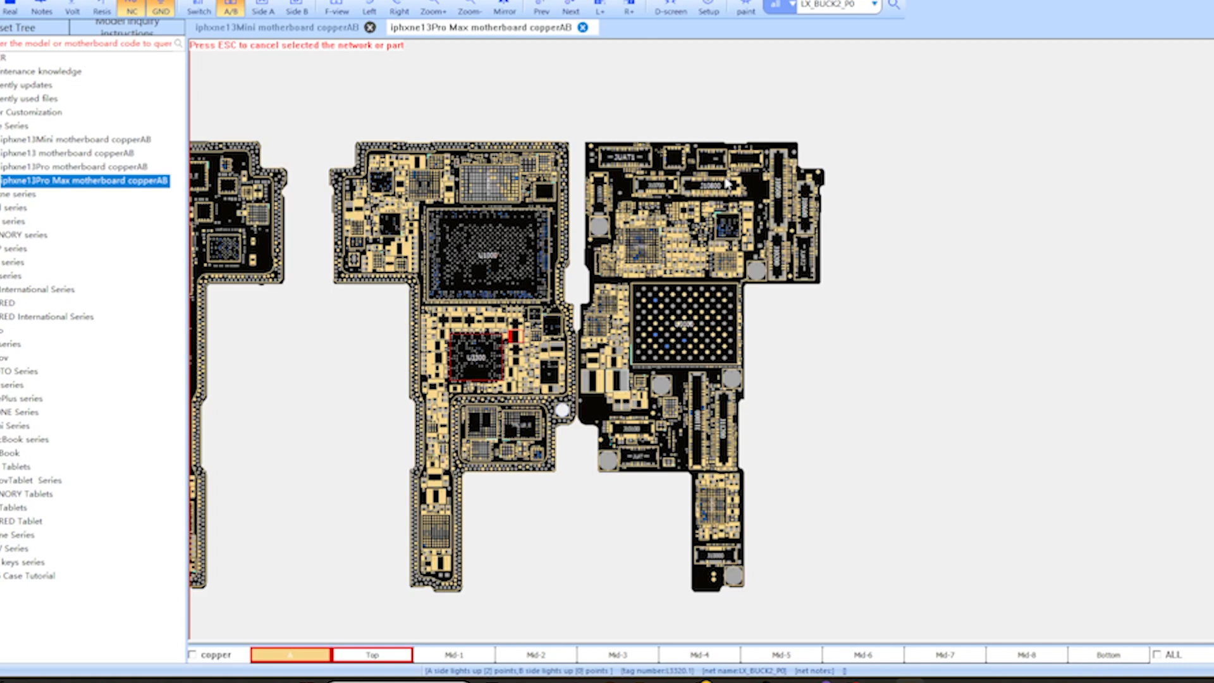
{"action": "mouse_move", "coordinate": [732, 180]}
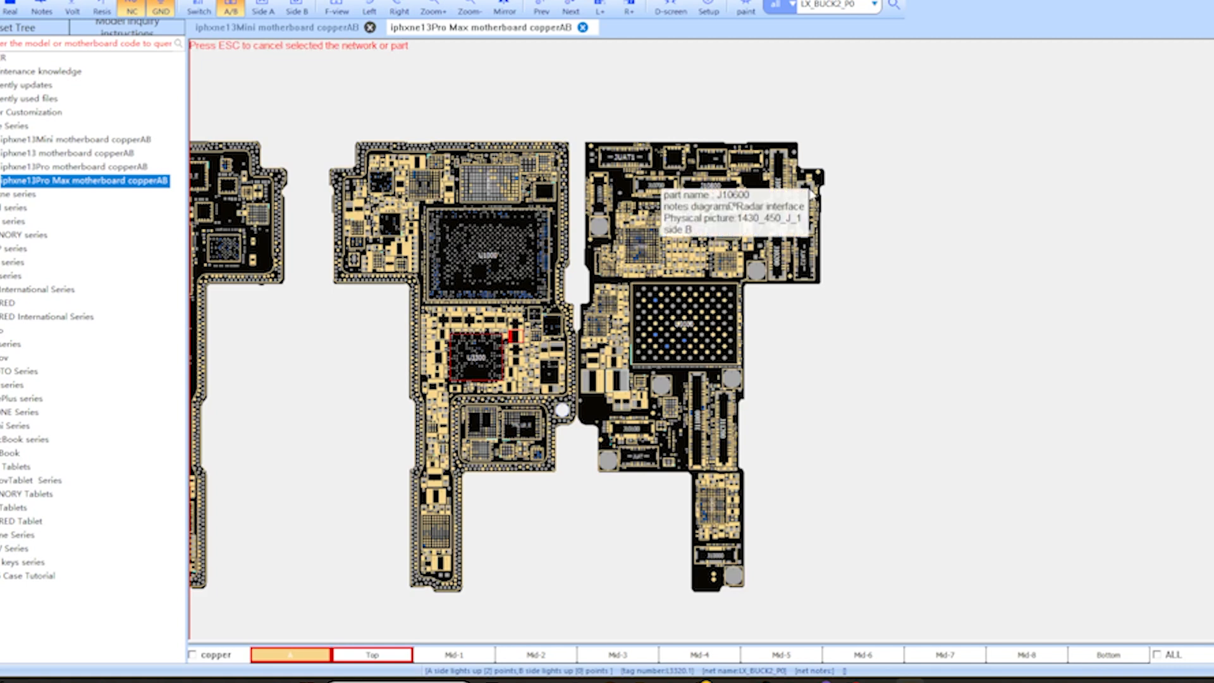
{"action": "mouse_move", "coordinate": [825, 225]}
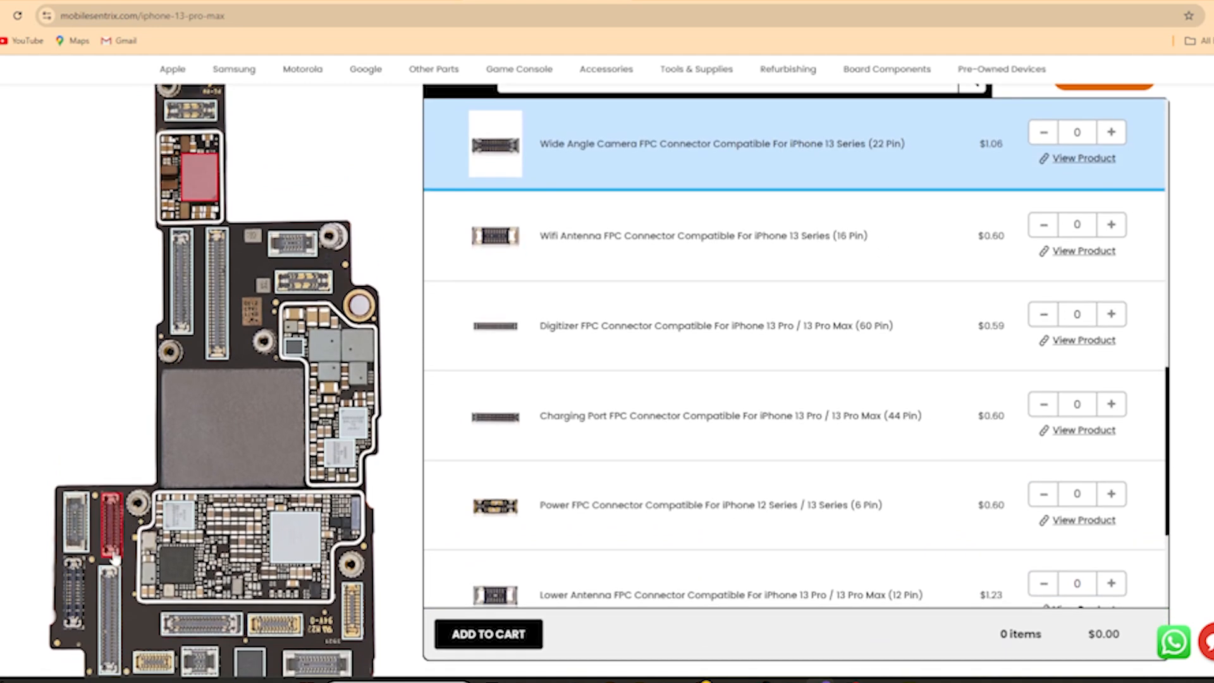
Step: Scroll the MobileSentrix list to the Telephoto and Wide Angle Camera FPC connectors
{"action": "scroll", "scroll_direction": "down", "scroll_amount": 3}
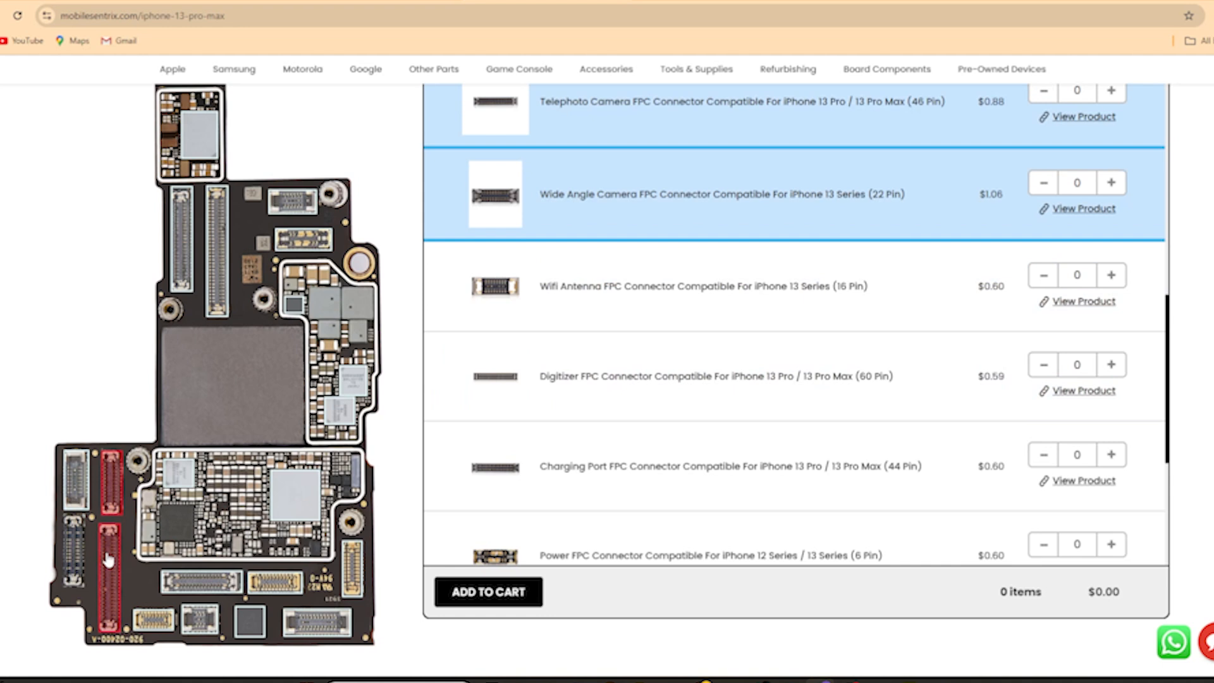
{"action": "mouse_move", "coordinate": [113, 559]}
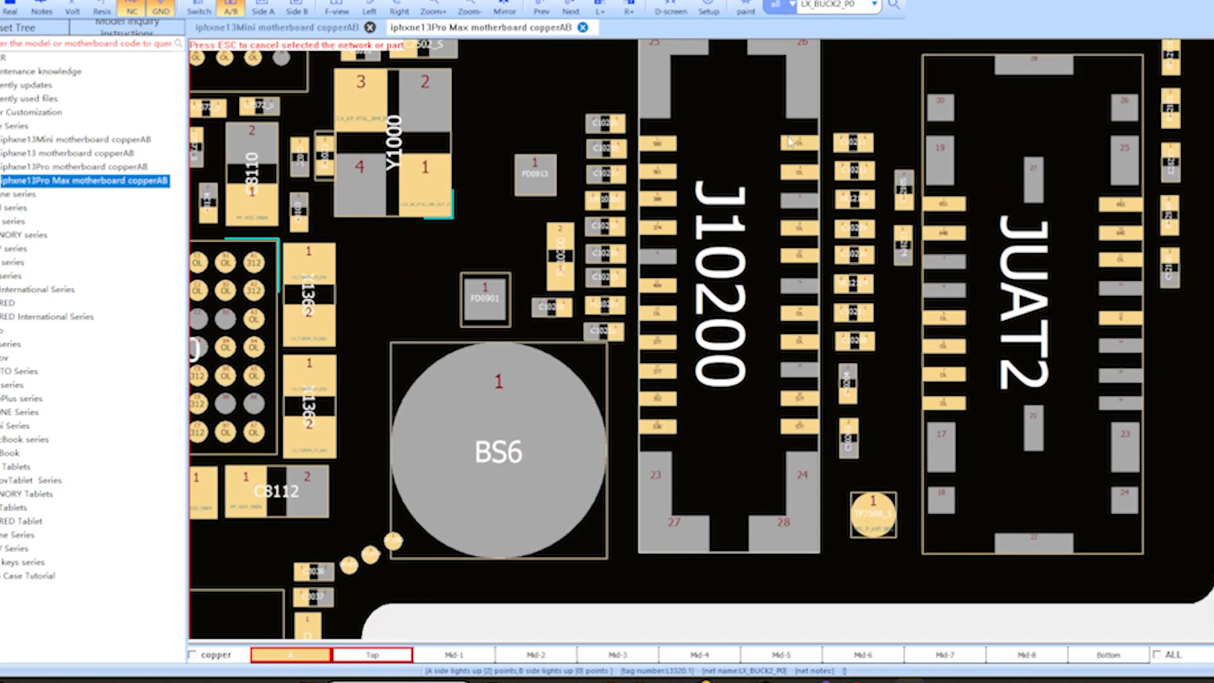
{"action": "mouse_move", "coordinate": [802, 436]}
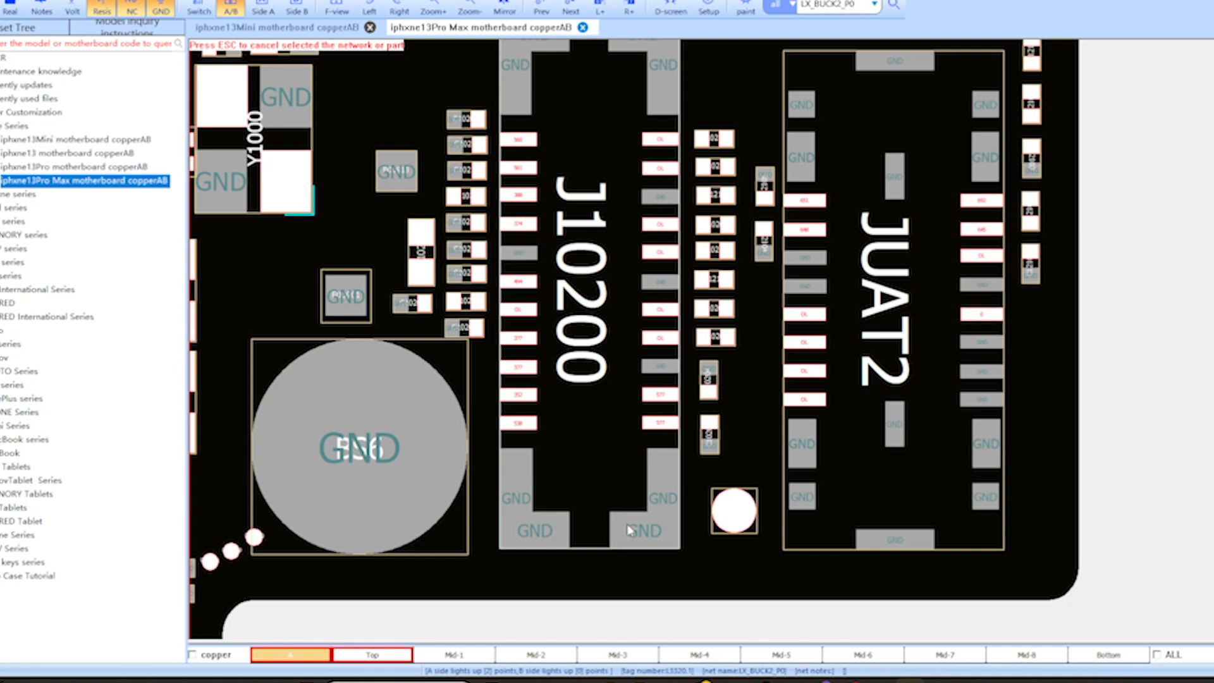
{"action": "mouse_move", "coordinate": [560, 412]}
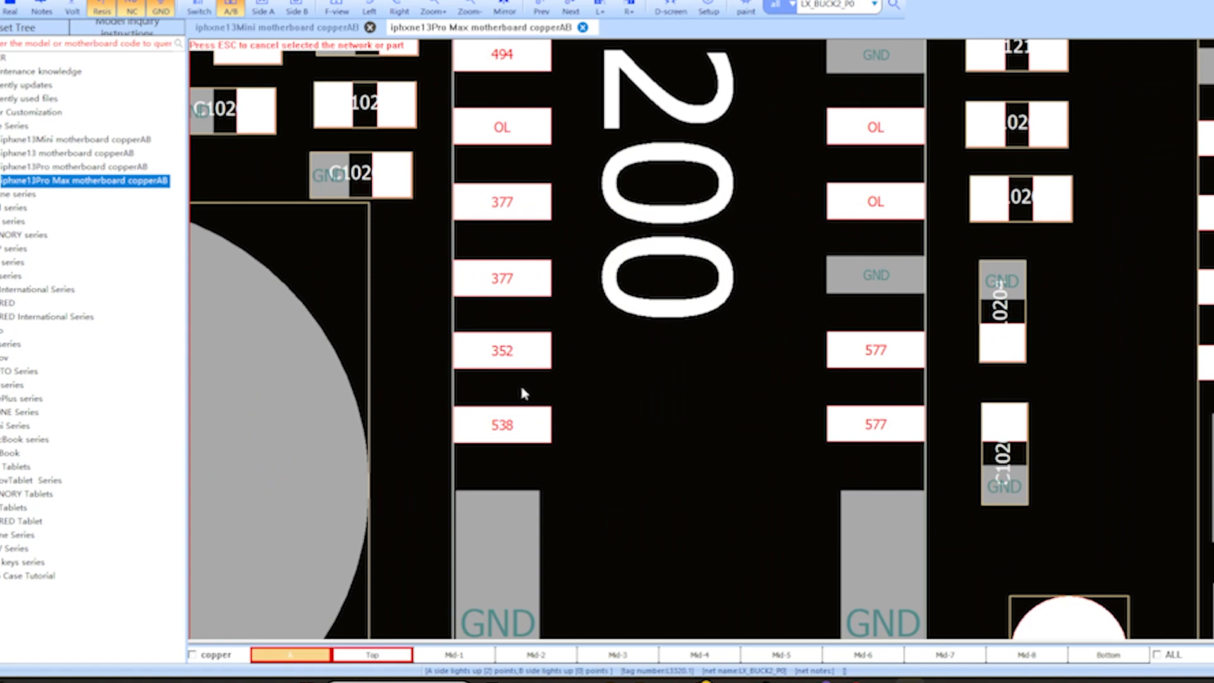
{"action": "mouse_move", "coordinate": [510, 394]}
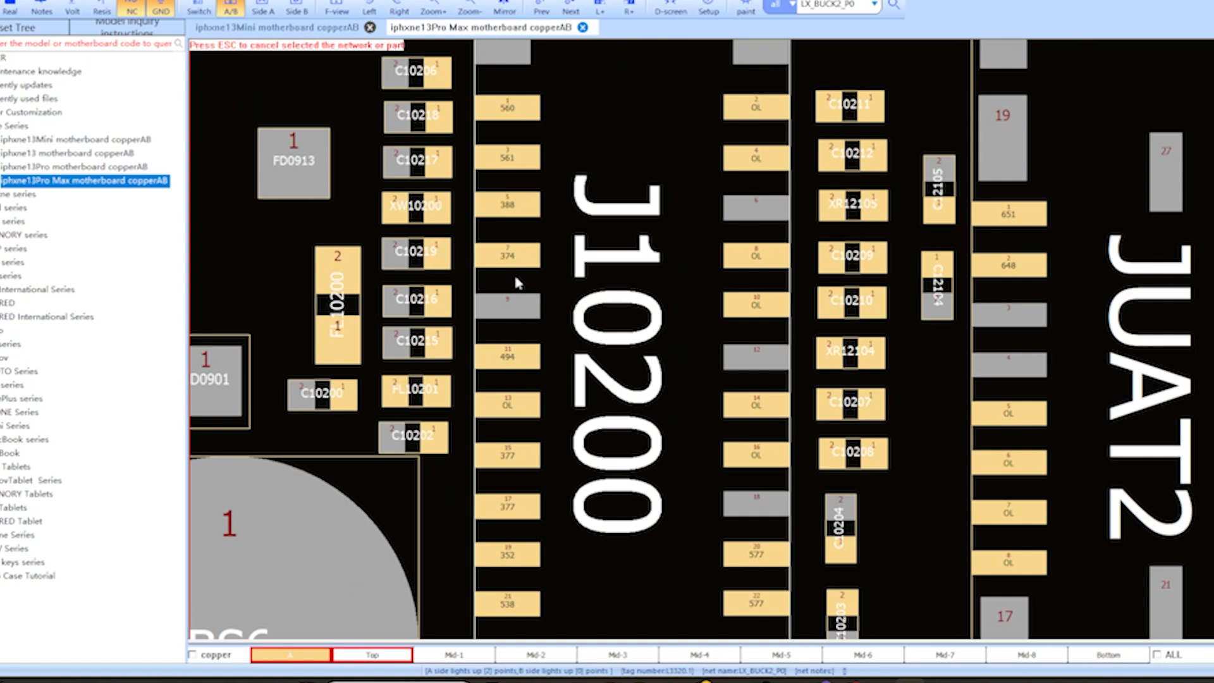
Step: Highlight CLK_CAM_PMU1_TO_WIDE from J10200 pin 7, lighting C10217 and XW10200
{"action": "left_click", "coordinate": [507, 255]}
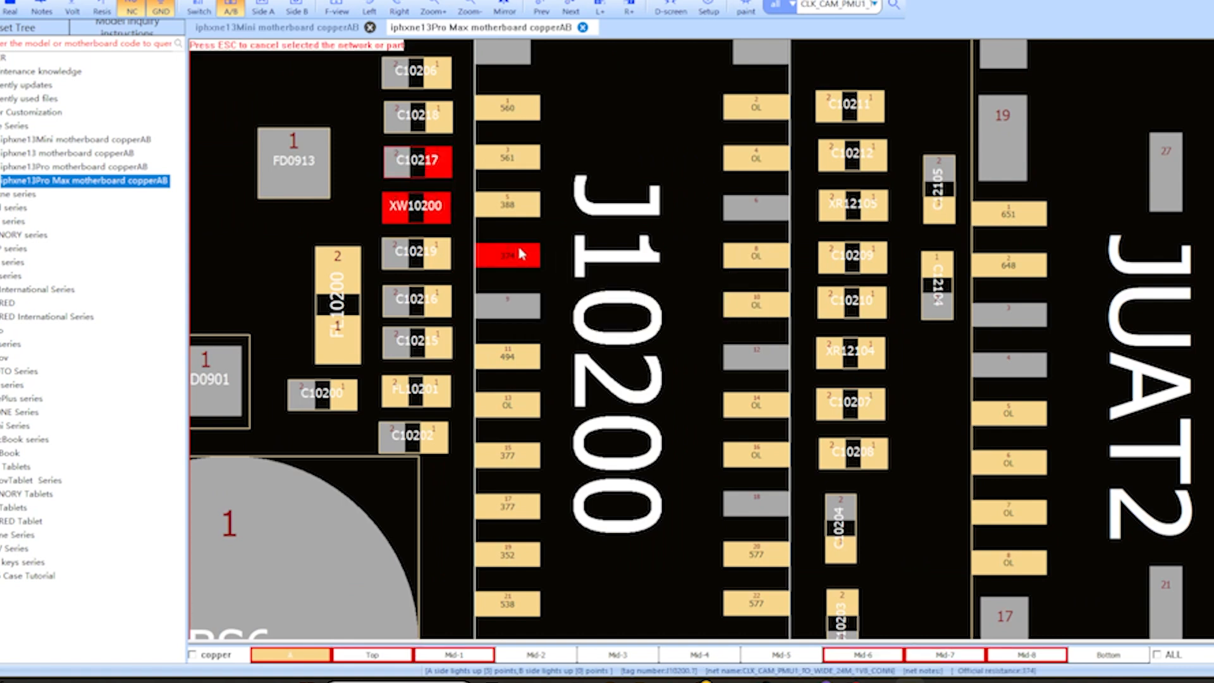
{"action": "mouse_move", "coordinate": [401, 193]}
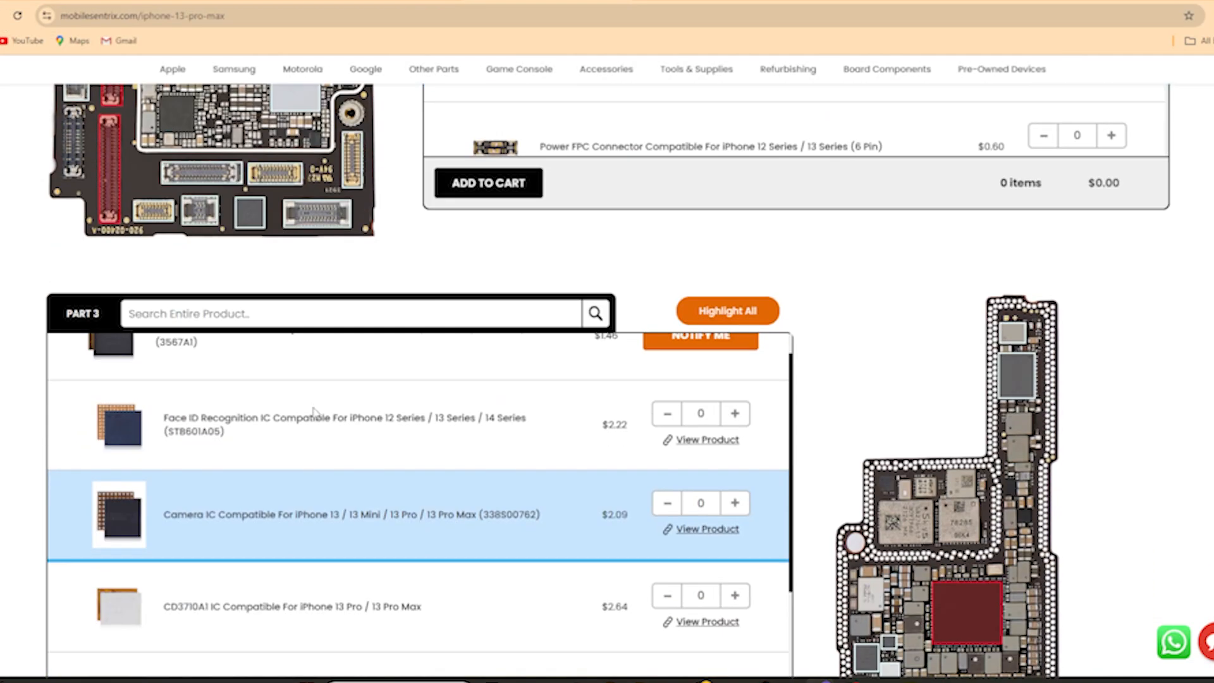
Step: Scroll down to Part 3 and the Camera IC (338S00762) entry
{"action": "scroll", "scroll_direction": "down", "scroll_amount": 3}
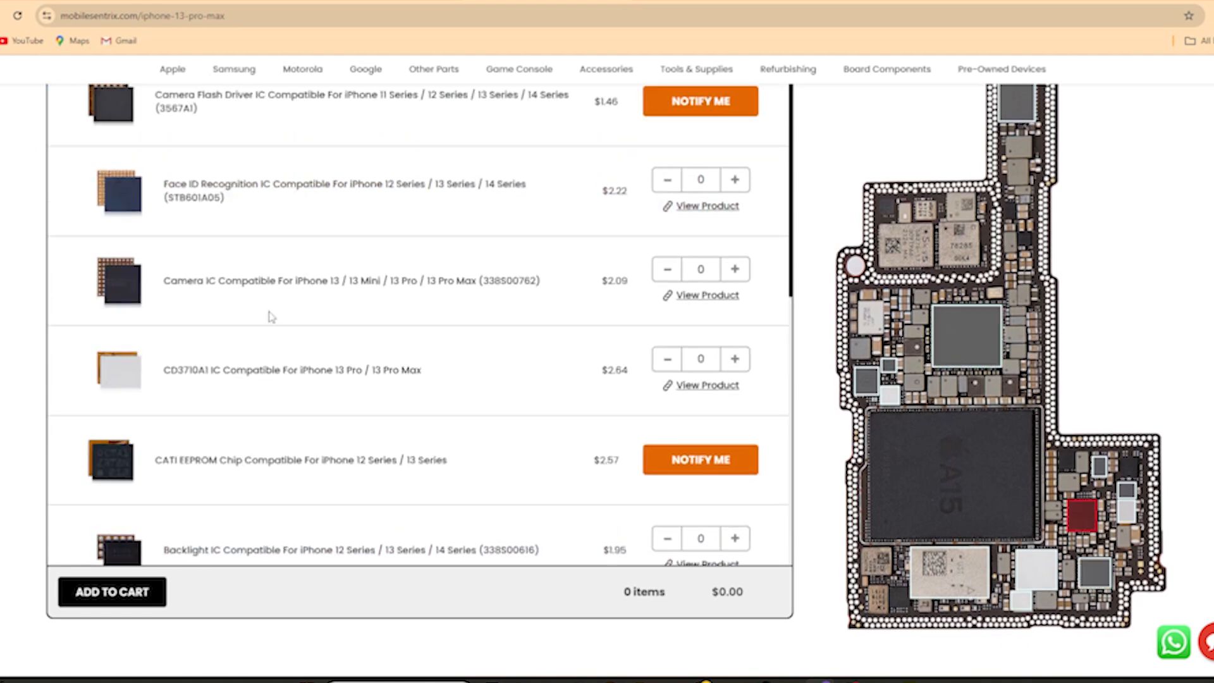
{"action": "scroll", "scroll_direction": "down", "scroll_amount": 3}
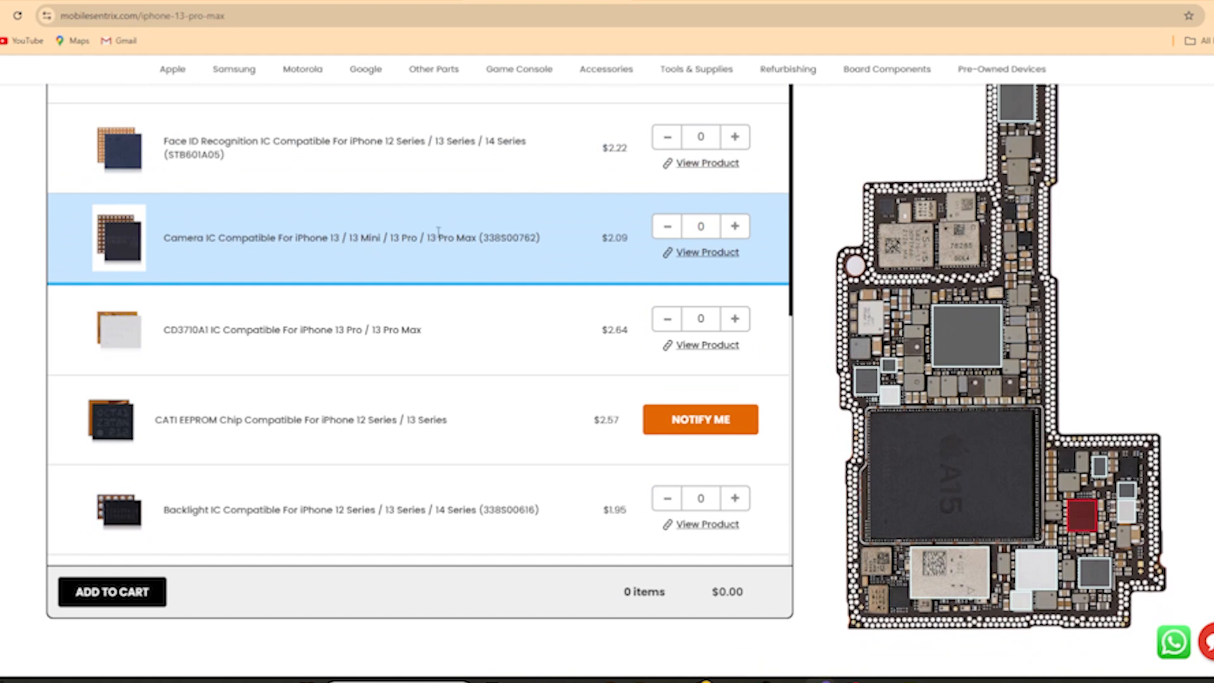
{"action": "mouse_move", "coordinate": [443, 259]}
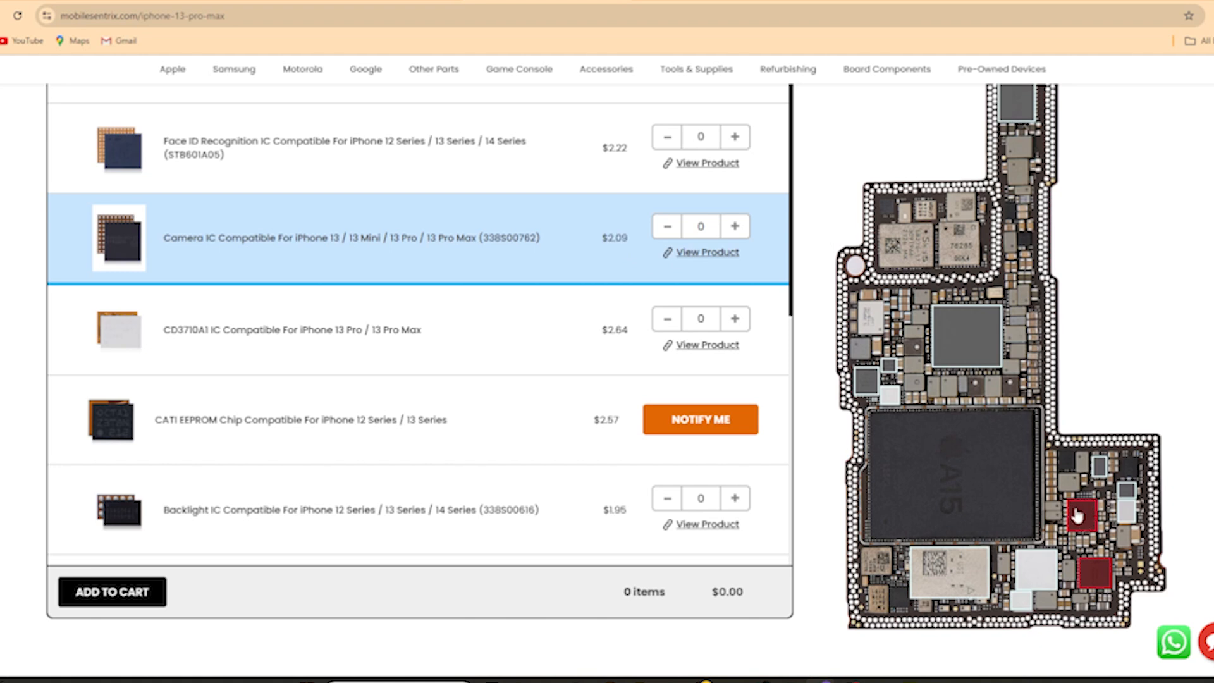
{"action": "mouse_move", "coordinate": [1072, 535]}
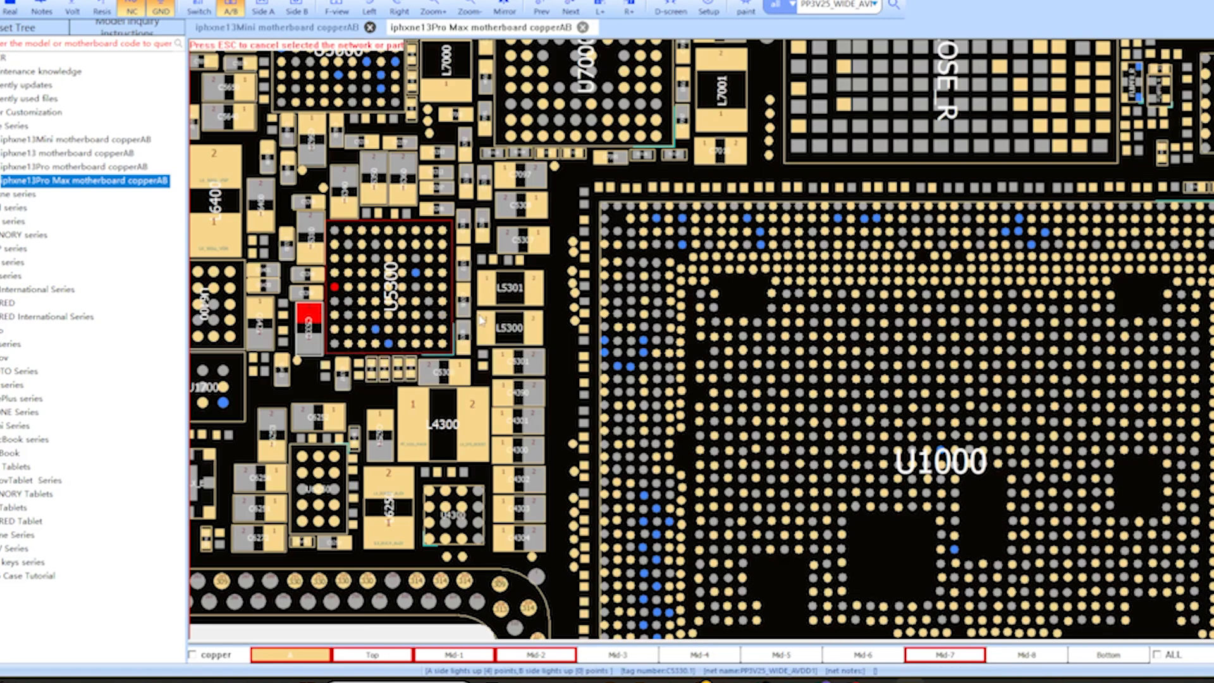
{"action": "mouse_move", "coordinate": [428, 320]}
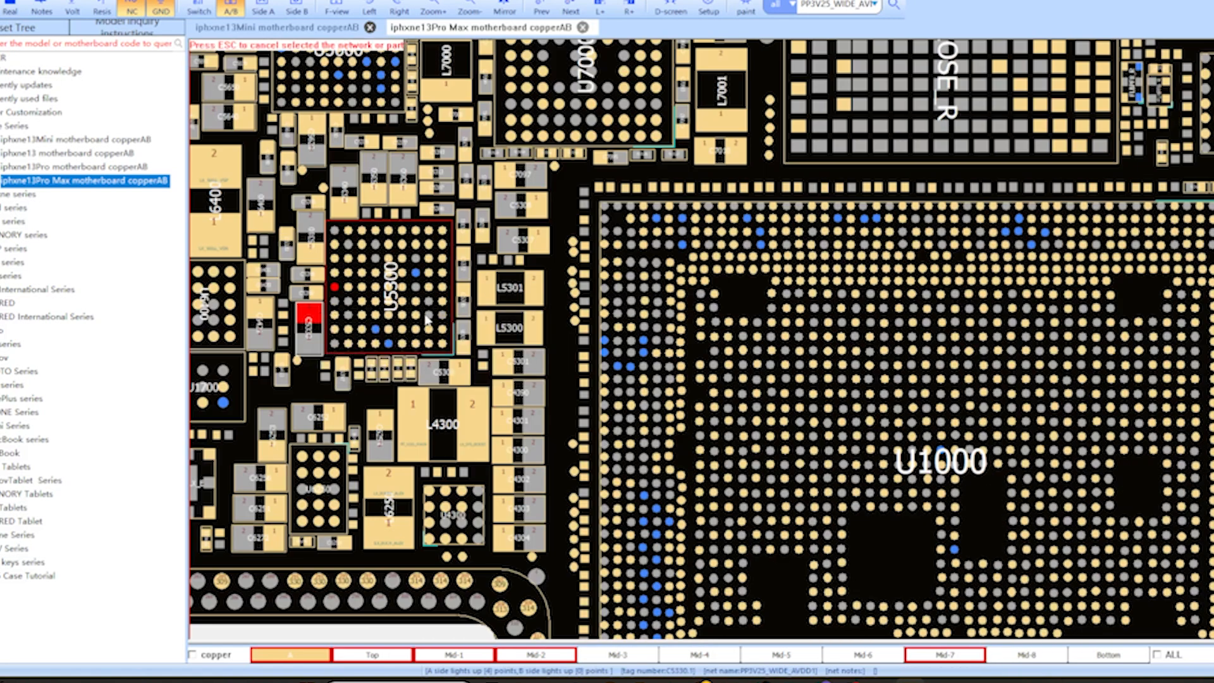
{"action": "mouse_move", "coordinate": [352, 285]}
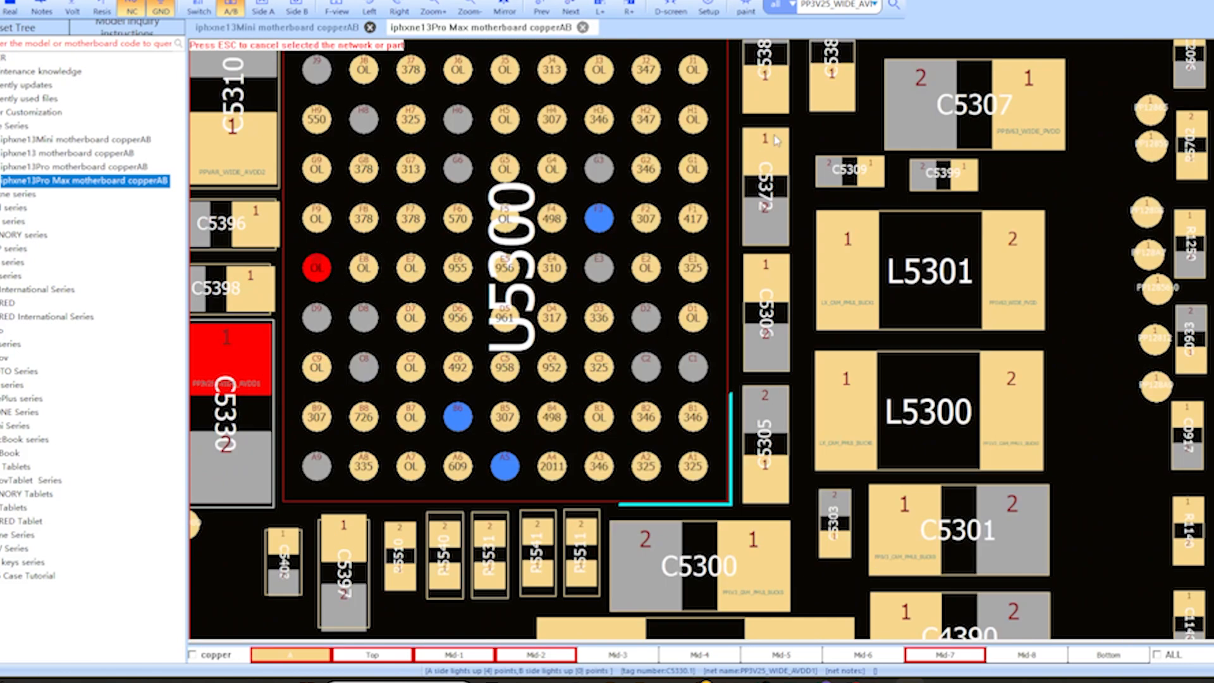
{"action": "mouse_move", "coordinate": [403, 345]}
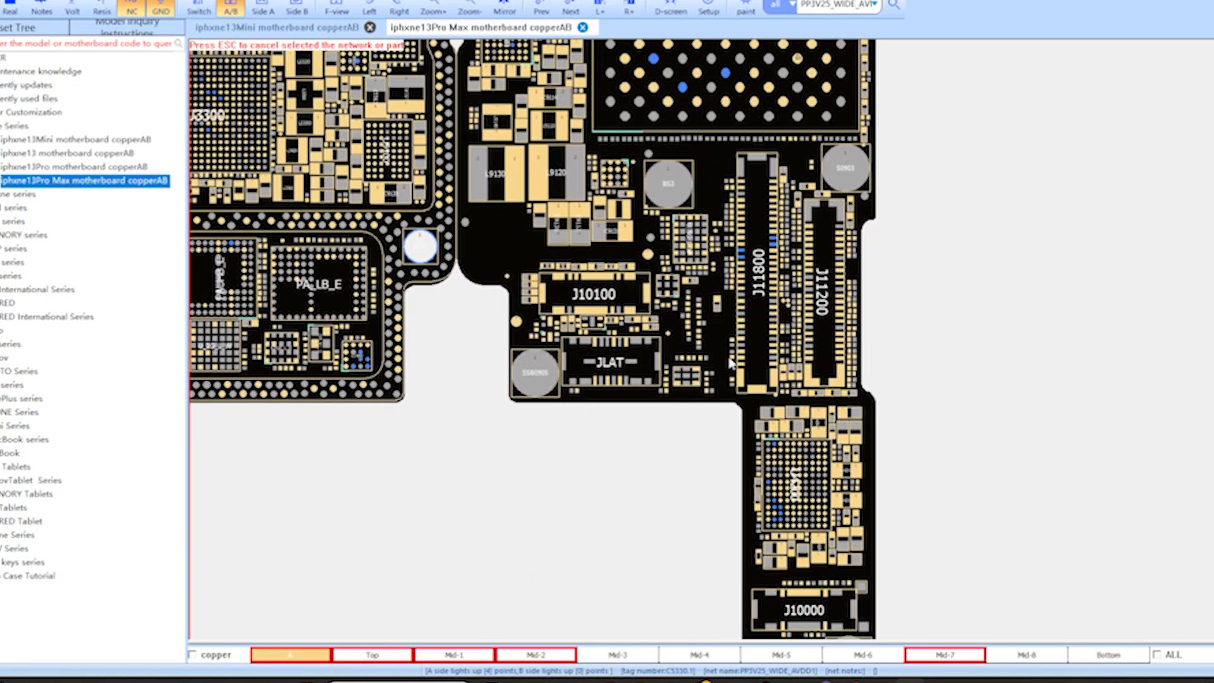
{"action": "mouse_move", "coordinate": [711, 325]}
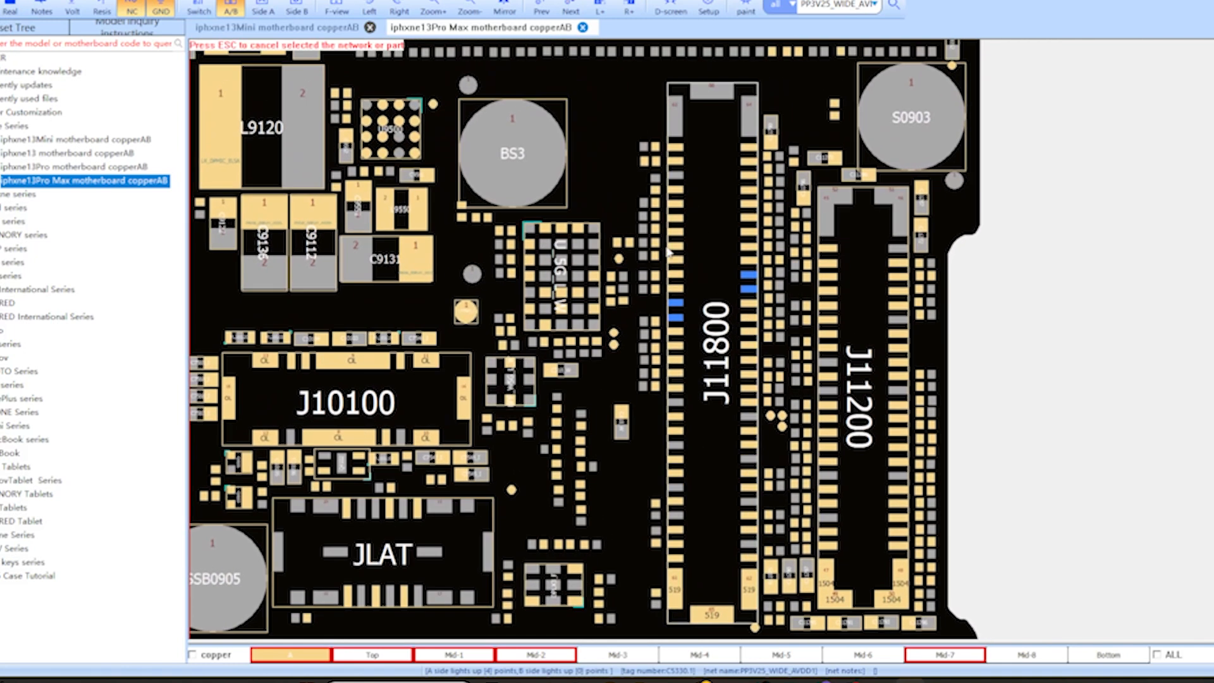
Step: Highlight J11800 pin 42's IO_AOP_TO_DISPLAY_ALS_XSYNC net with C11819, resistance 302
{"action": "left_click", "coordinate": [648, 275]}
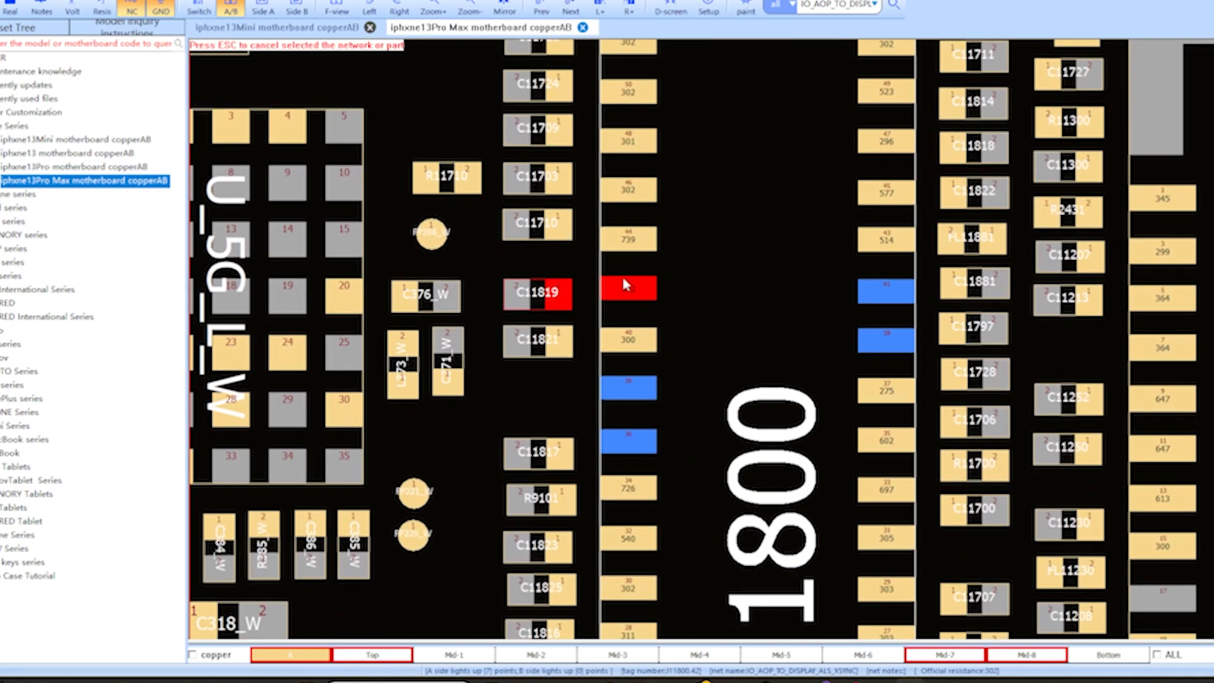
{"action": "mouse_move", "coordinate": [634, 291]}
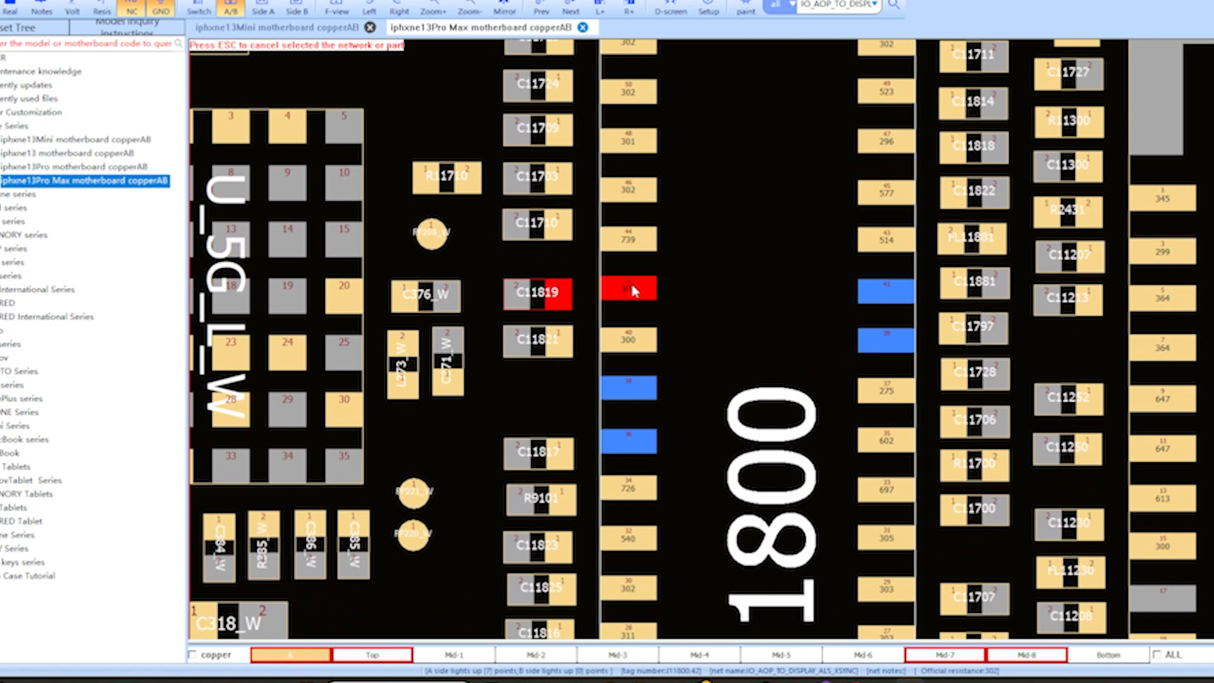